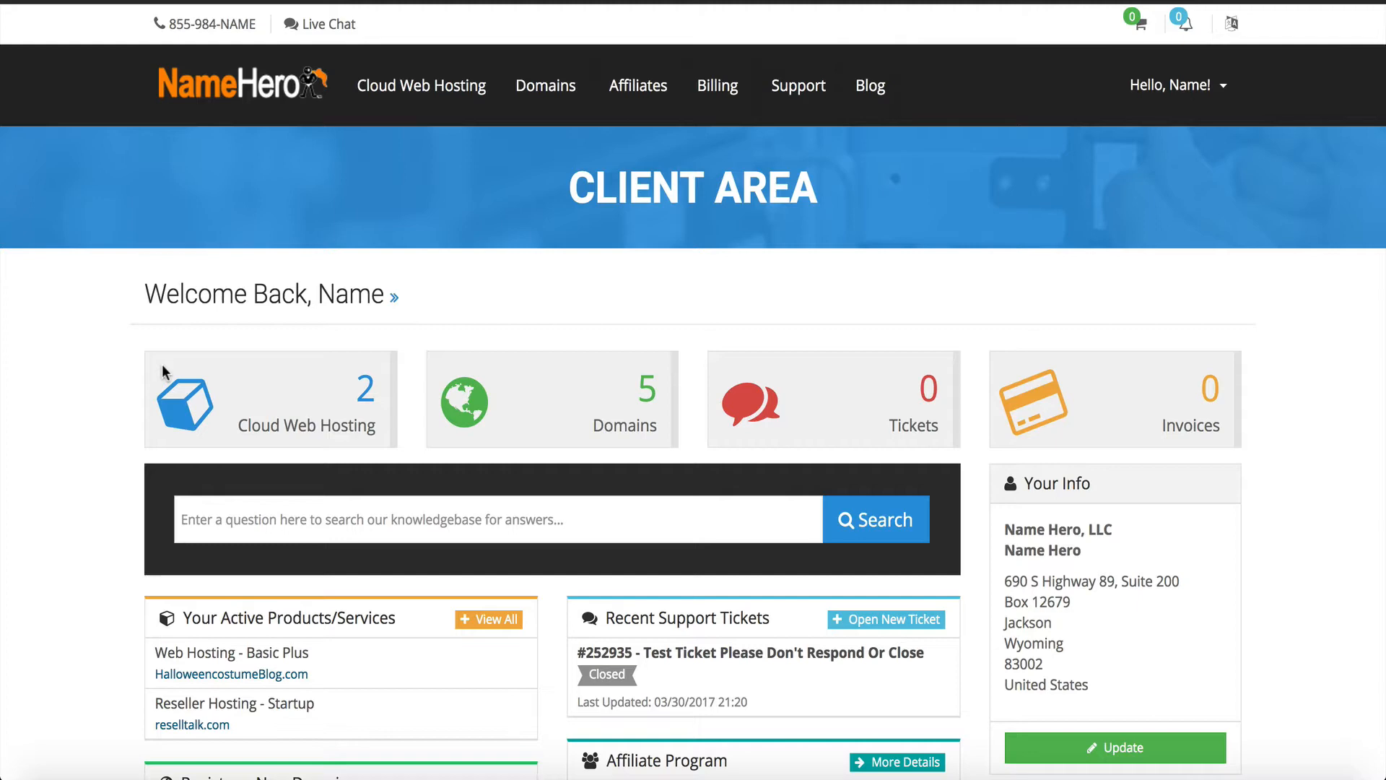
{"action": "mouse_move", "coordinate": [283, 383]}
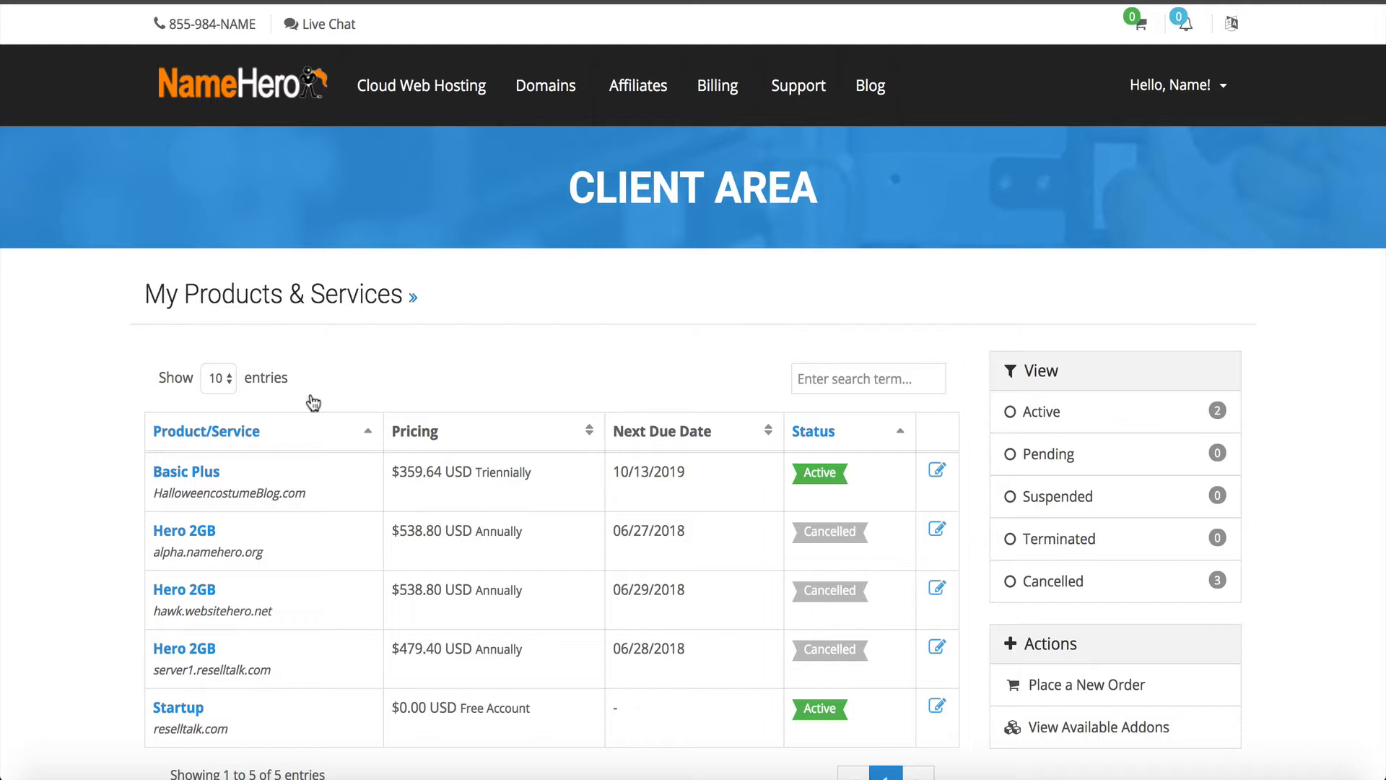
Step: Open the reselltalk.com Startup plan and log in to its cPanel
{"action": "left_click", "coordinate": [177, 706]}
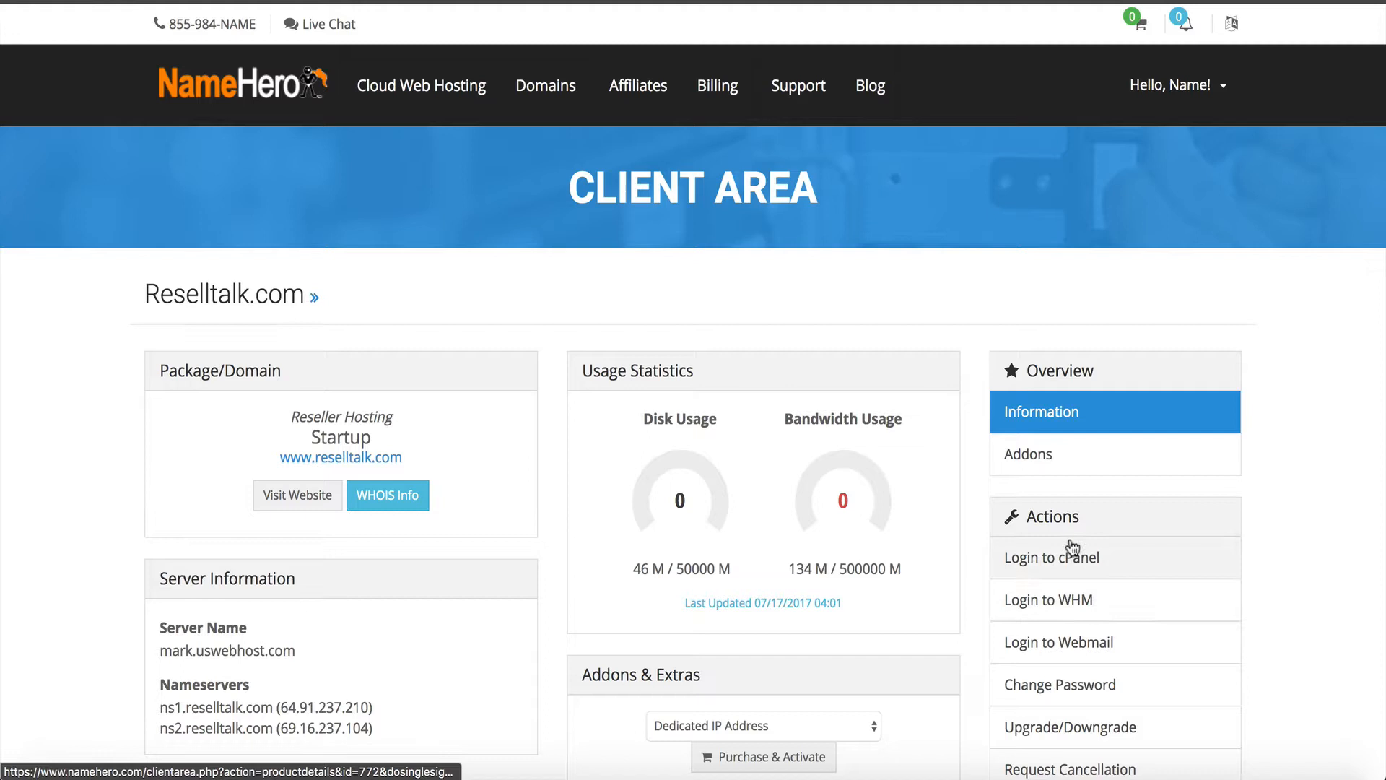
{"action": "left_click", "coordinate": [1051, 556]}
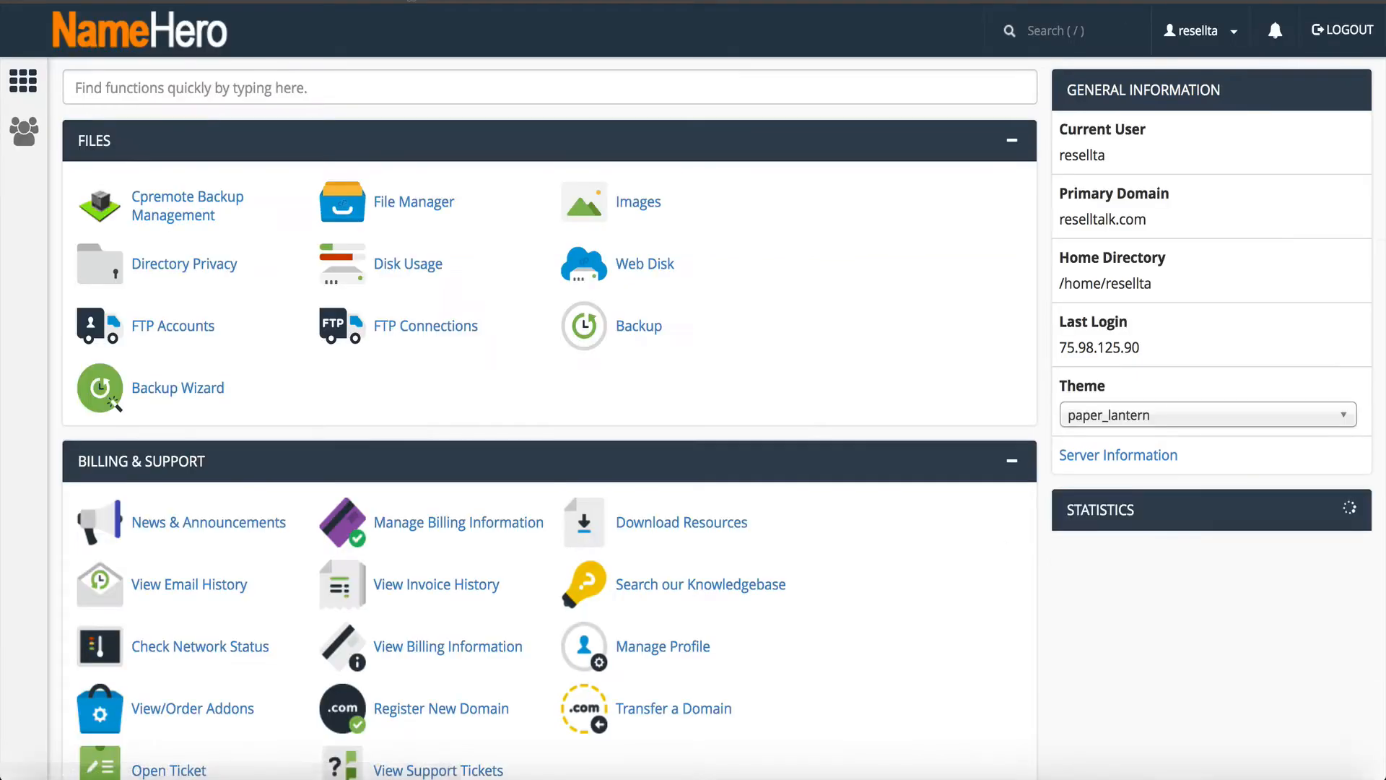
{"action": "type", "text": "re"}
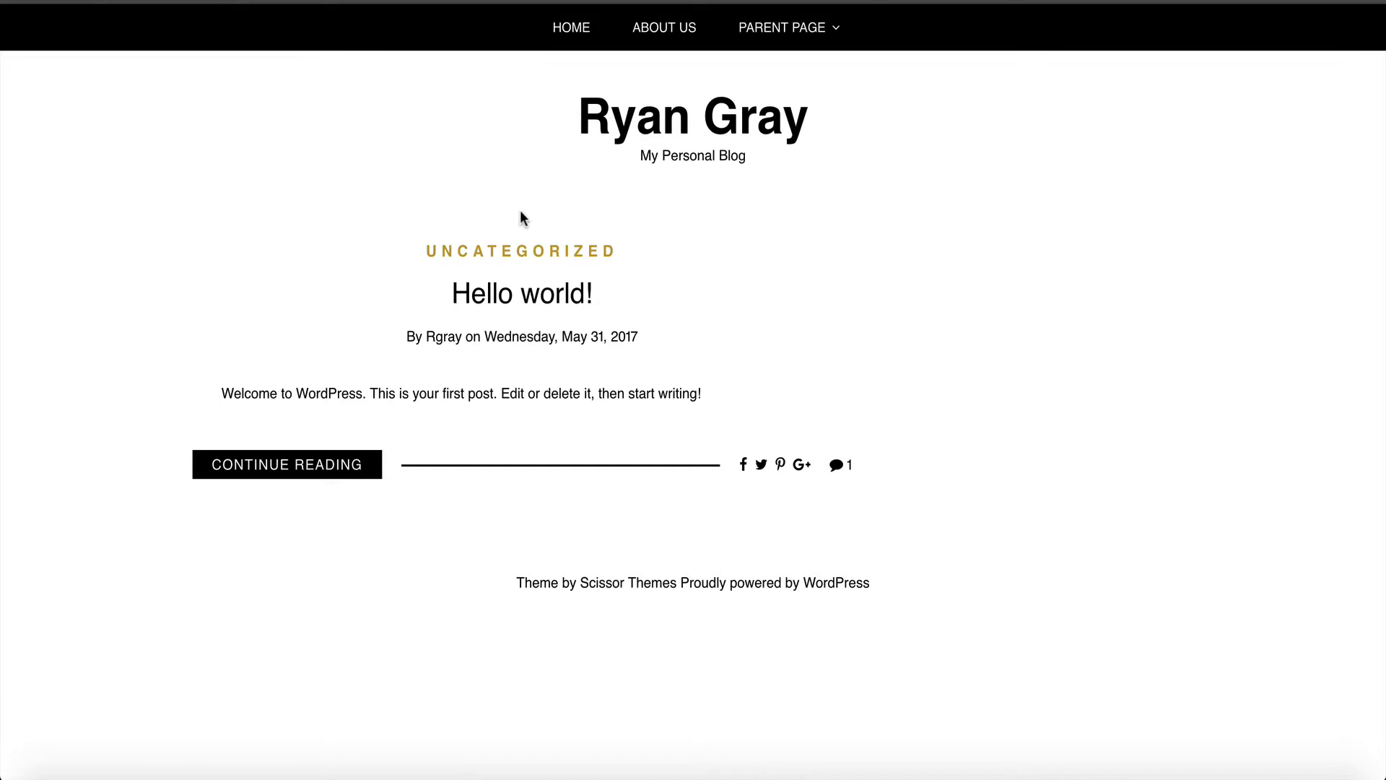
{"action": "mouse_move", "coordinate": [664, 28]}
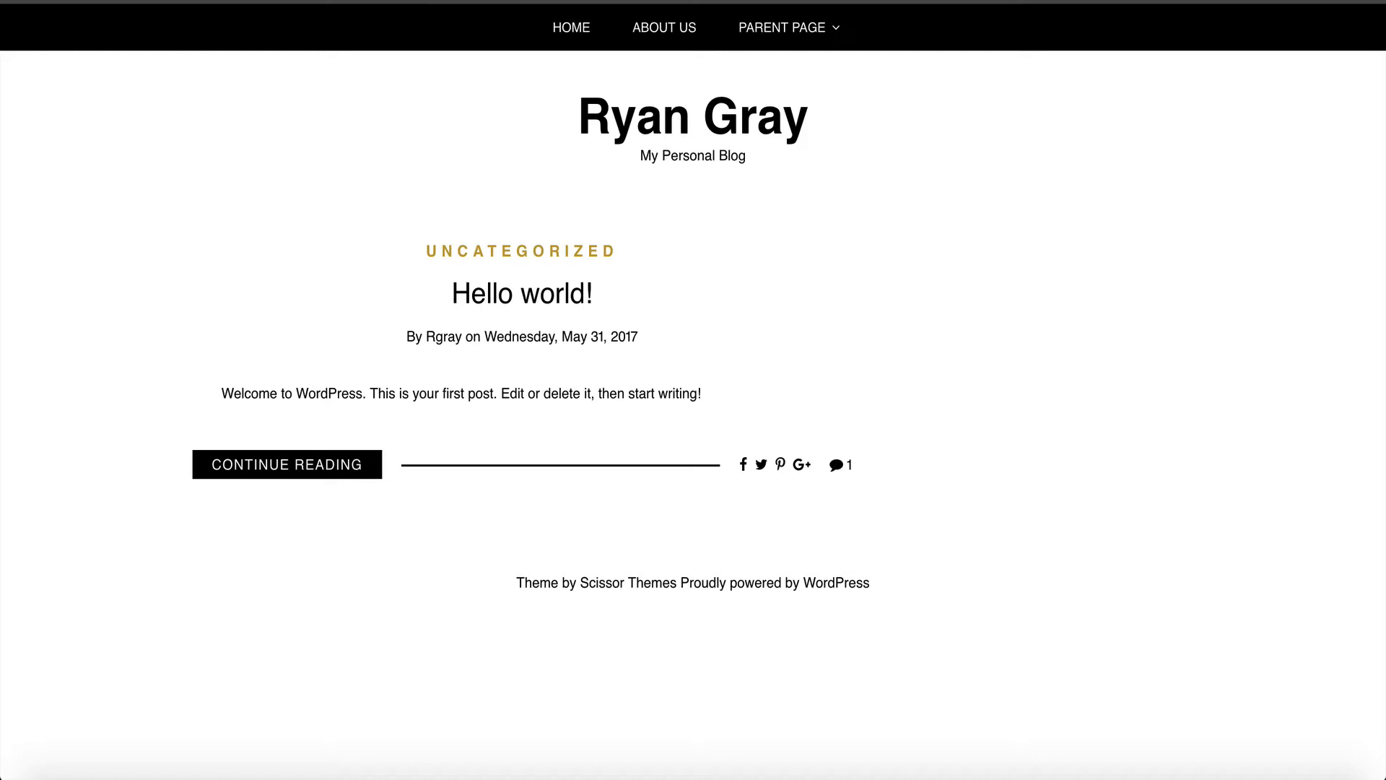
{"action": "mouse_move", "coordinate": [470, 160]}
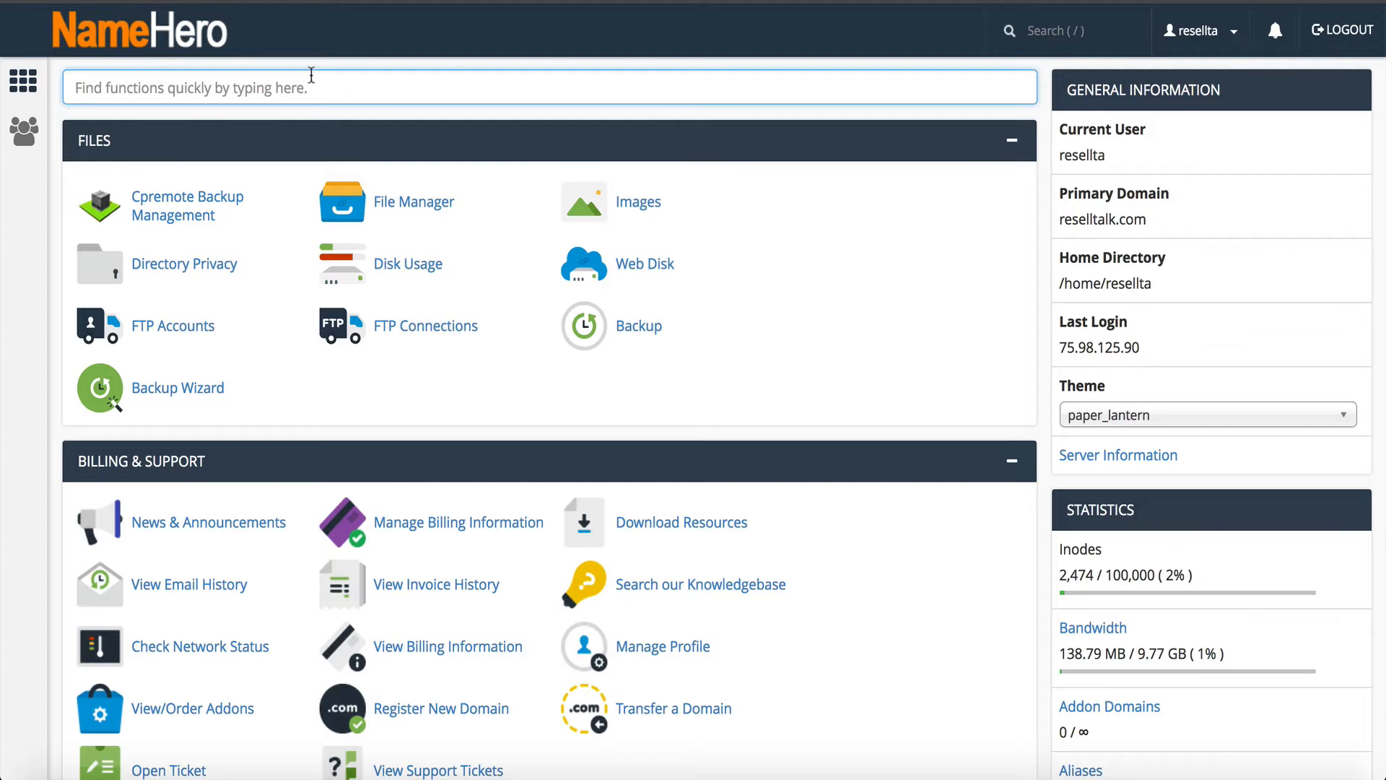
Step: Create the 'staging' subdomain under reselltalk.com and return to the subdomain list
{"action": "type", "text": "su"}
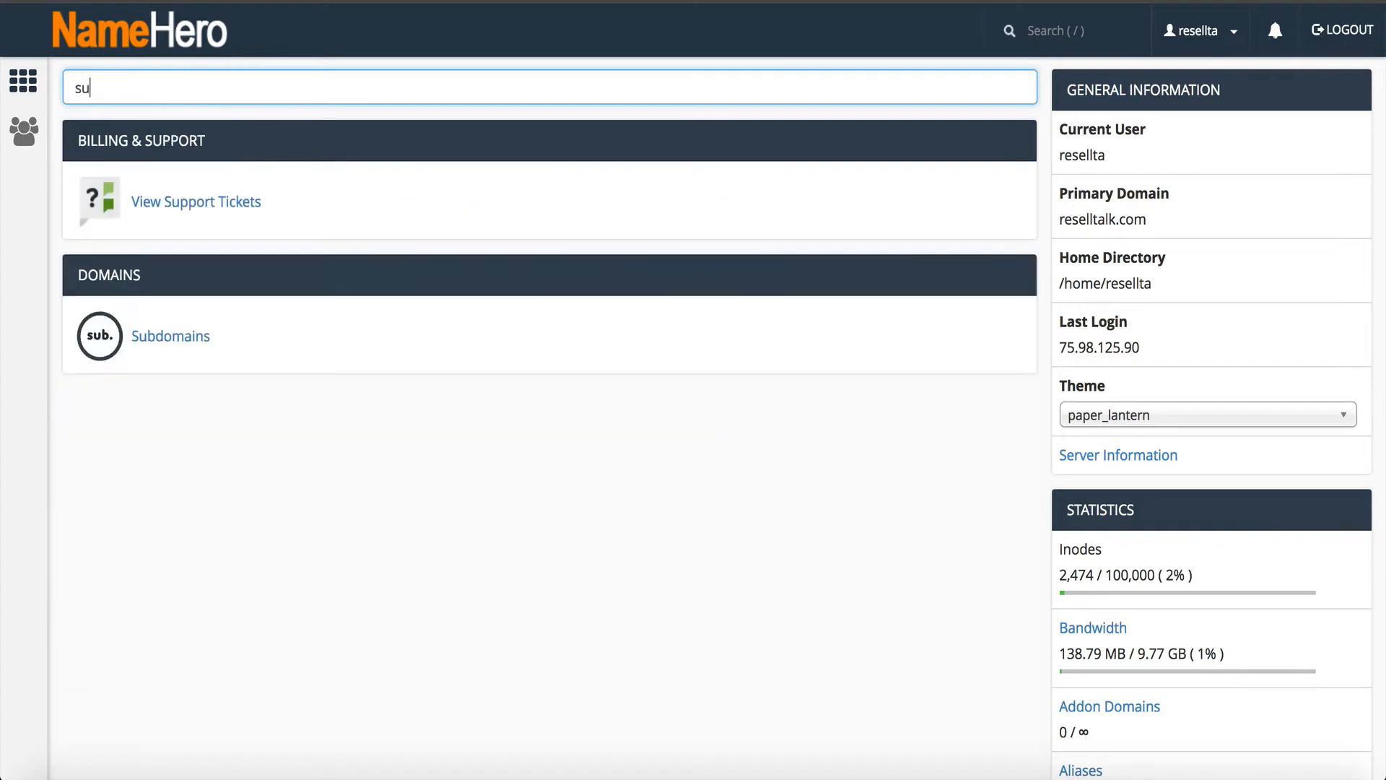
{"action": "left_click", "coordinate": [169, 336]}
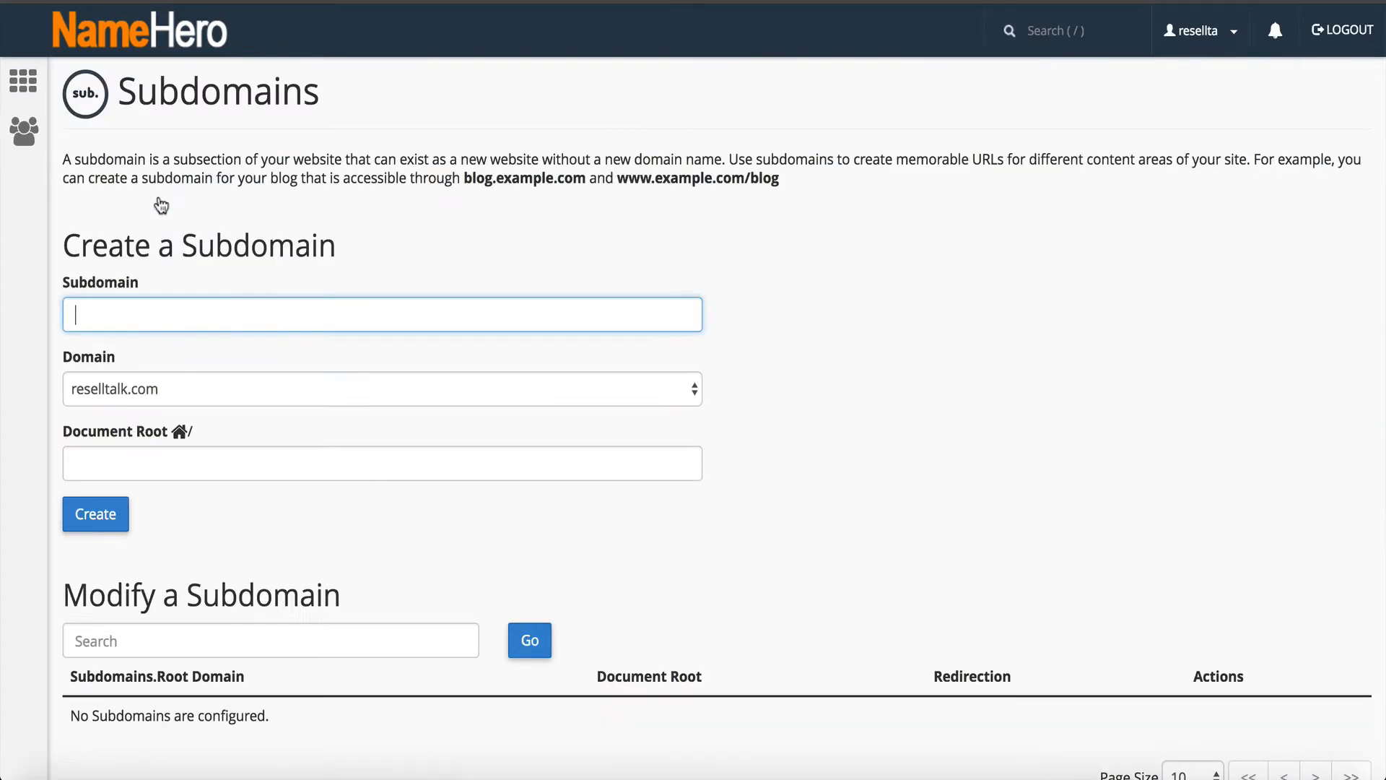
{"action": "type", "text": "sta"}
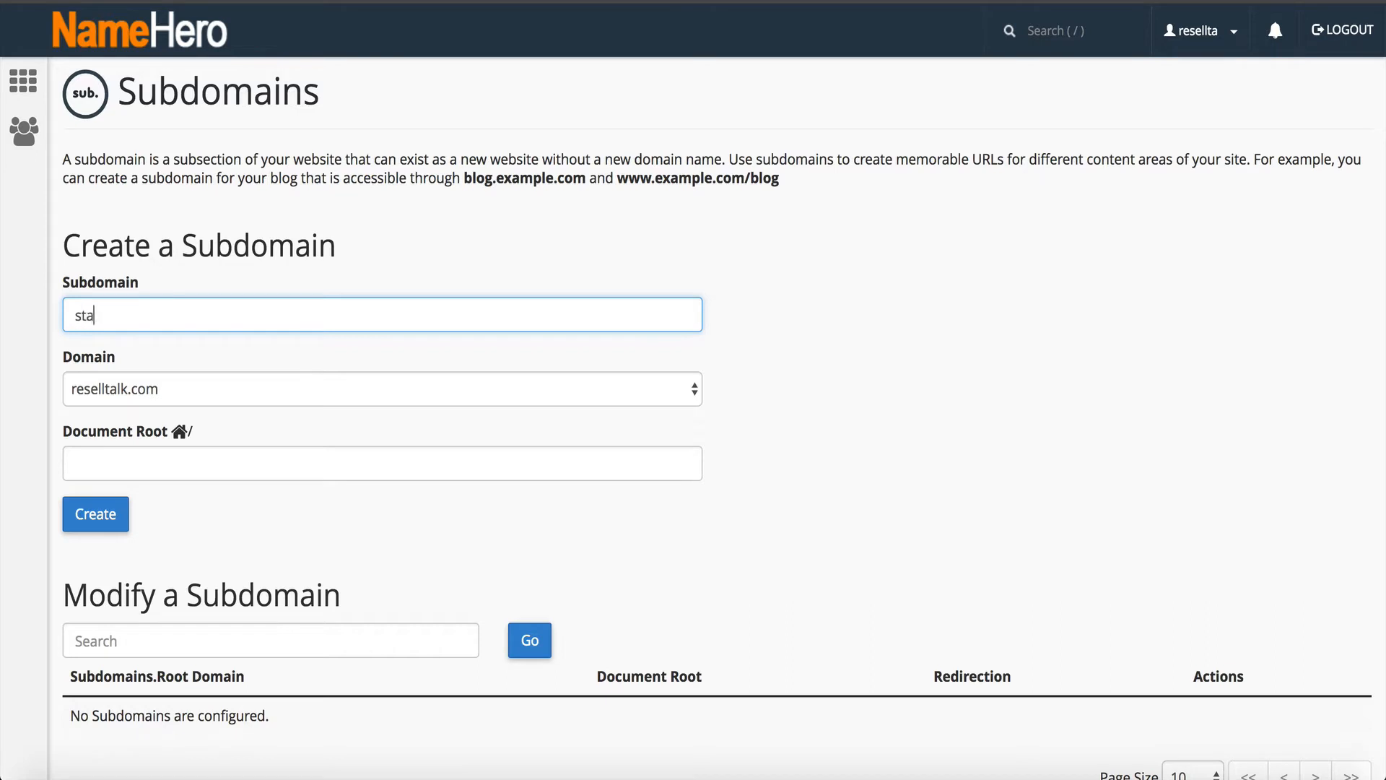
{"action": "type", "text": "ging"}
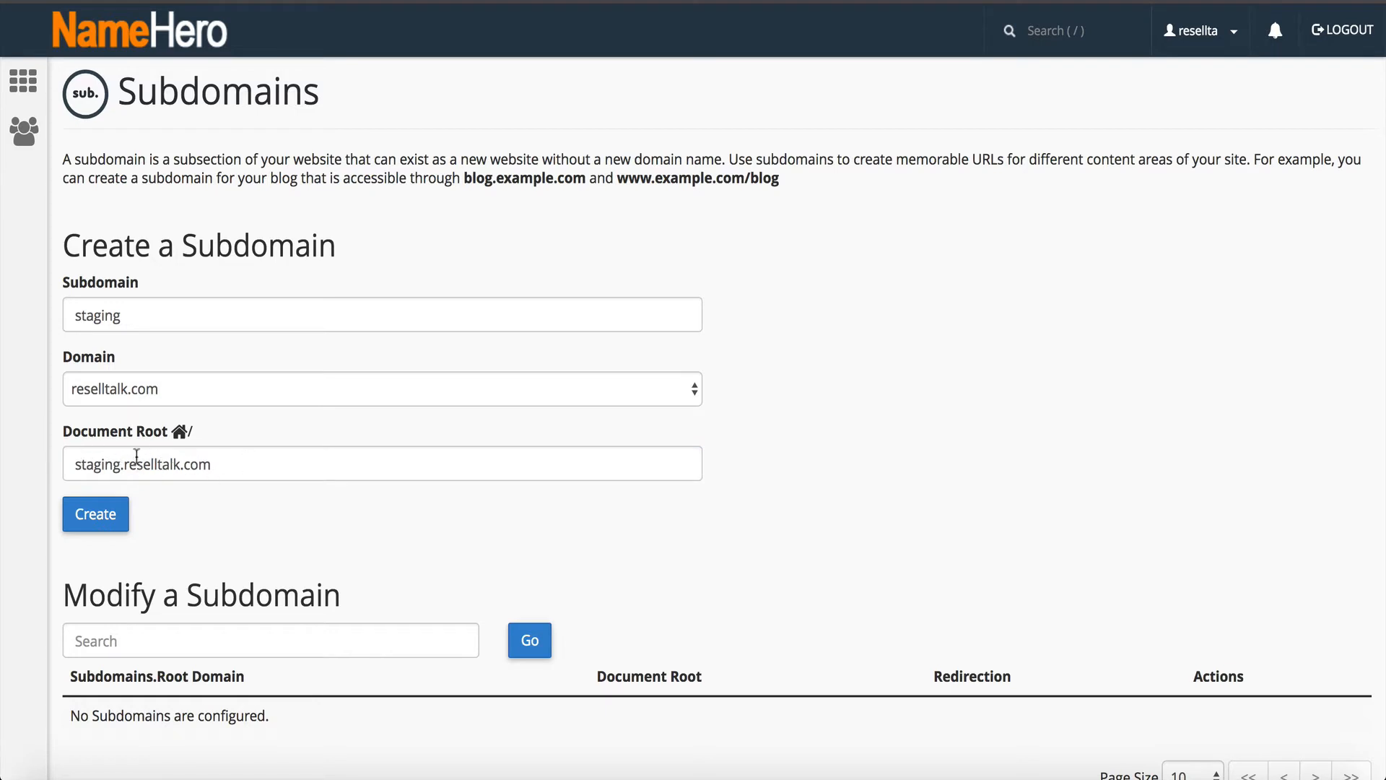
{"action": "left_click", "coordinate": [95, 513]}
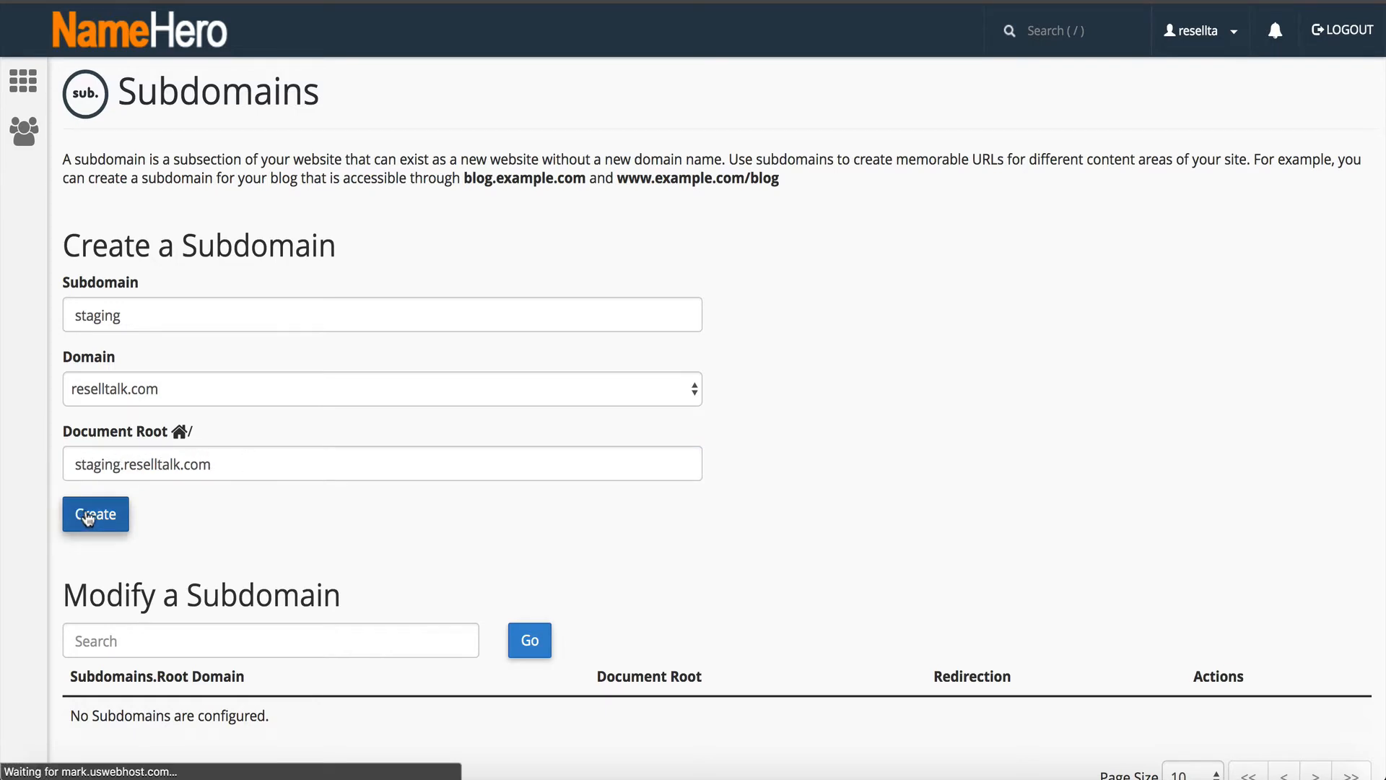
{"action": "left_click", "coordinate": [95, 515]}
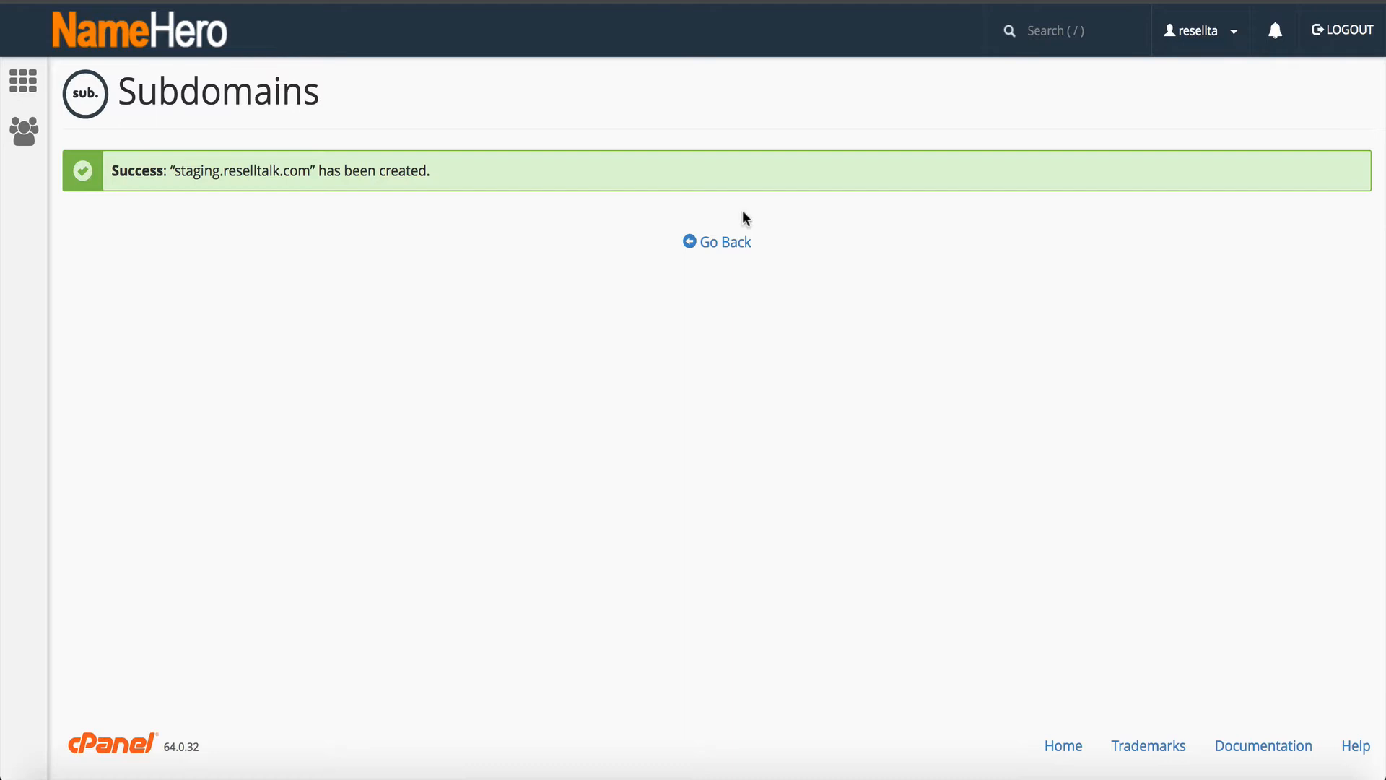
{"action": "left_click", "coordinate": [717, 241]}
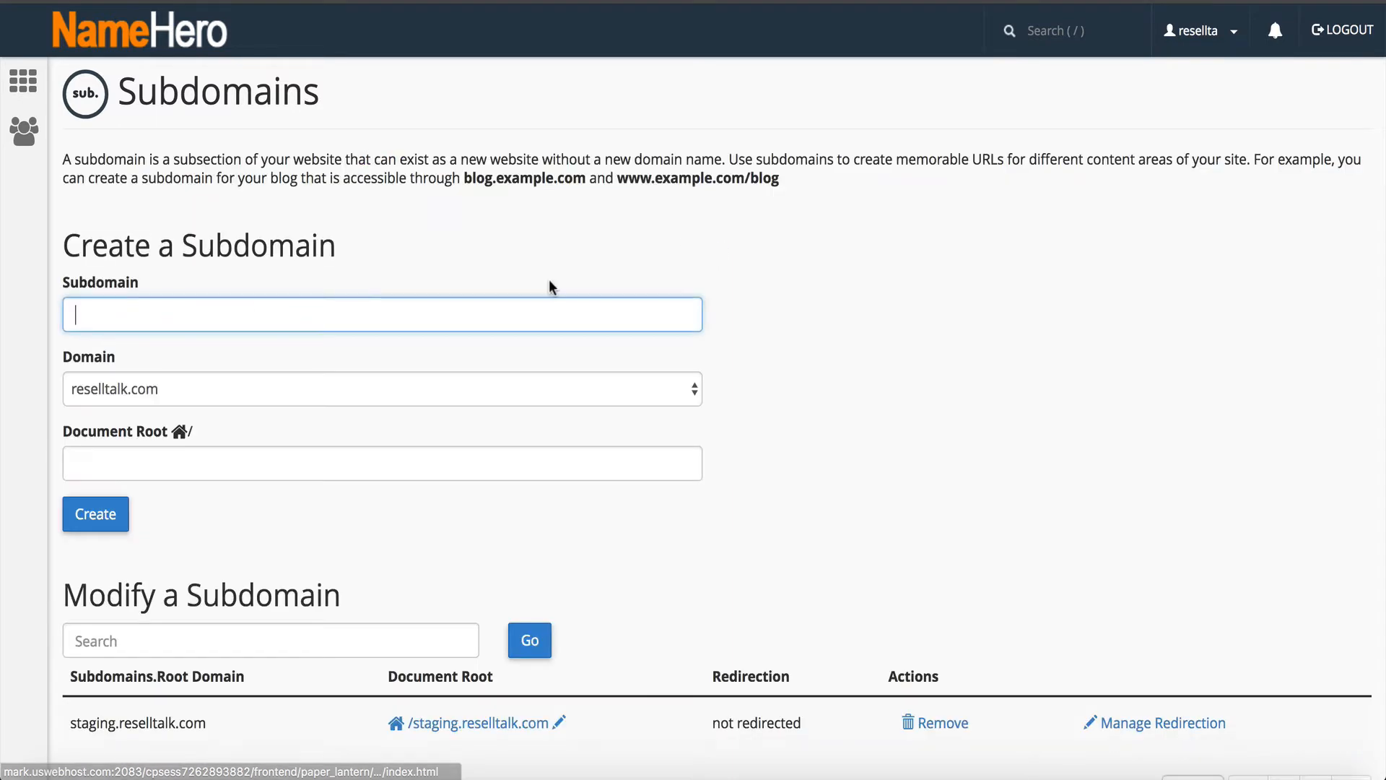
{"action": "mouse_move", "coordinate": [142, 40]}
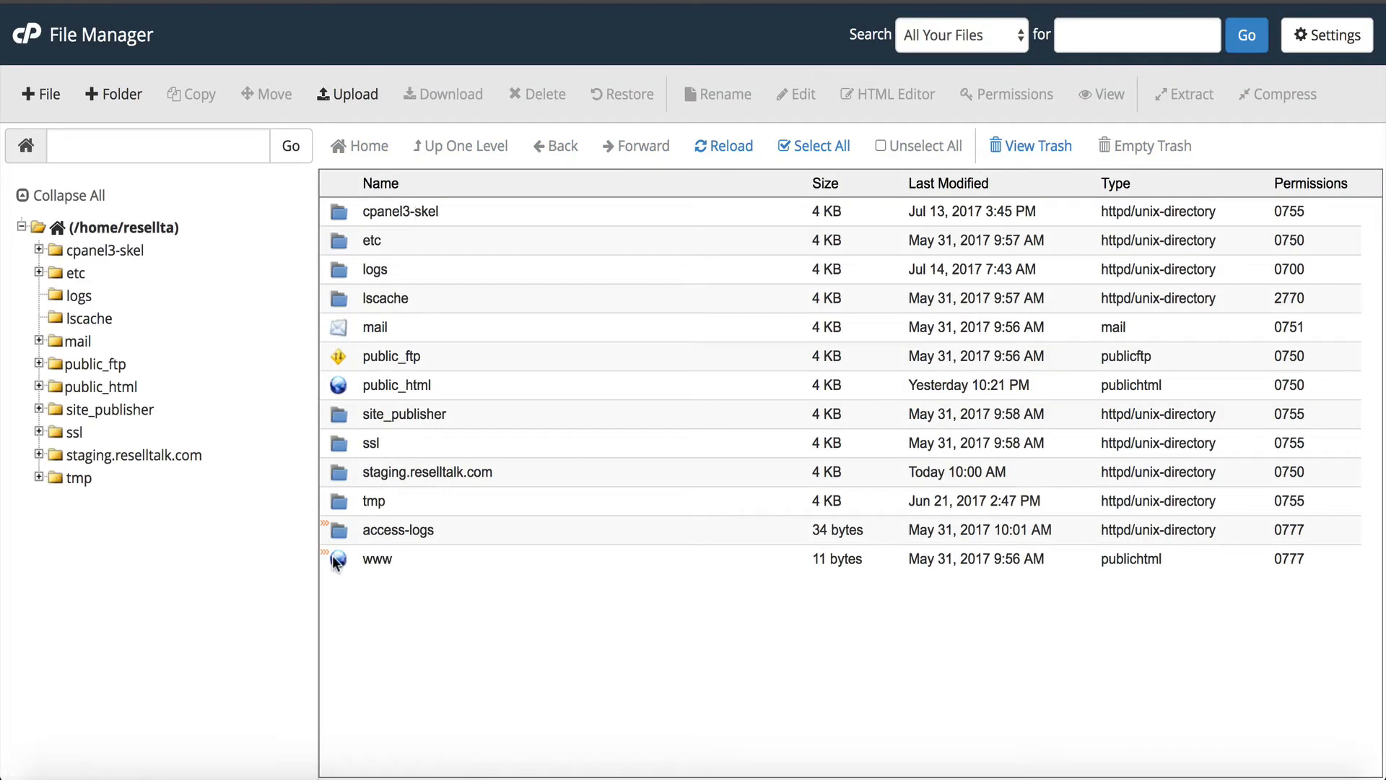
Step: Copy all files from the www web root to /staging.reselltalk.com
{"action": "double_click", "coordinate": [377, 558]}
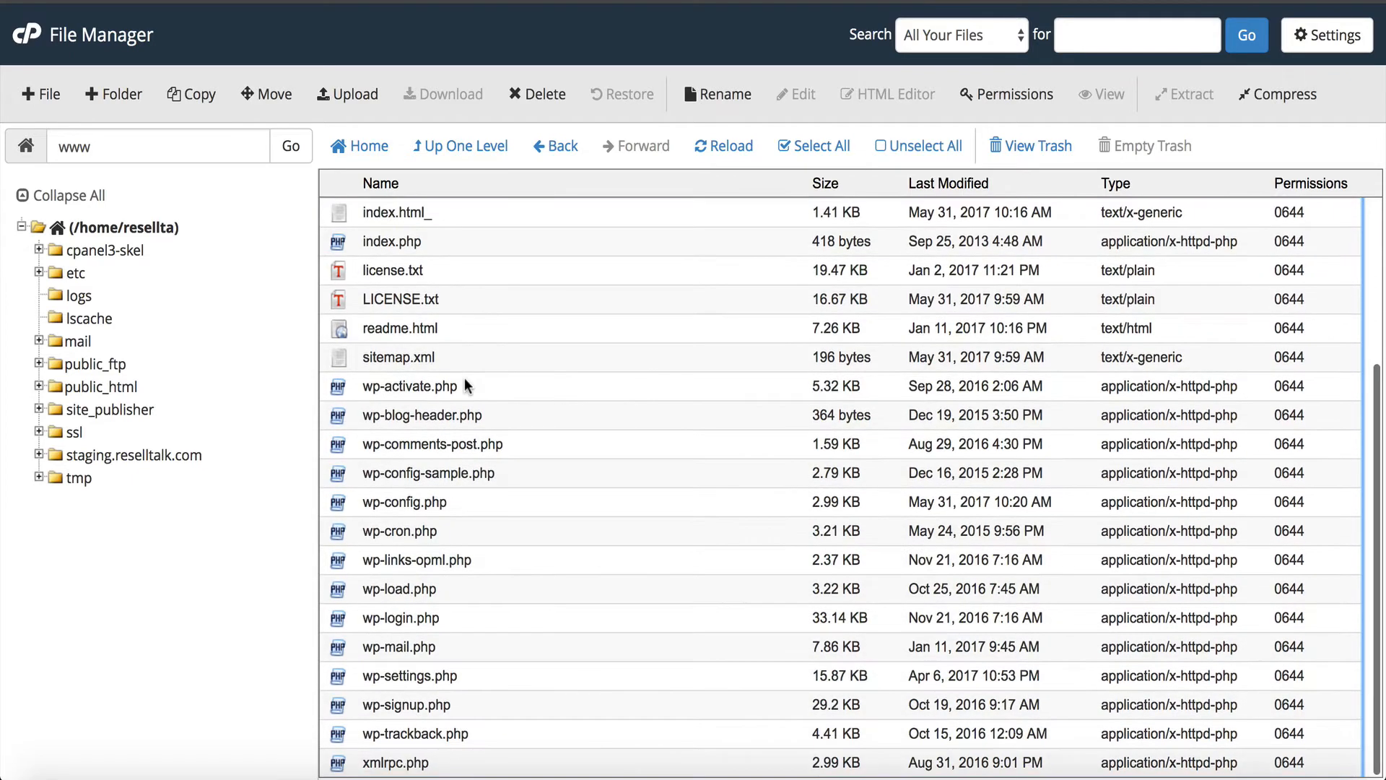
{"action": "left_click", "coordinate": [812, 146]}
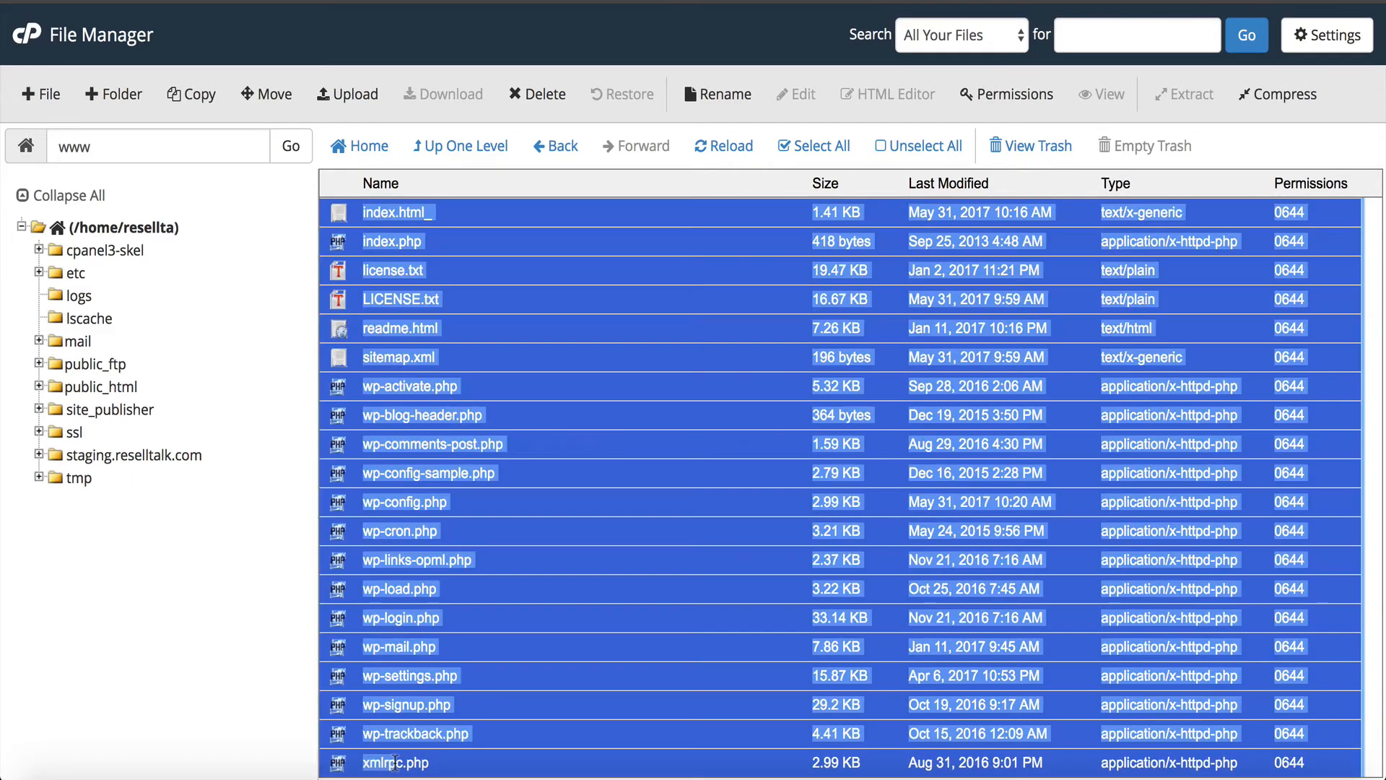
{"action": "mouse_move", "coordinate": [452, 469]}
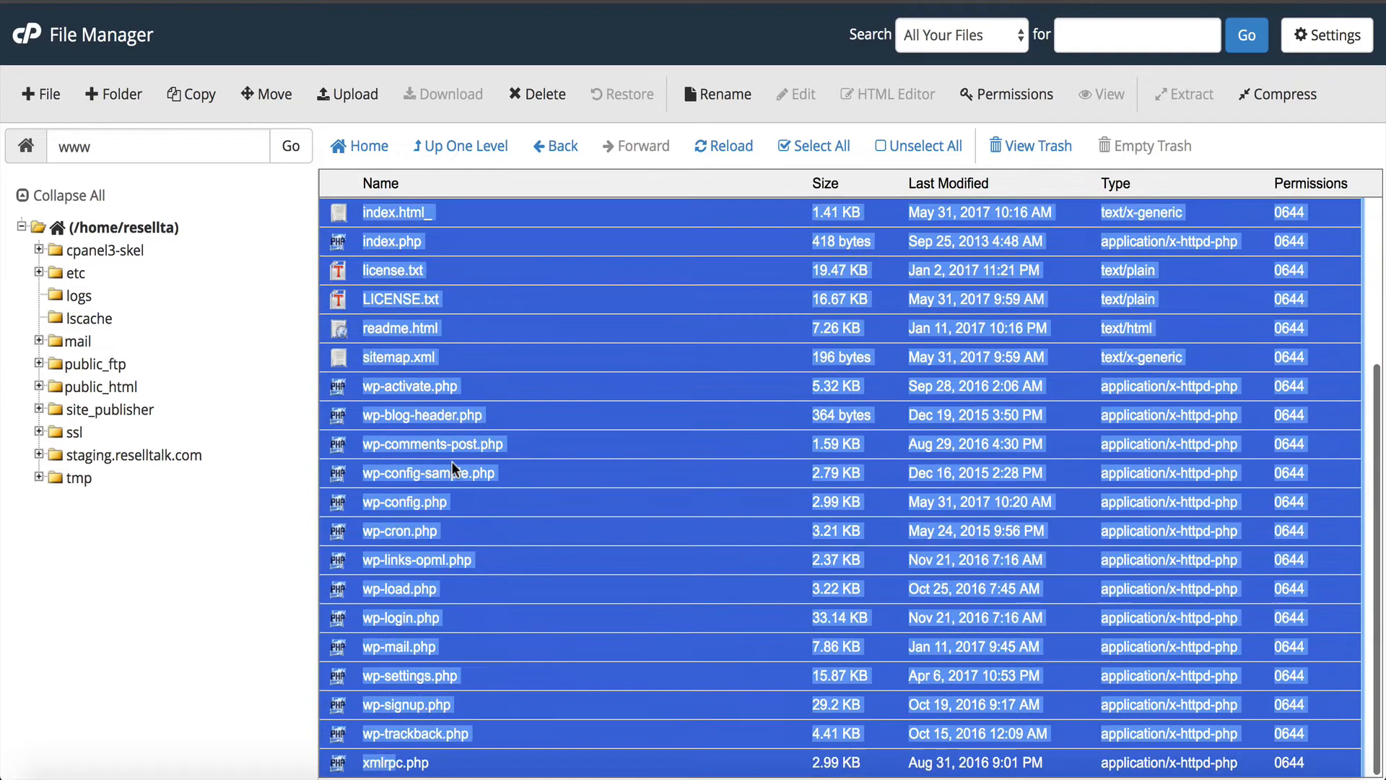
{"action": "scroll", "scroll_direction": "up", "scroll_amount": 3}
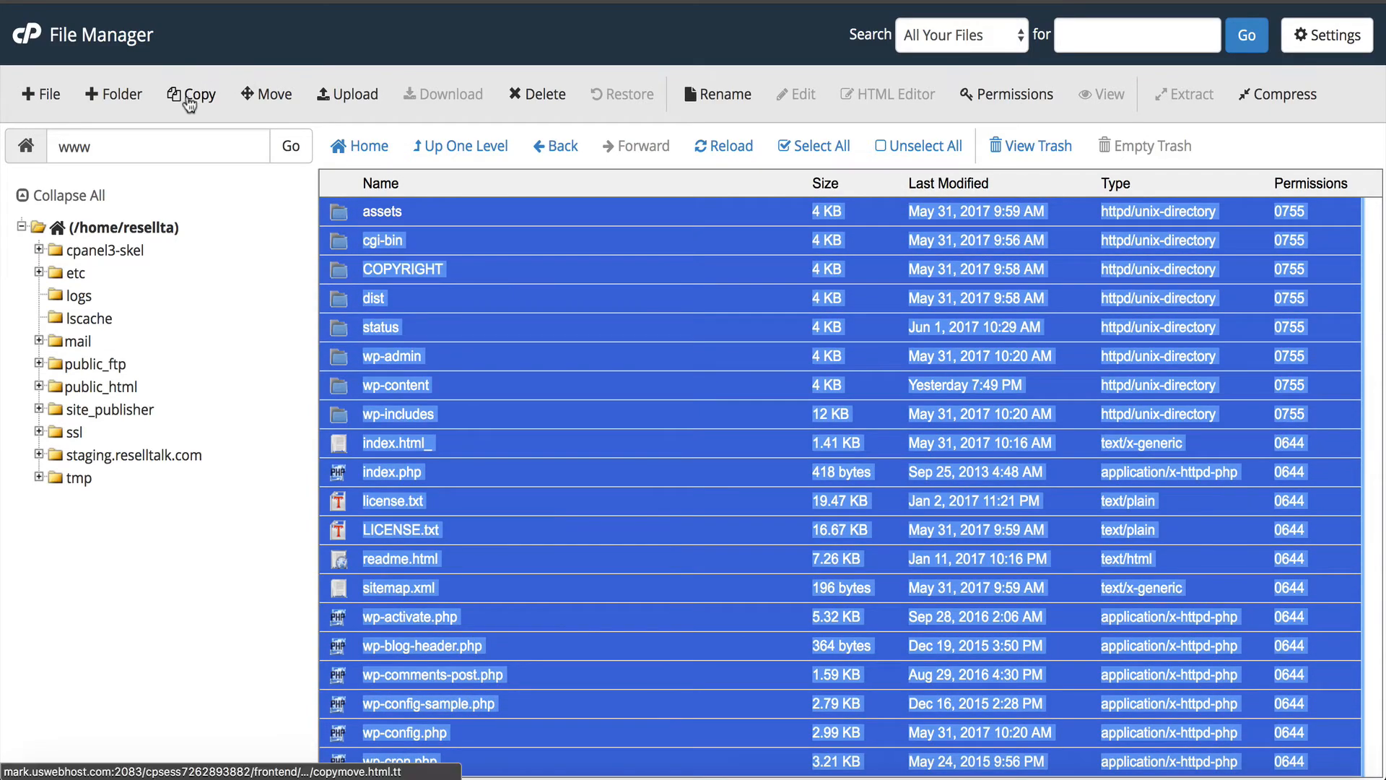
{"action": "left_click", "coordinate": [190, 94]}
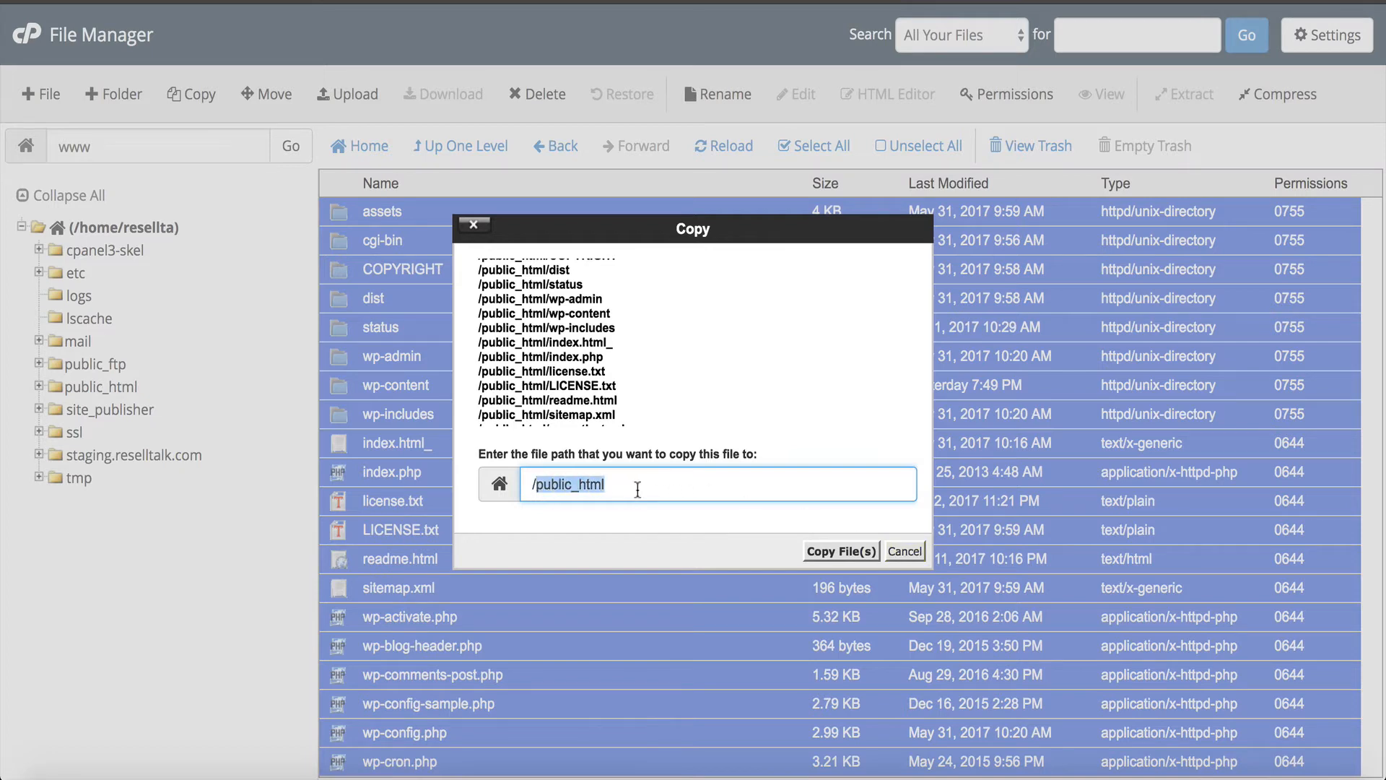
{"action": "type", "text": "/stag"}
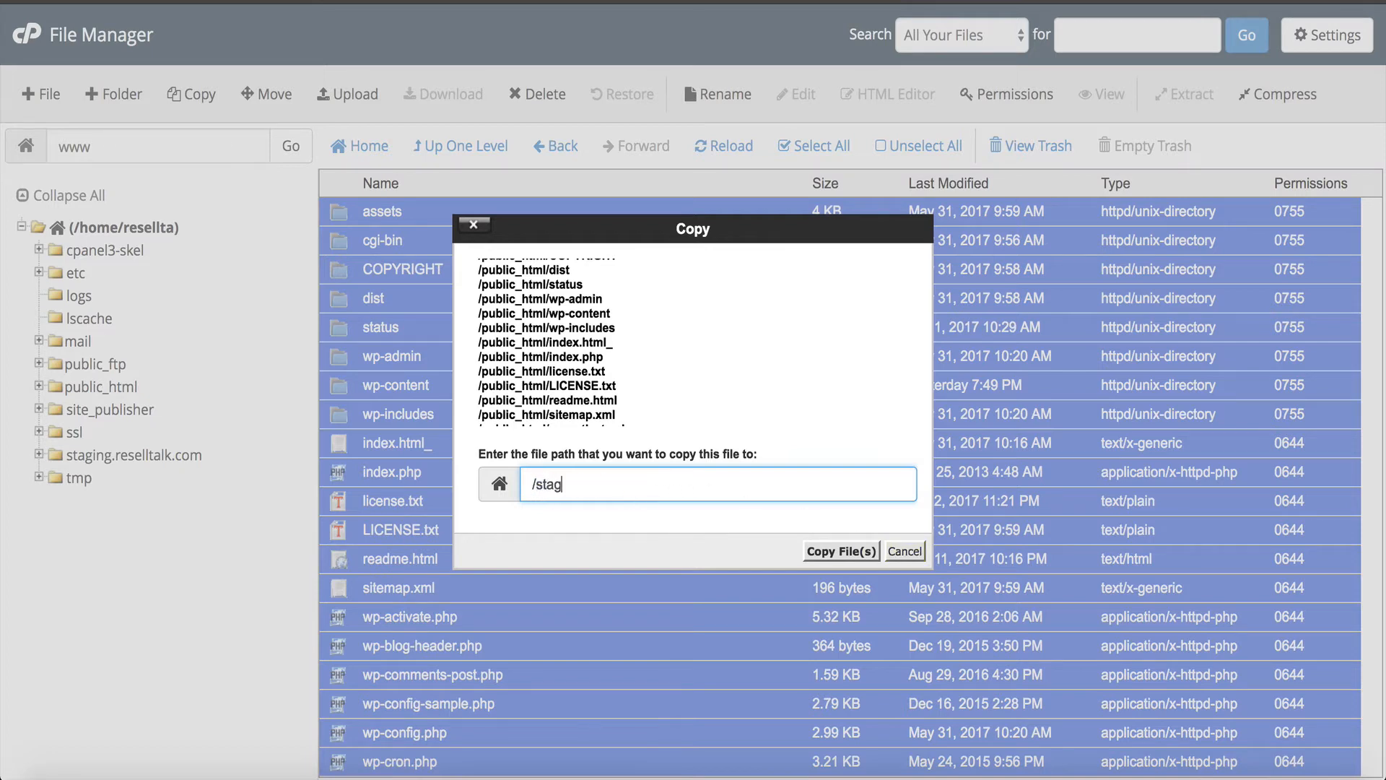
{"action": "type", "text": "ing.resell"}
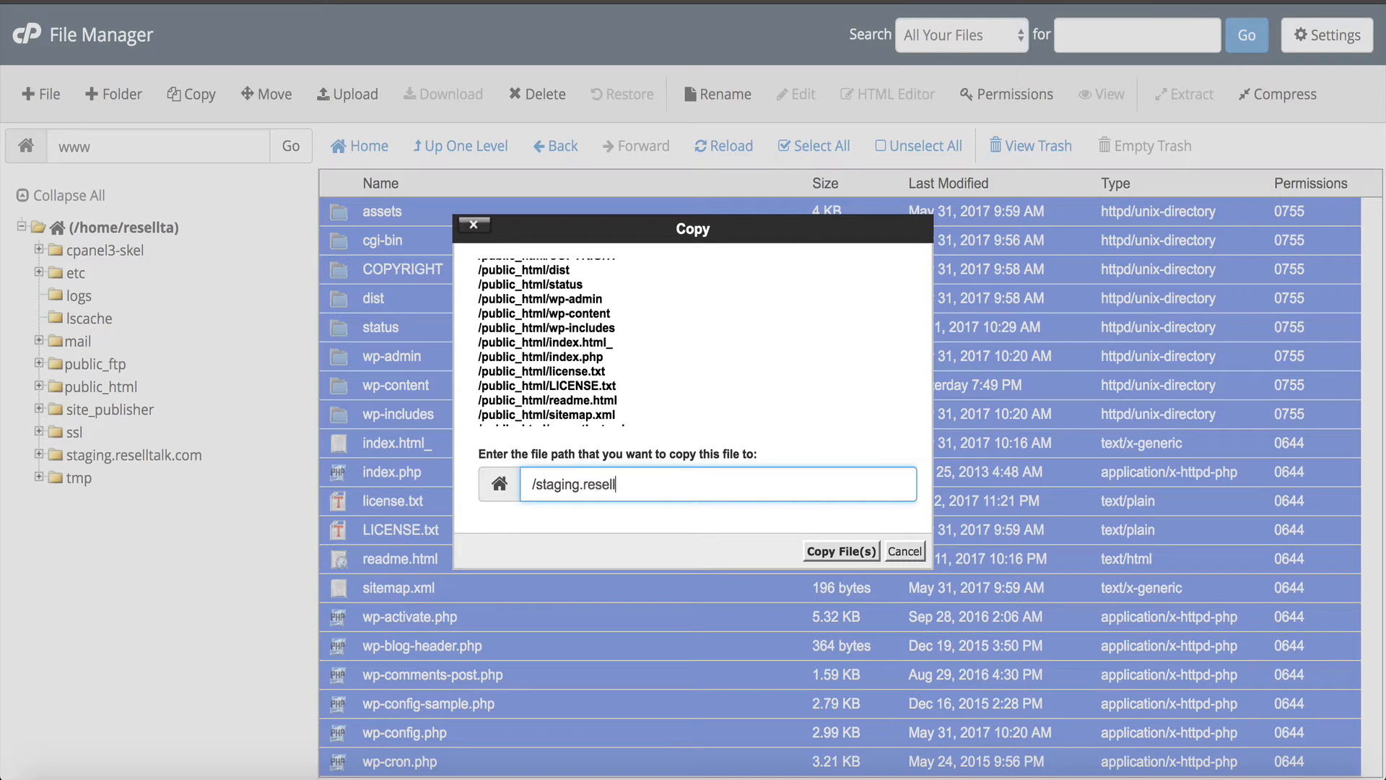
{"action": "type", "text": "talk.com"}
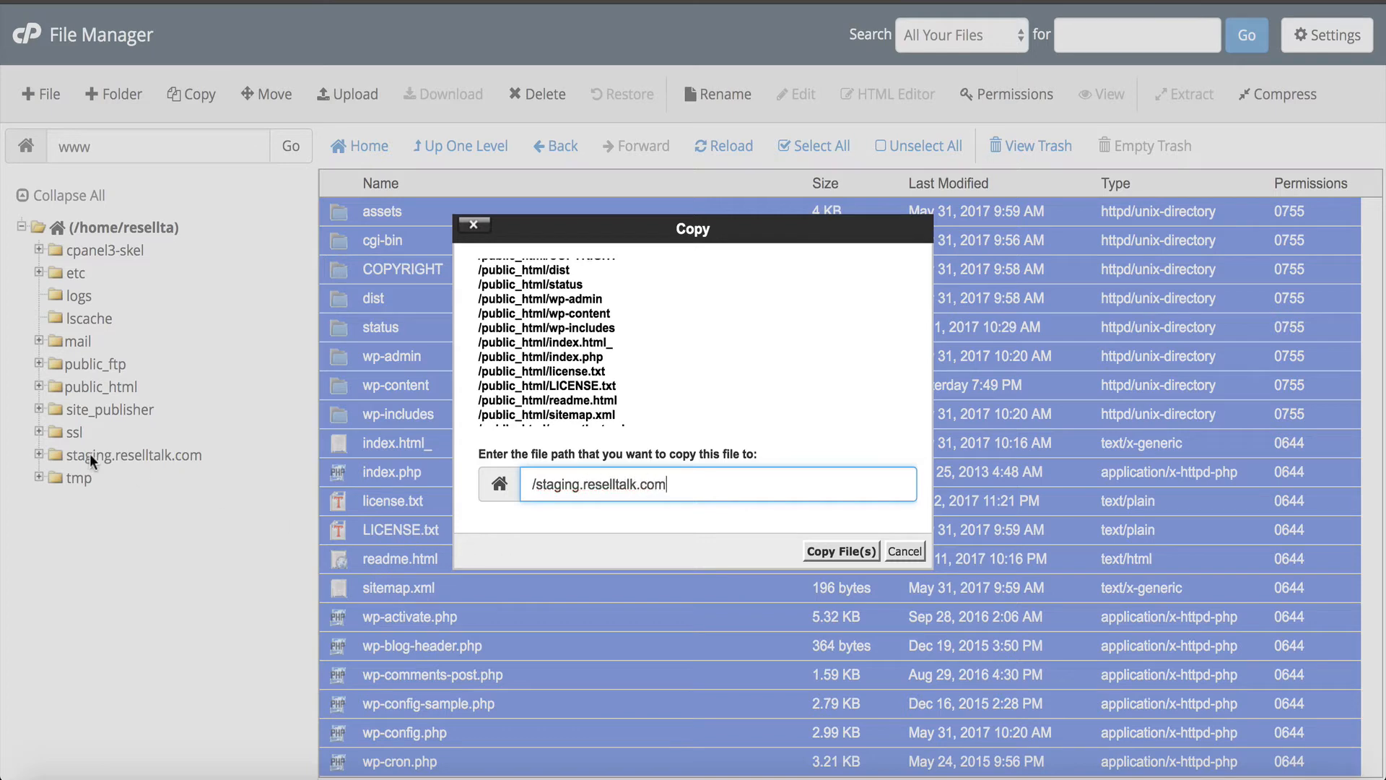
{"action": "mouse_move", "coordinate": [689, 480]}
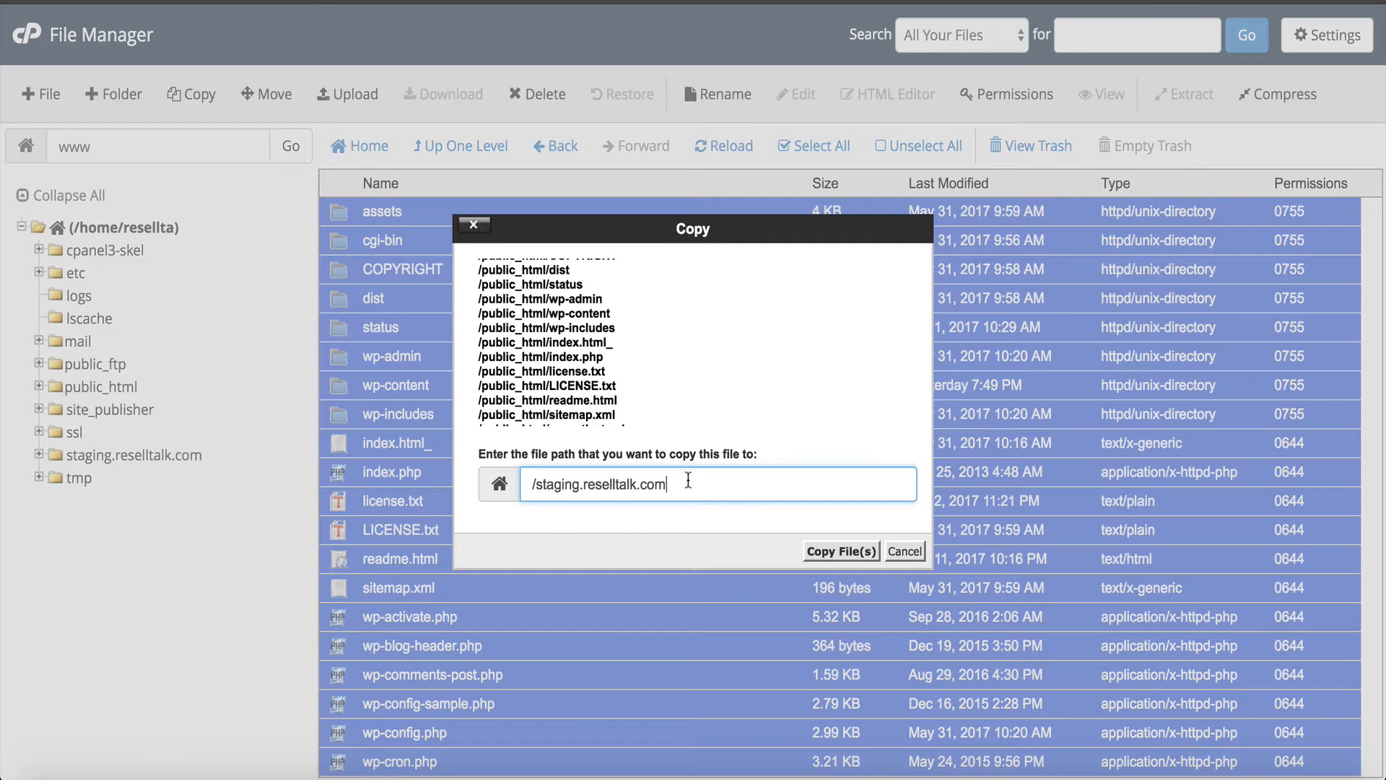
{"action": "mouse_move", "coordinate": [846, 546]}
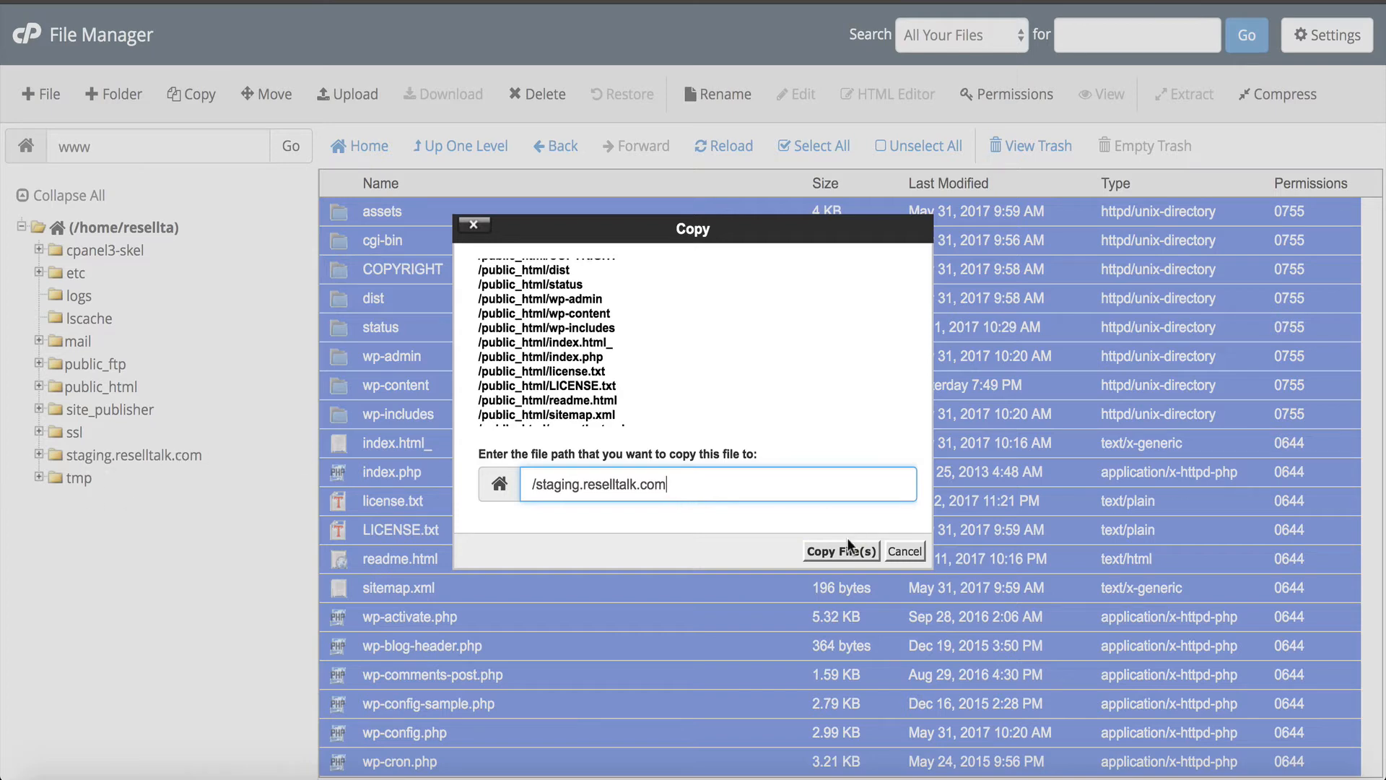
{"action": "left_click", "coordinate": [839, 551]}
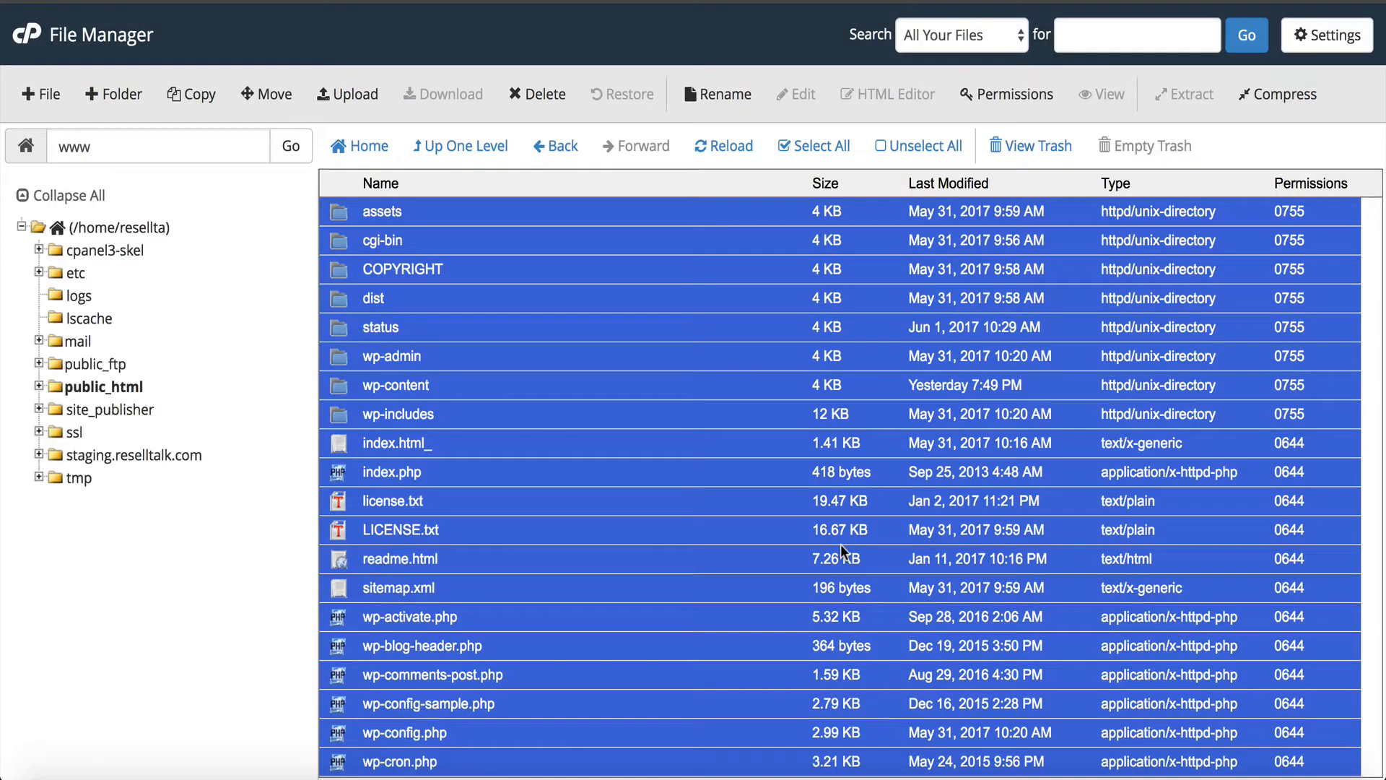
{"action": "left_click", "coordinate": [138, 455]}
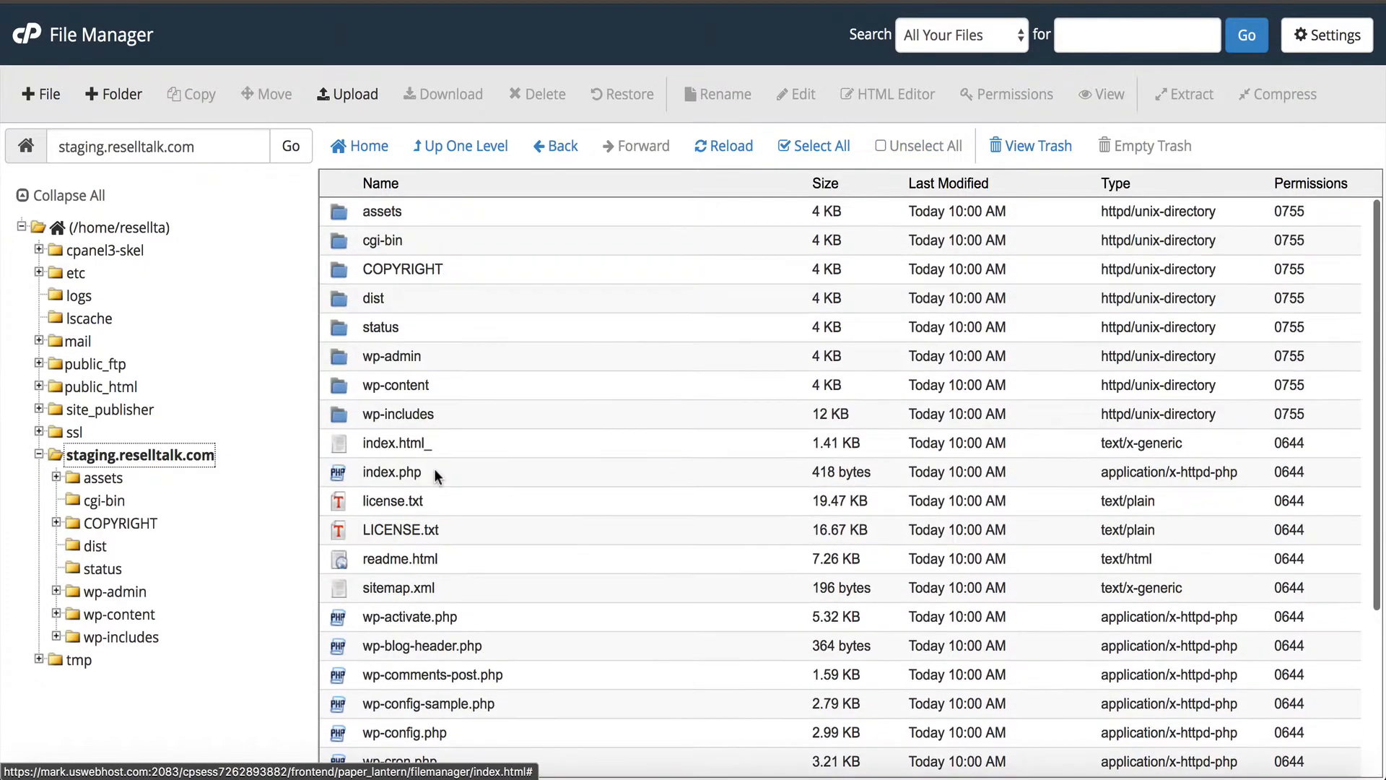
Step: Scroll through the staging.reselltalk.com file listing
{"action": "scroll", "scroll_direction": "down", "scroll_amount": 3}
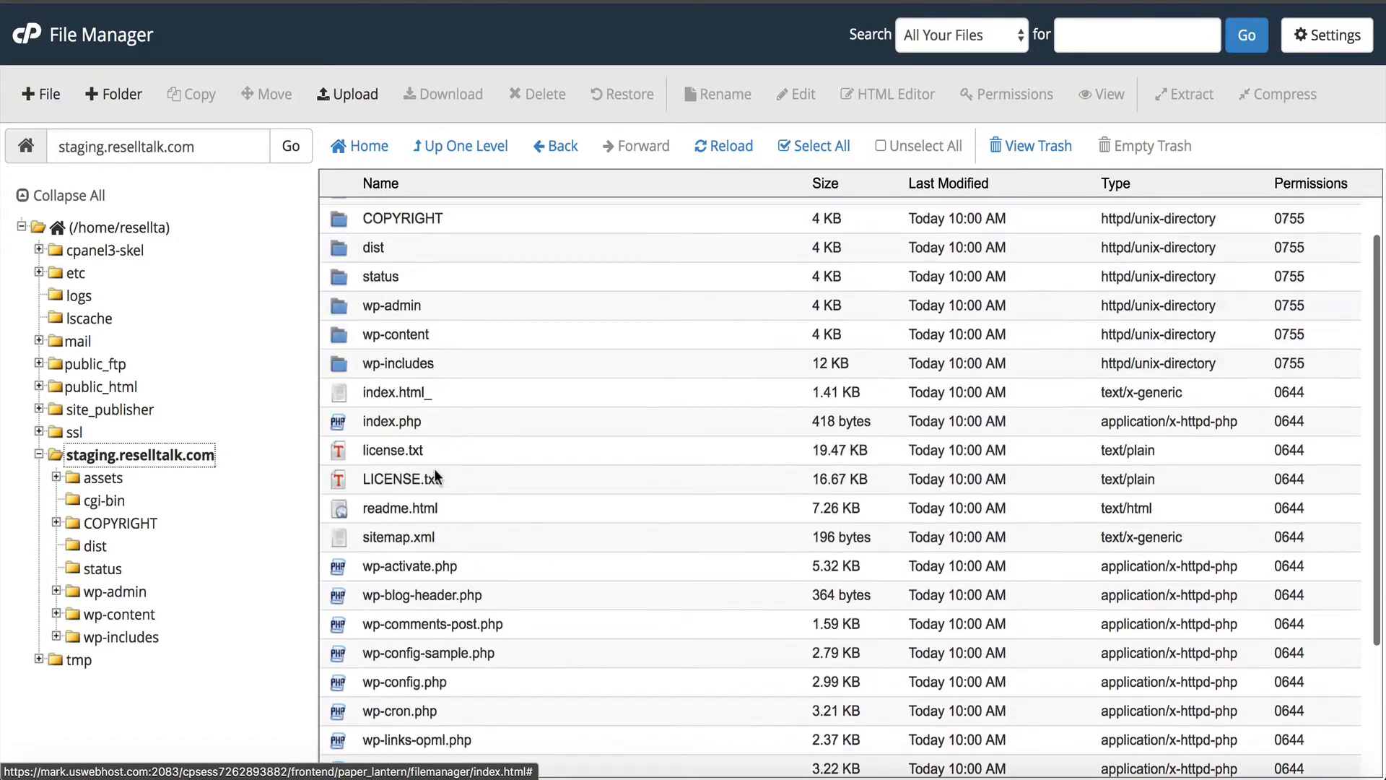
{"action": "scroll", "scroll_direction": "up", "scroll_amount": 3}
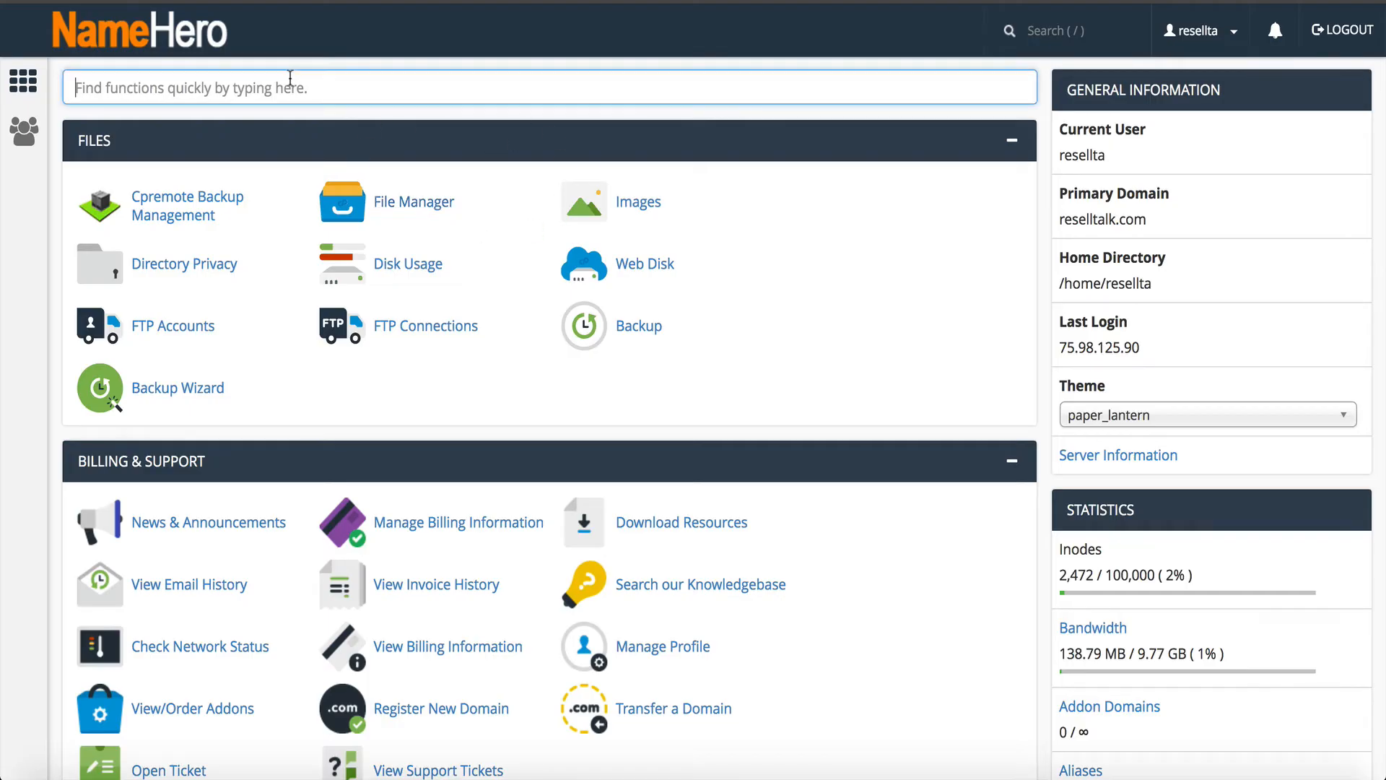
Step: Open phpMyAdmin and select the resellta_wp948 database
{"action": "type", "text": "php"}
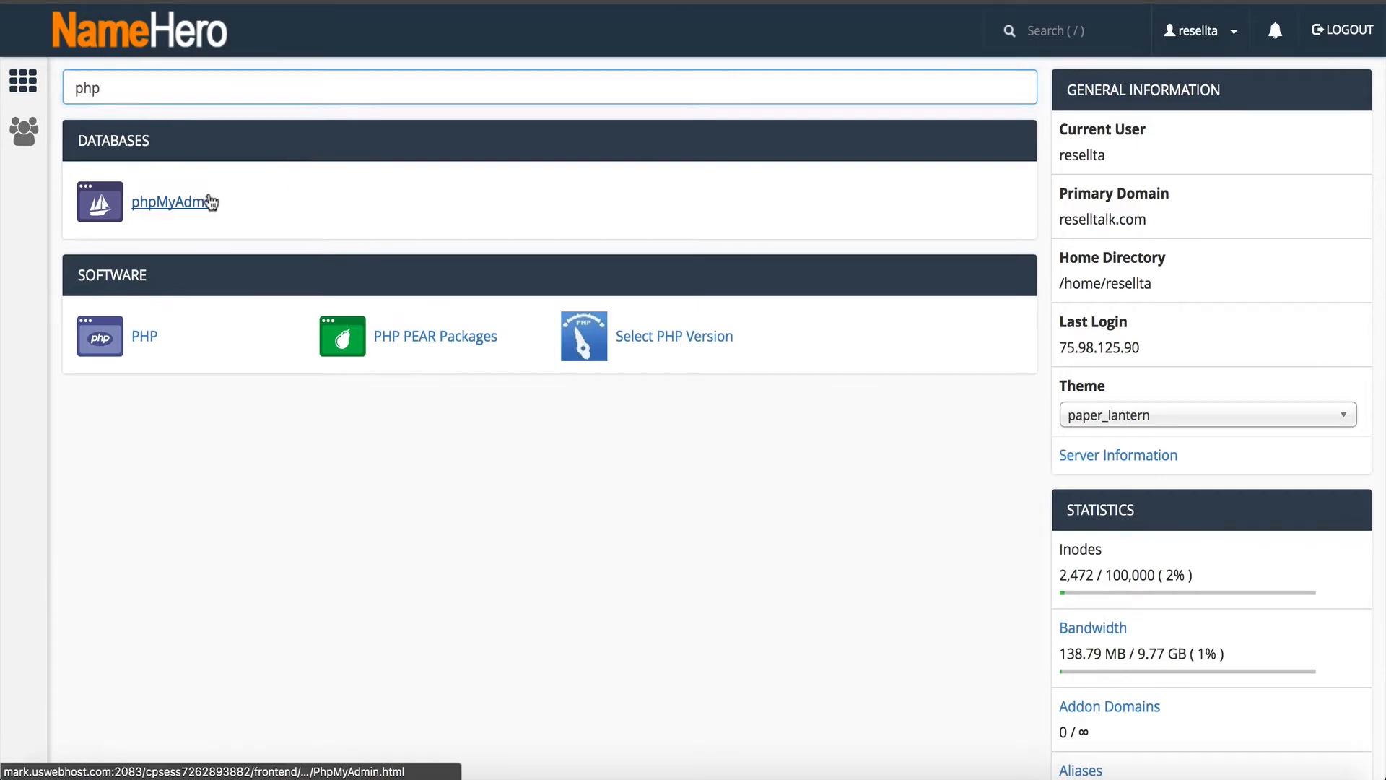
{"action": "left_click", "coordinate": [174, 201]}
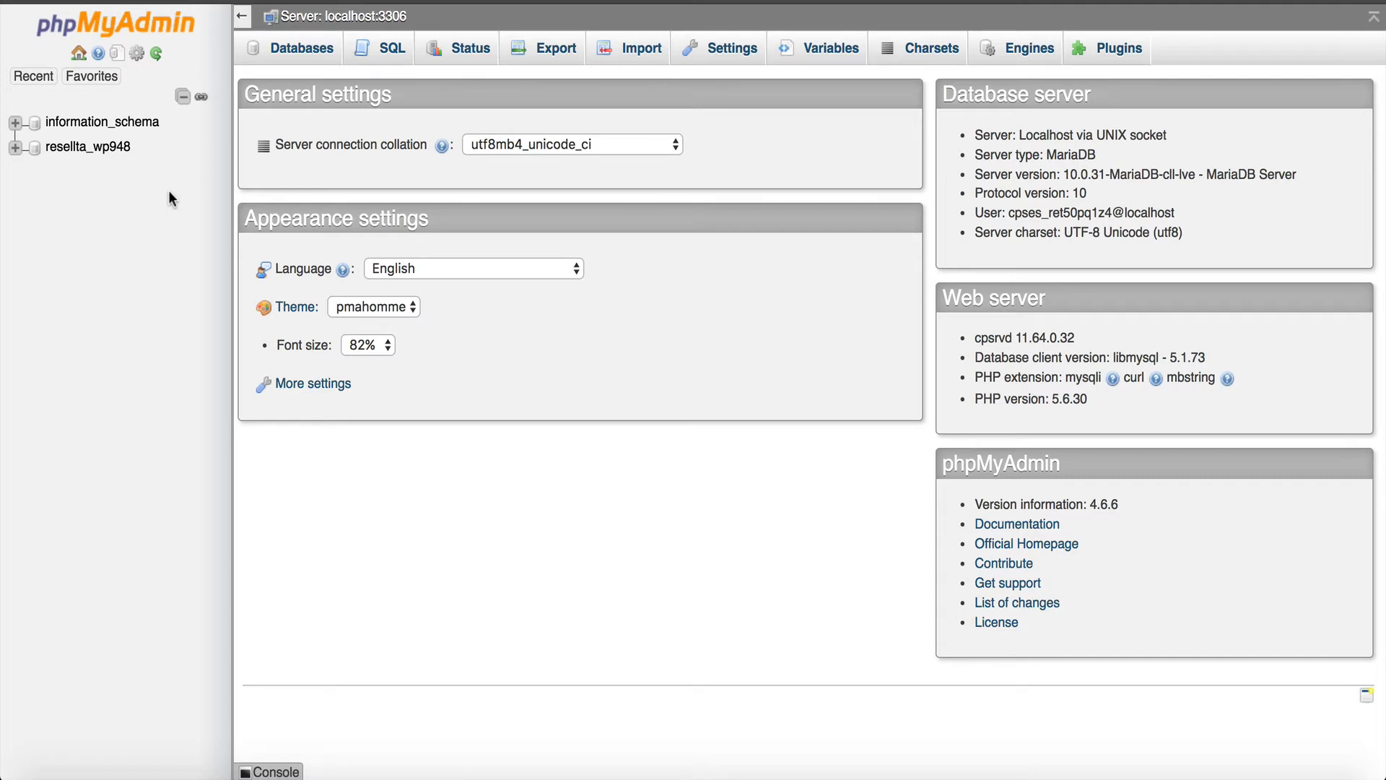
{"action": "mouse_move", "coordinate": [171, 175]}
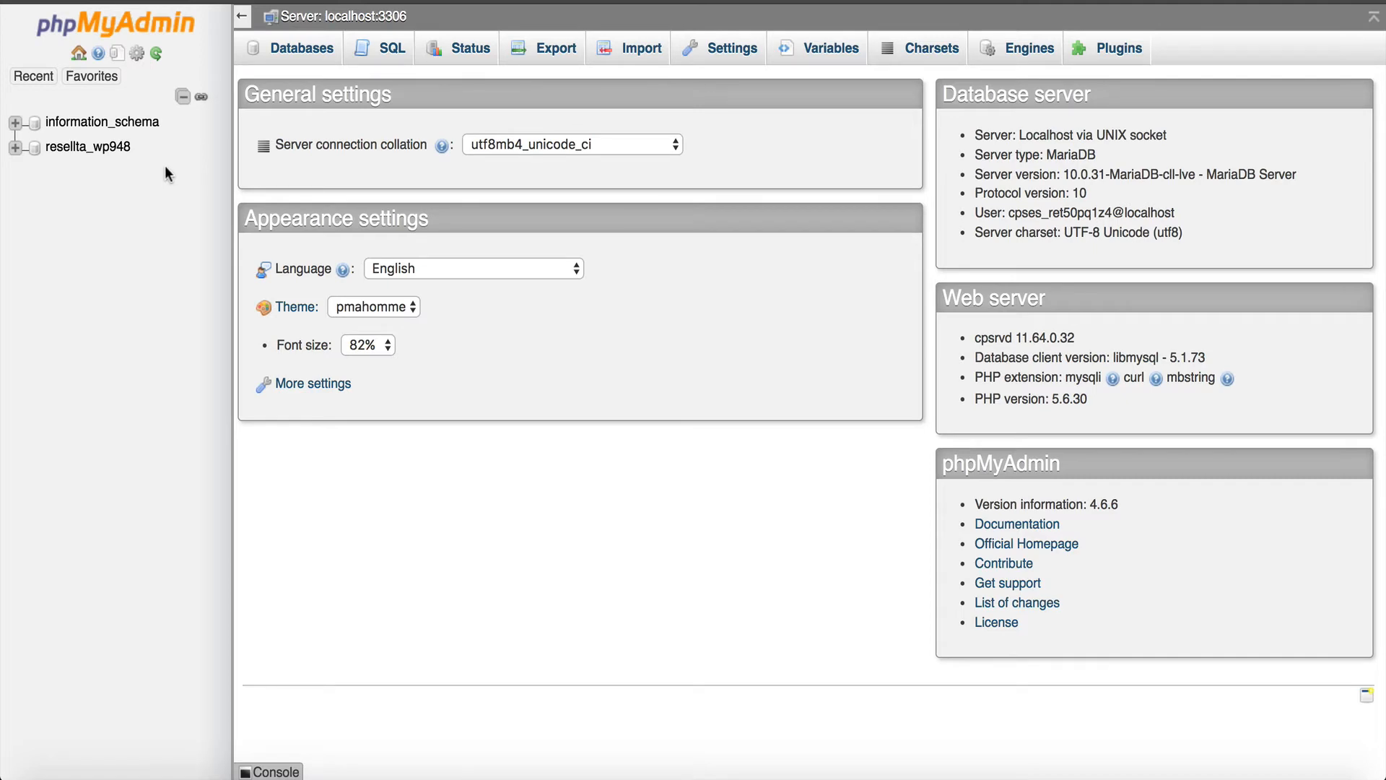
{"action": "mouse_move", "coordinate": [87, 147]}
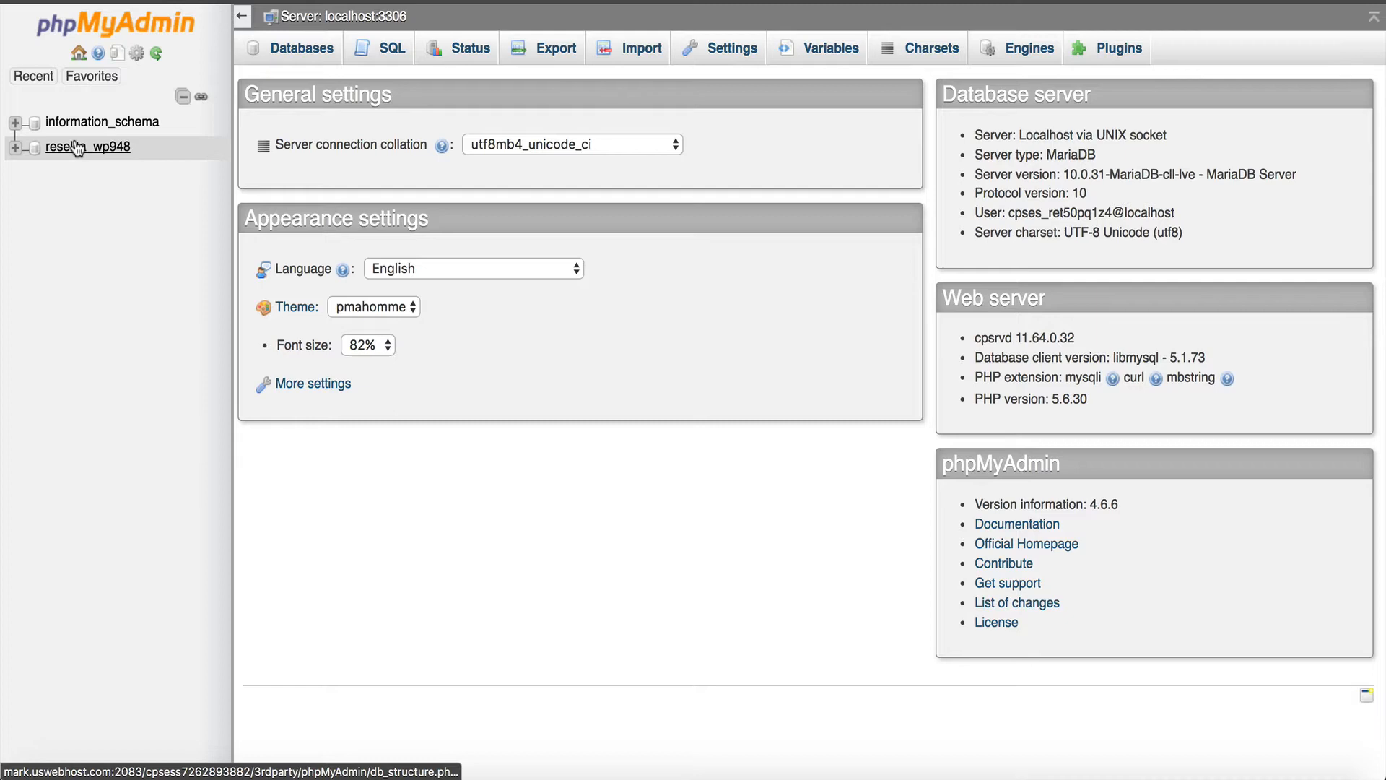
{"action": "mouse_move", "coordinate": [87, 147]}
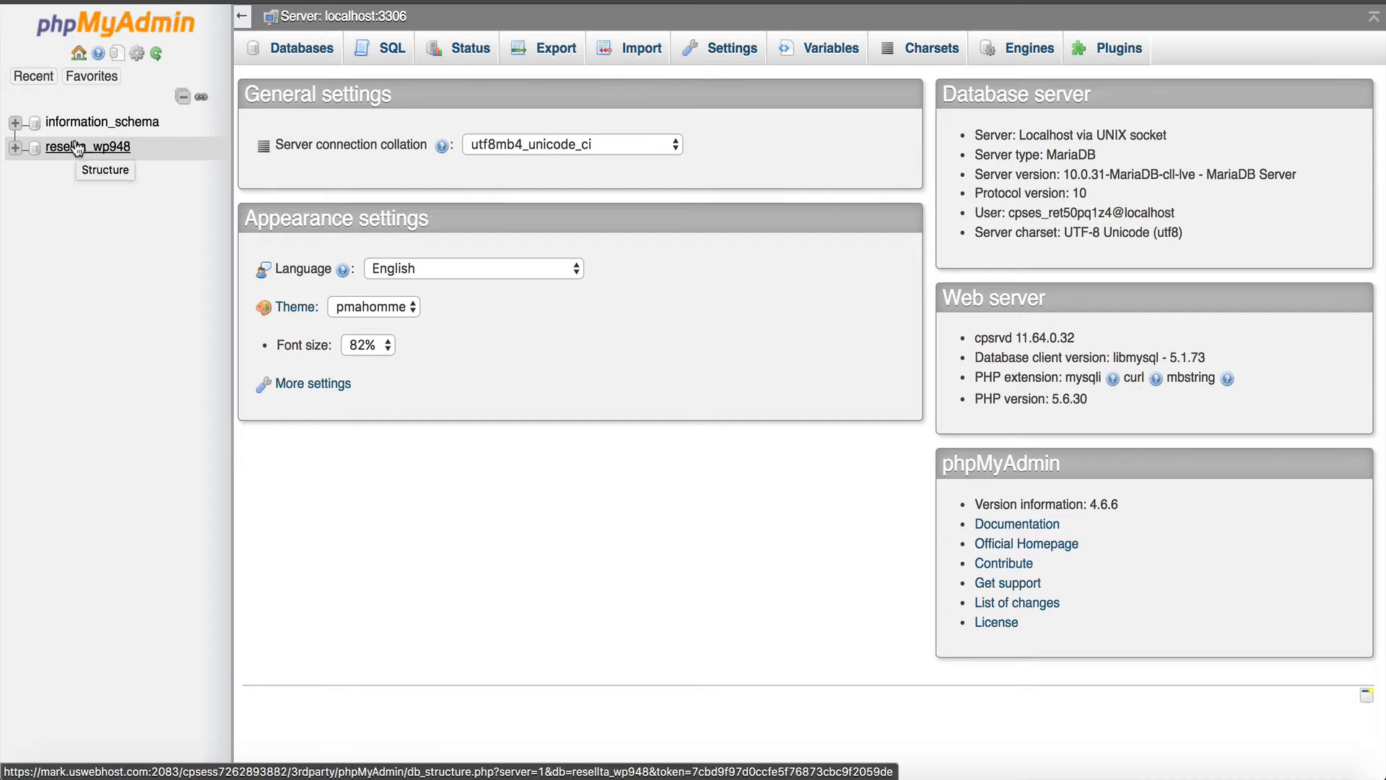
{"action": "left_click", "coordinate": [87, 146]}
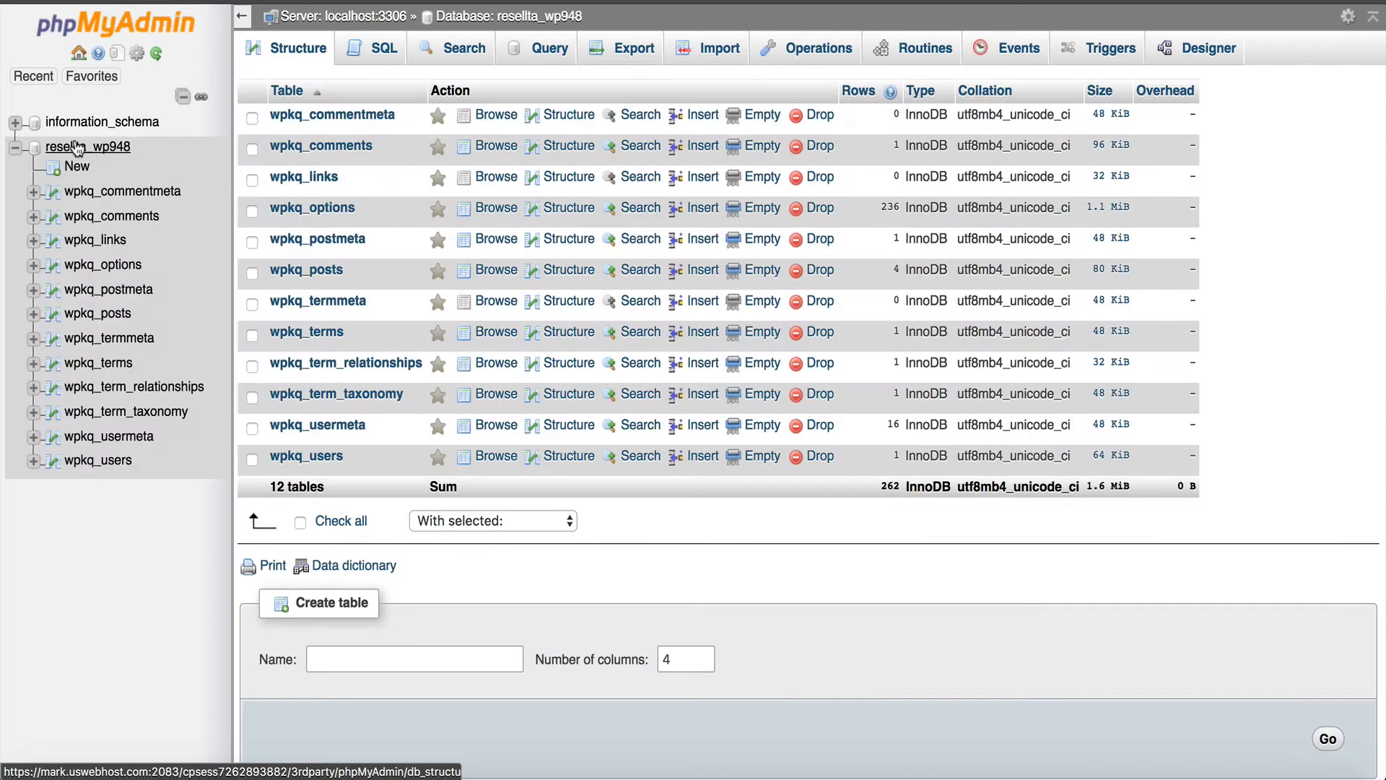
{"action": "mouse_move", "coordinate": [616, 381]}
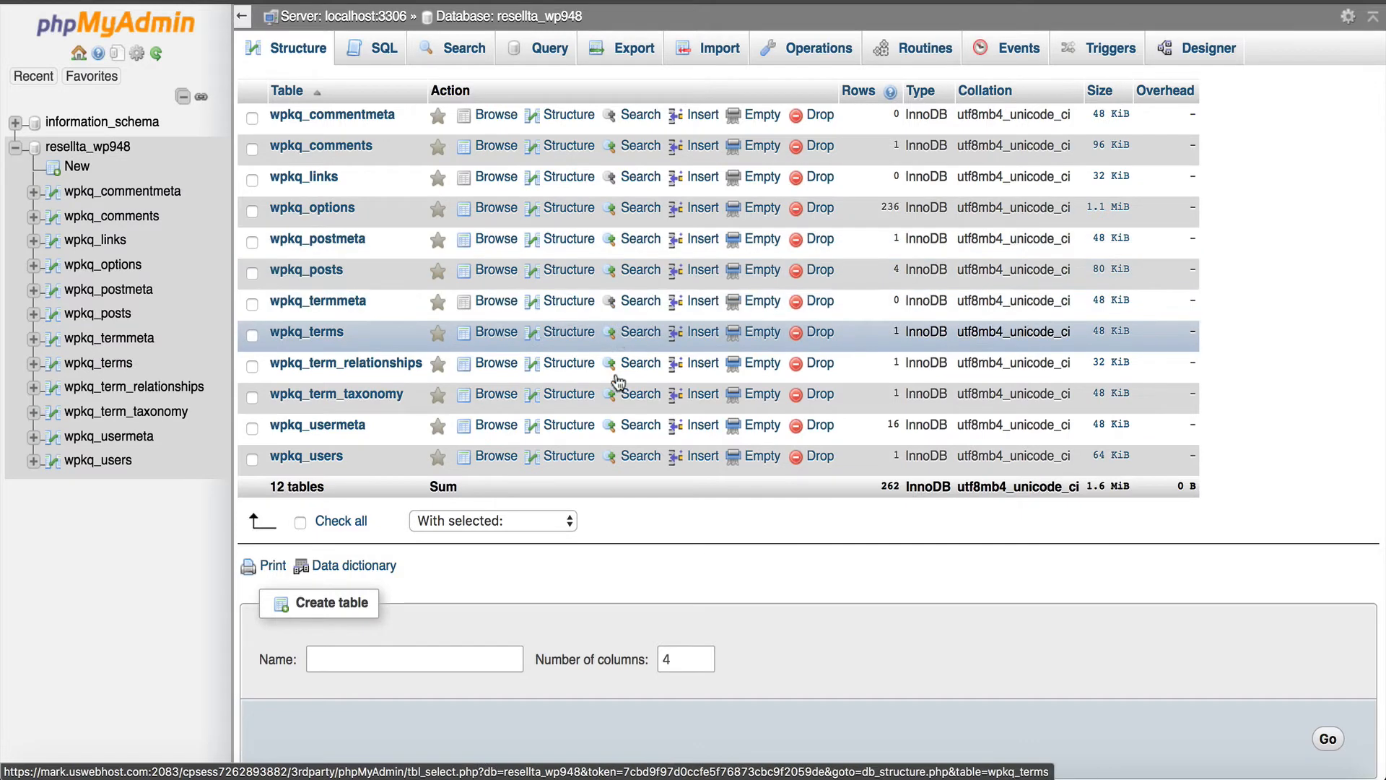
{"action": "mouse_move", "coordinate": [819, 47]}
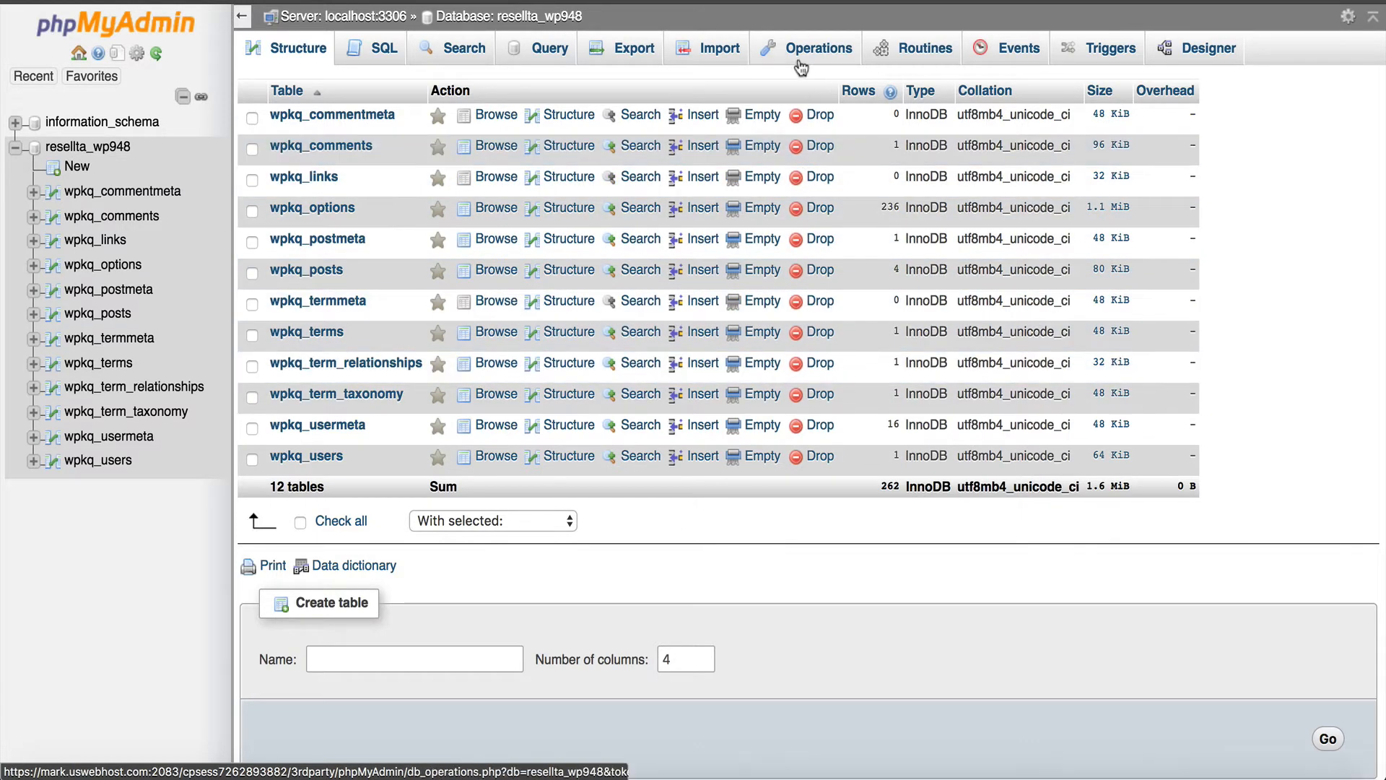
Step: Copy resellta_wp948 with structure and data to resellta_wp948_new
{"action": "left_click", "coordinate": [817, 48]}
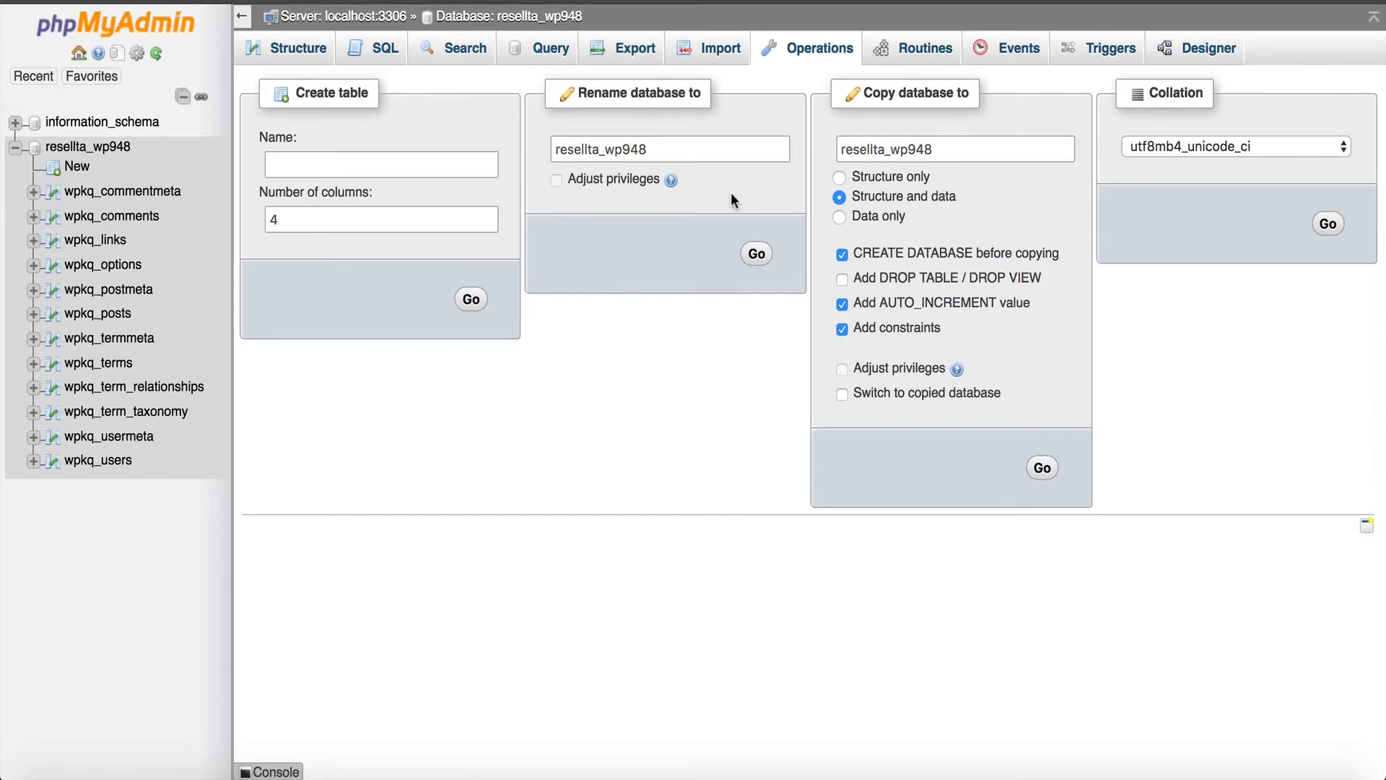
{"action": "left_click", "coordinate": [953, 149]}
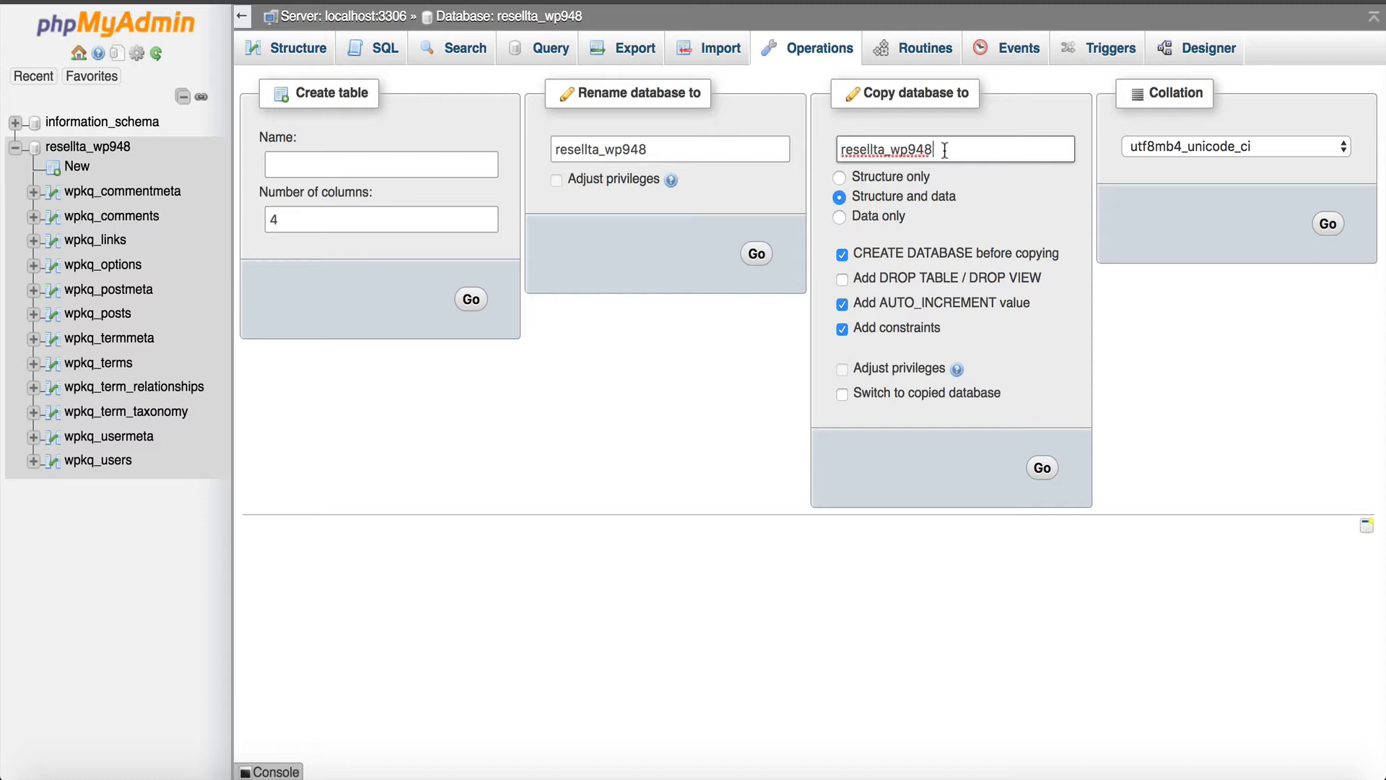
{"action": "type", "text": "_"}
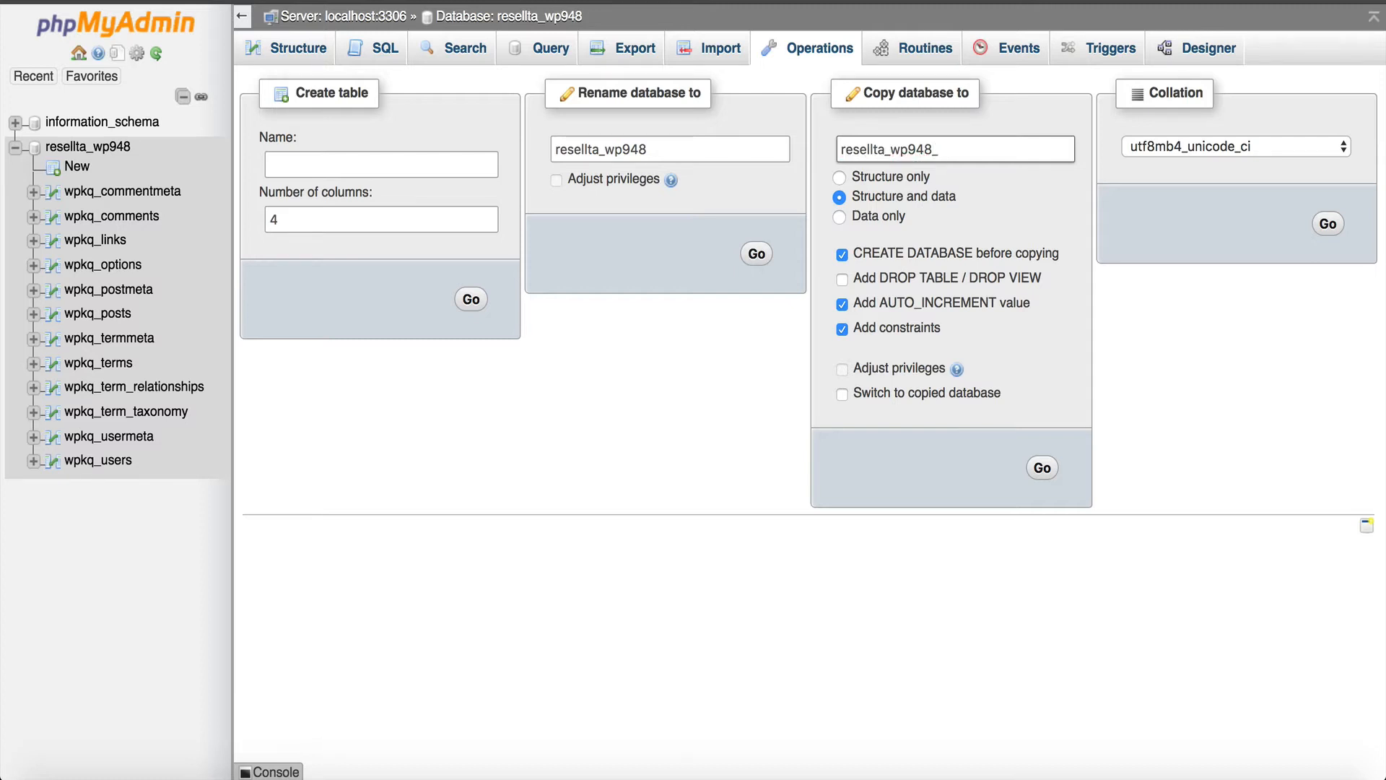
{"action": "type", "text": "new"}
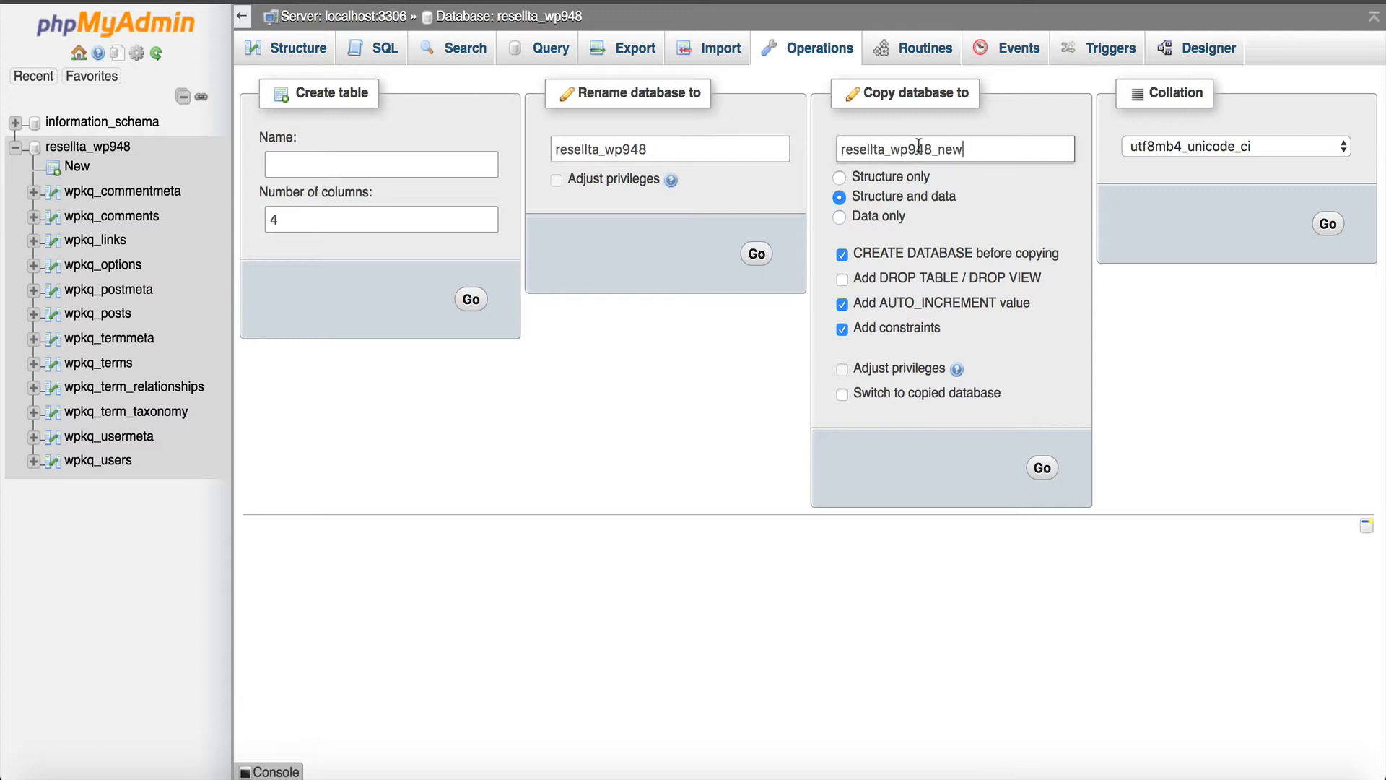
{"action": "mouse_move", "coordinate": [1030, 444]}
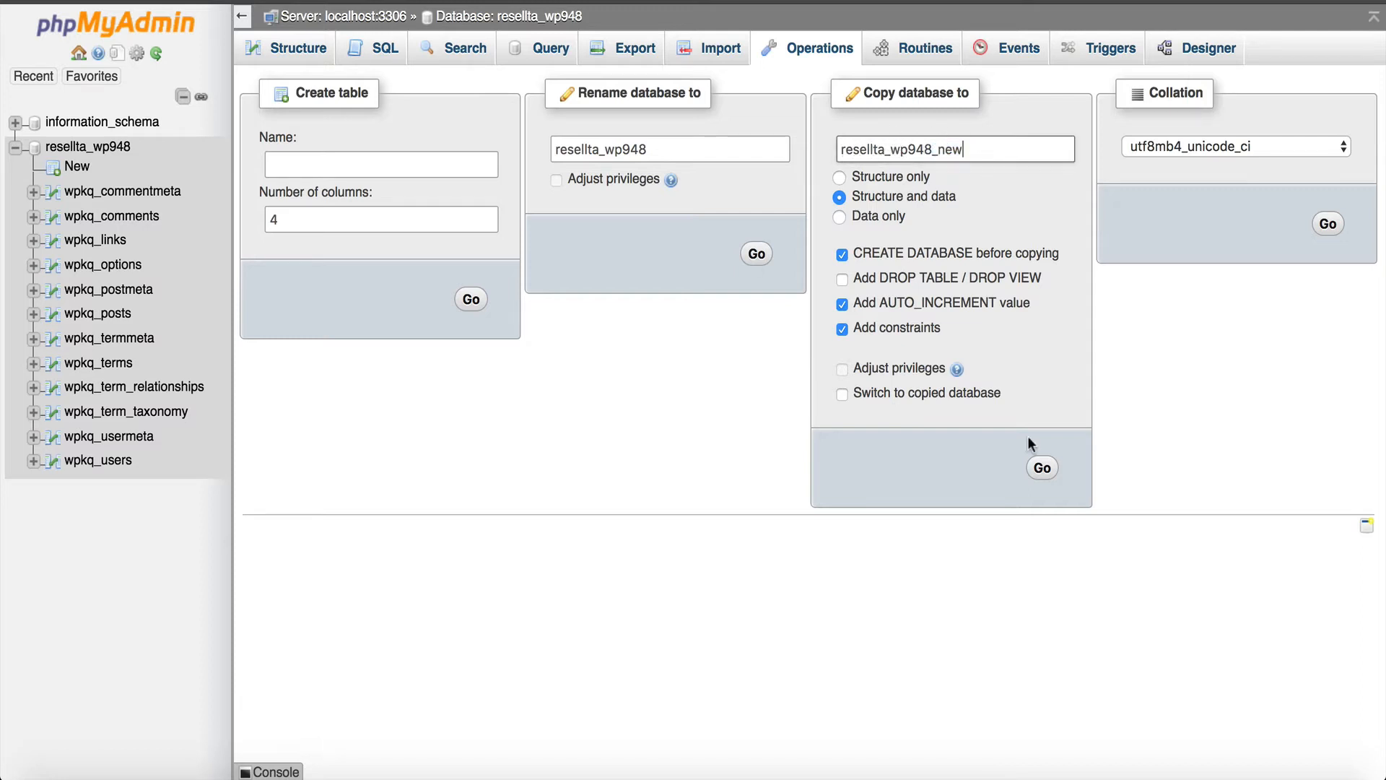
{"action": "left_click", "coordinate": [1041, 468]}
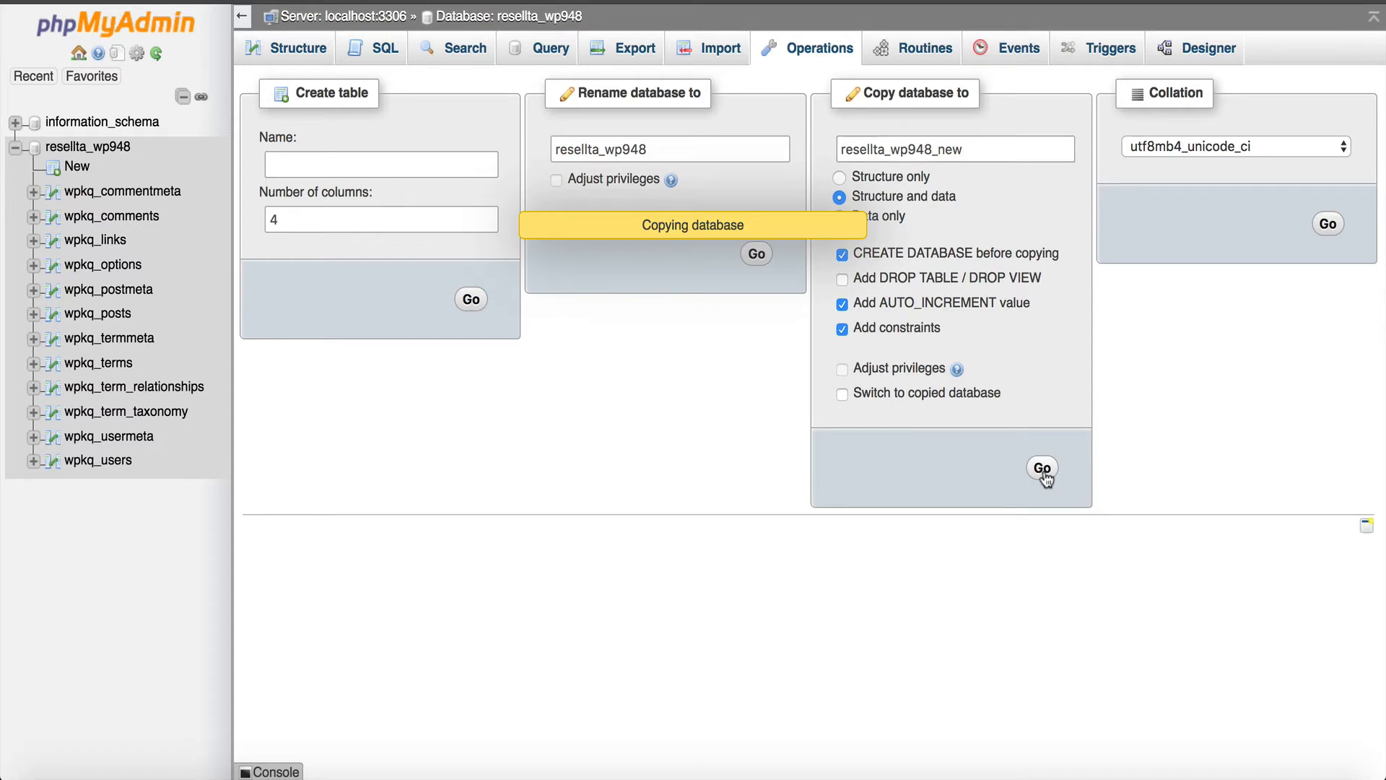
{"action": "left_click", "coordinate": [1040, 468]}
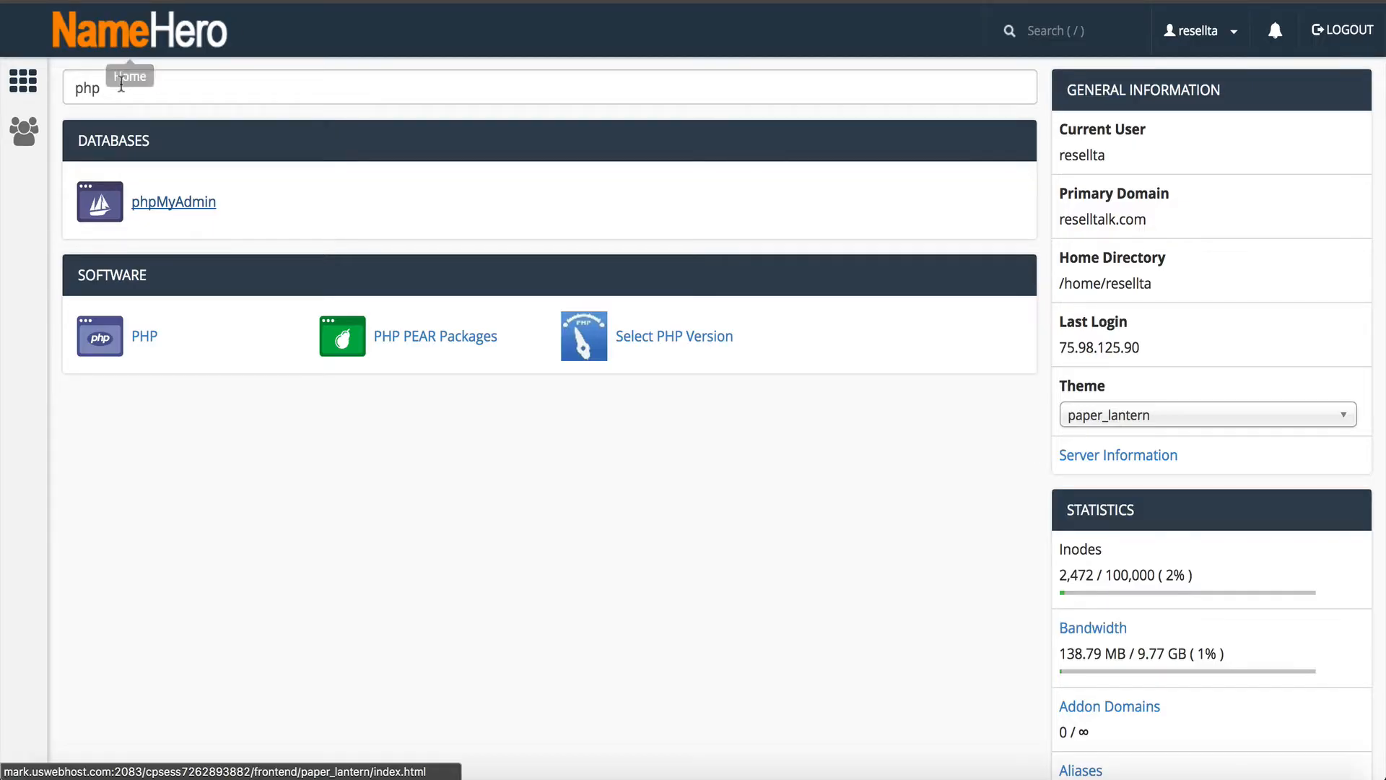
Step: Open the MySQL Databases page to view the current databases
{"action": "type", "text": "mysql"}
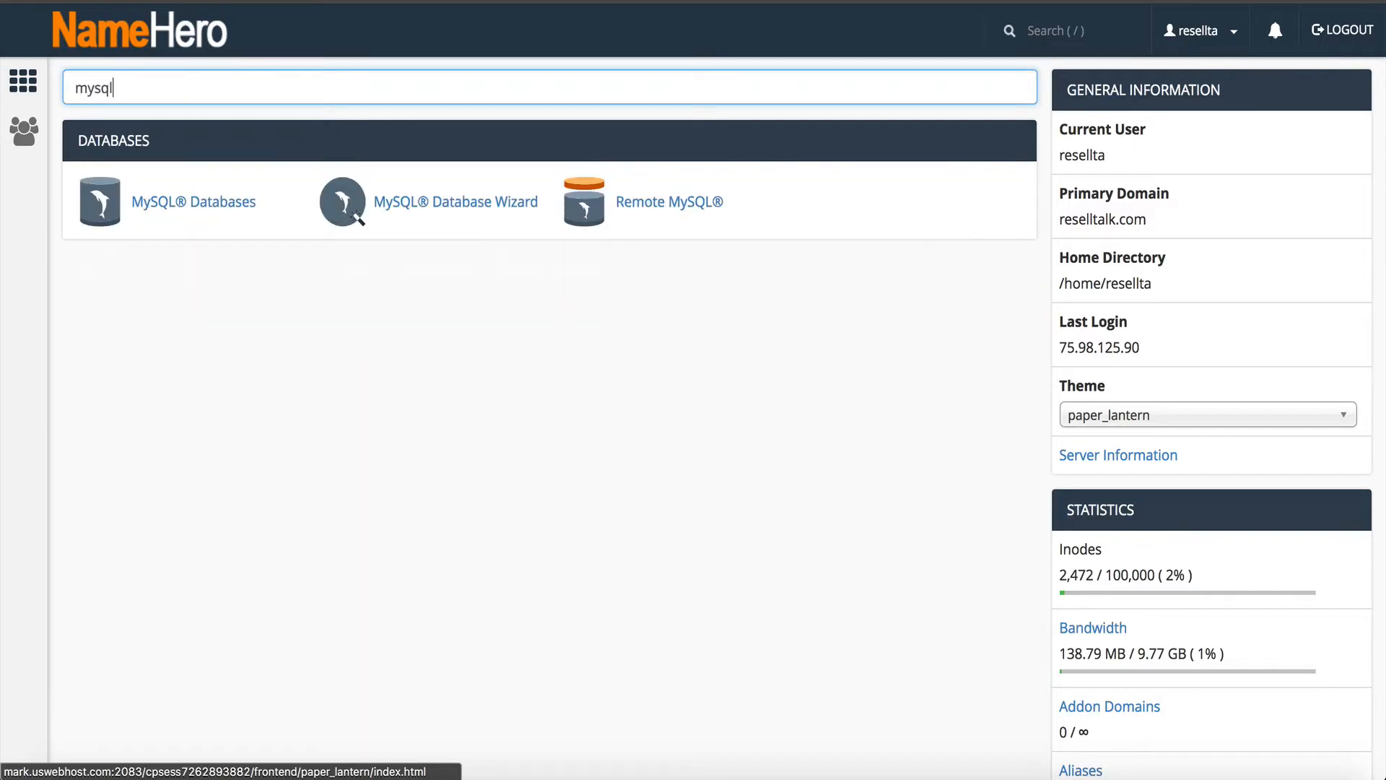
{"action": "left_click", "coordinate": [193, 202]}
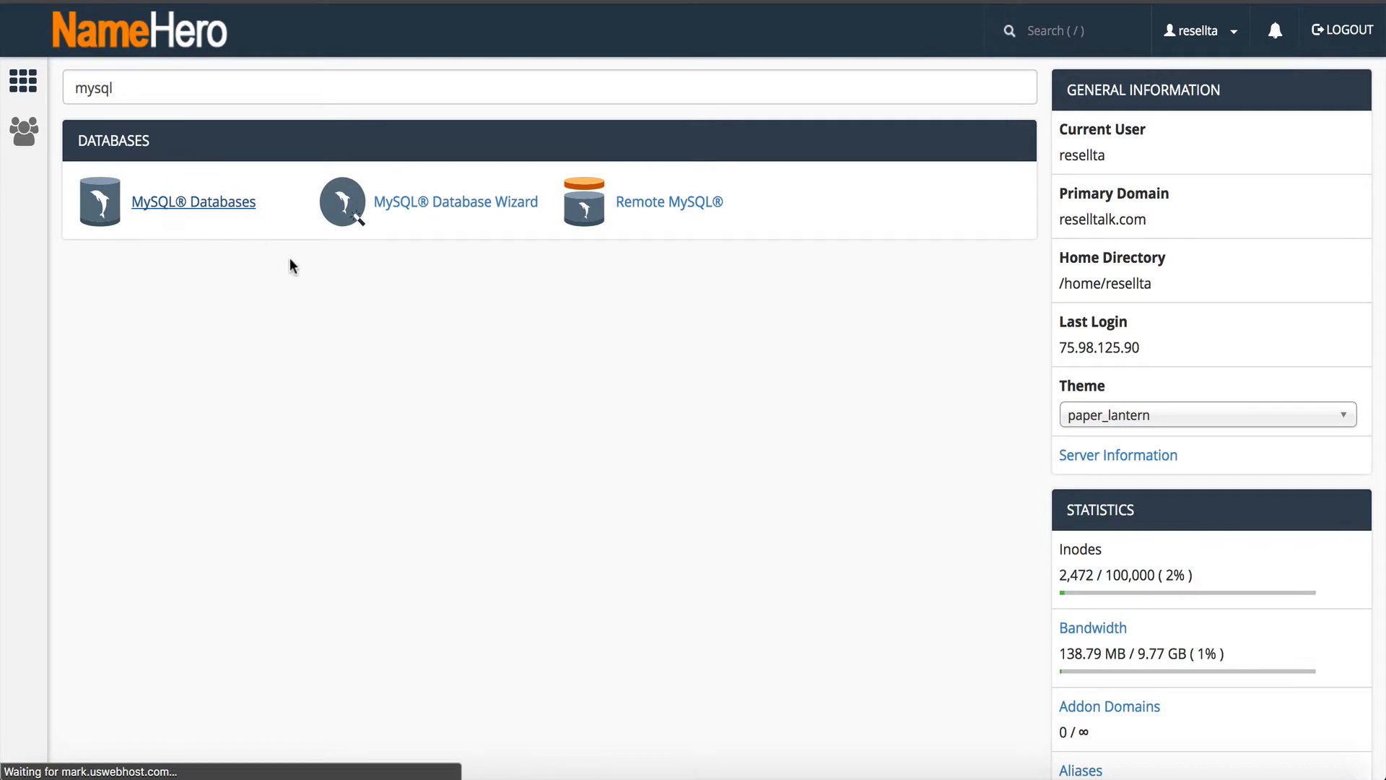
{"action": "left_click", "coordinate": [193, 202]}
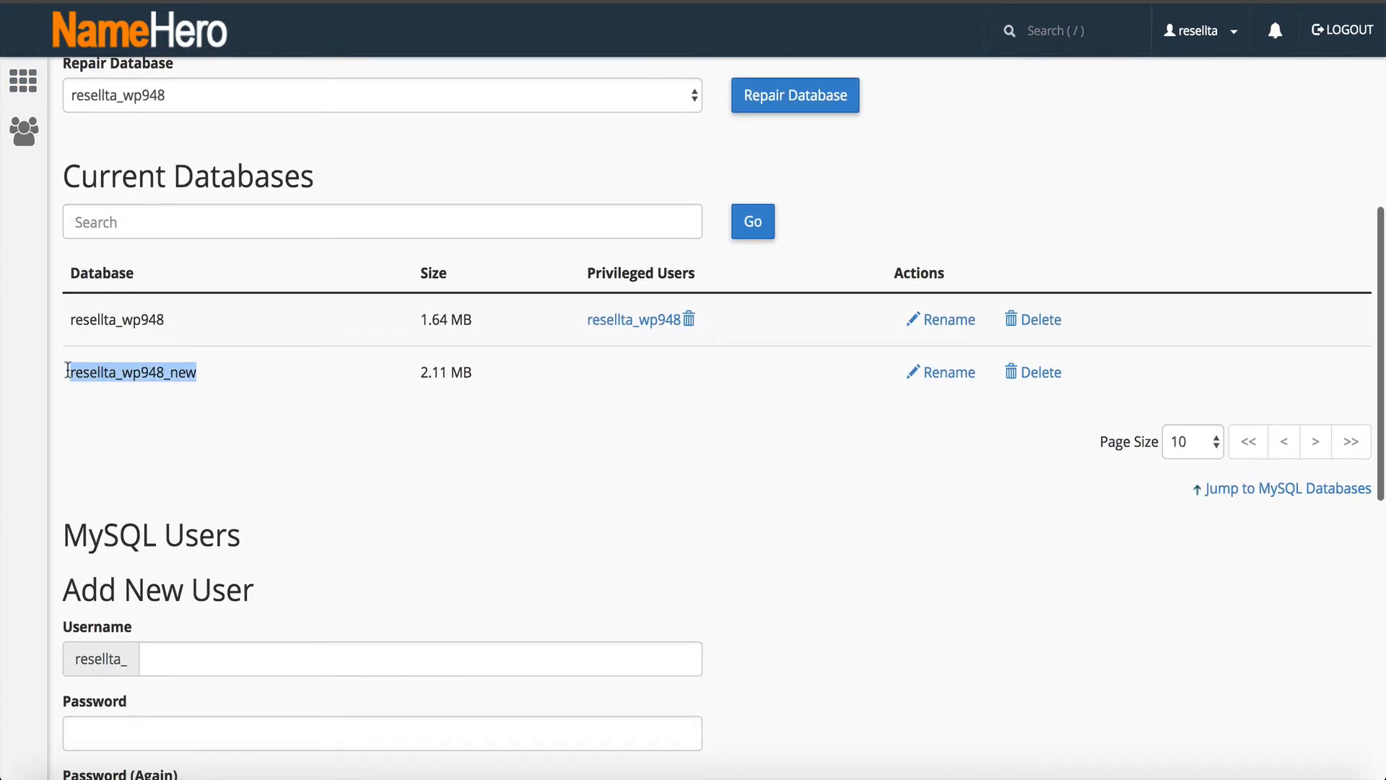
Step: Copy the new database name and append _new to DB_NAME in wp-config.php
{"action": "double_click", "coordinate": [130, 371]}
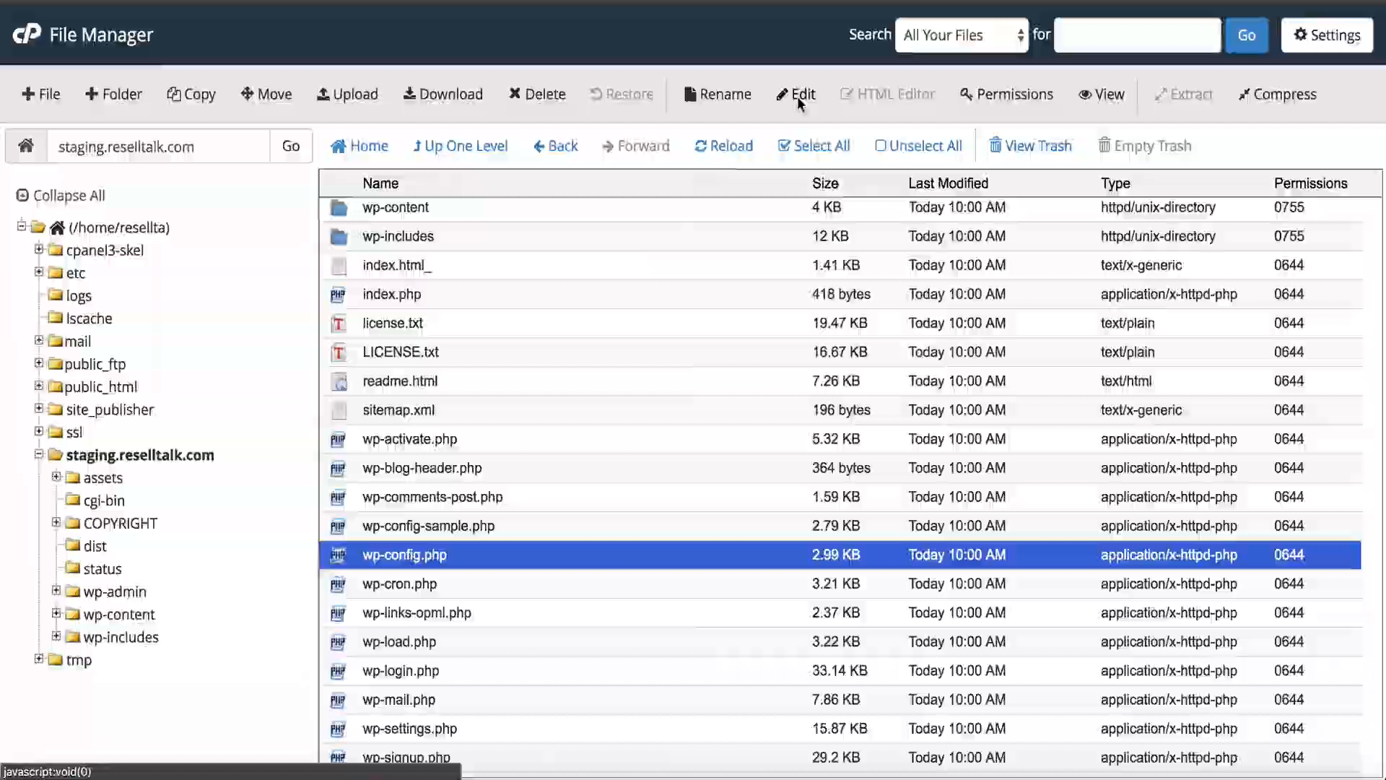
{"action": "left_click", "coordinate": [795, 94]}
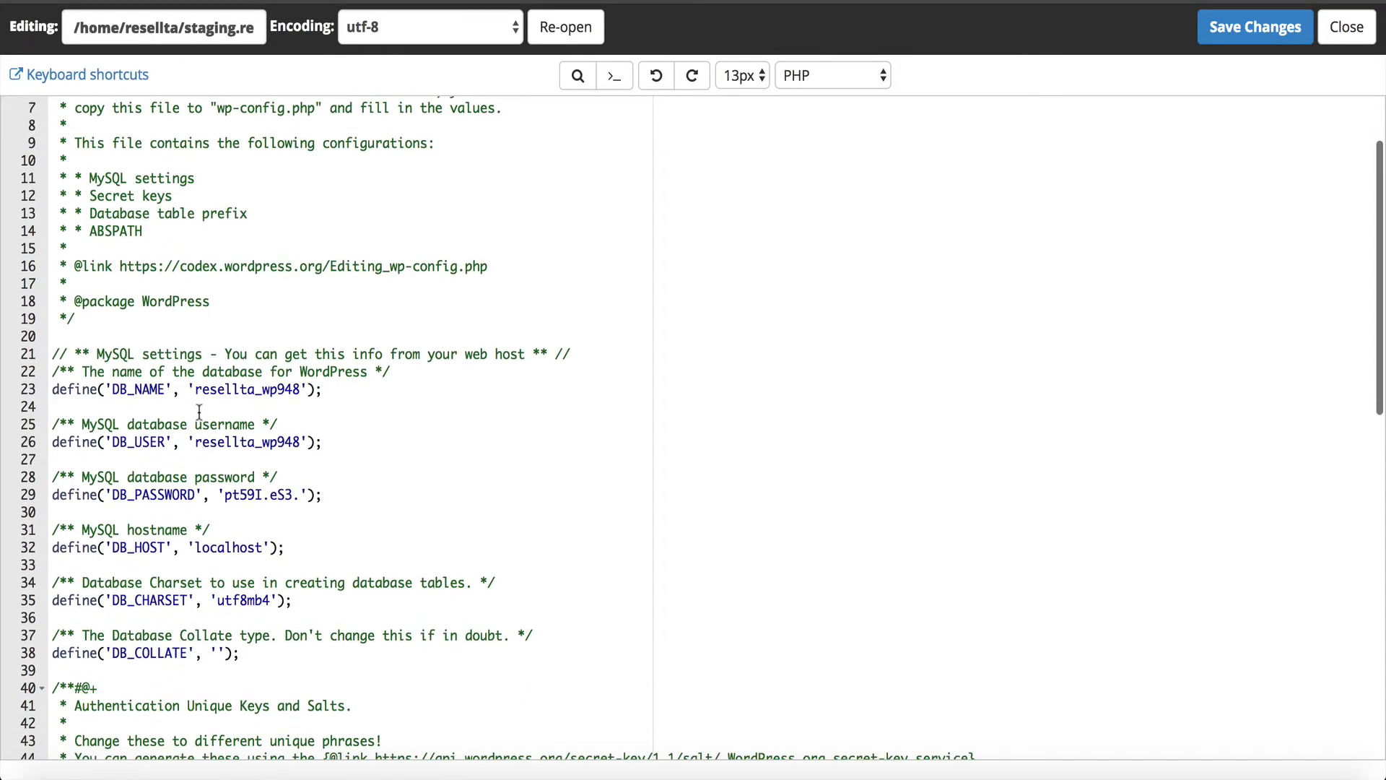
{"action": "type", "text": "_new"}
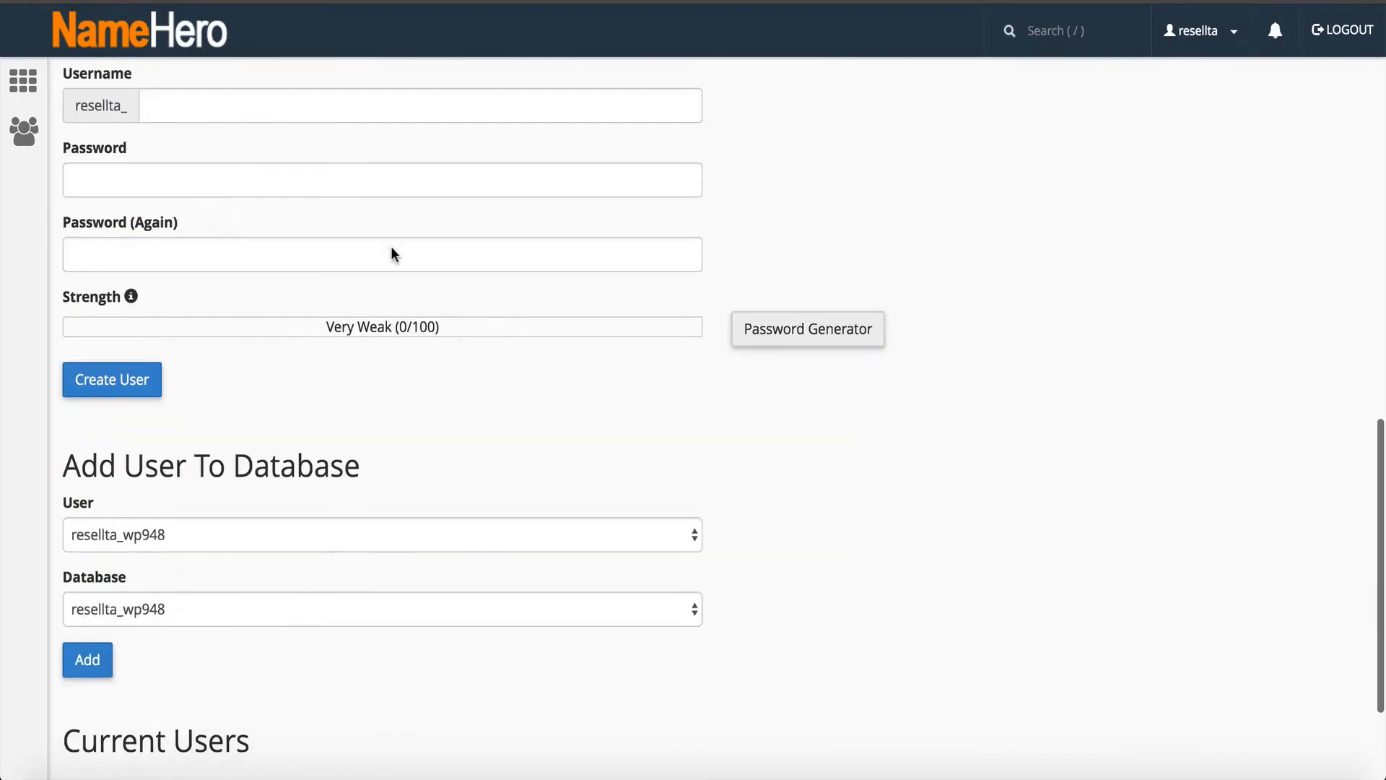
Step: Grant the database user ALL PRIVILEGES on resellta_wp948_new
{"action": "scroll", "scroll_direction": "down", "scroll_amount": 3}
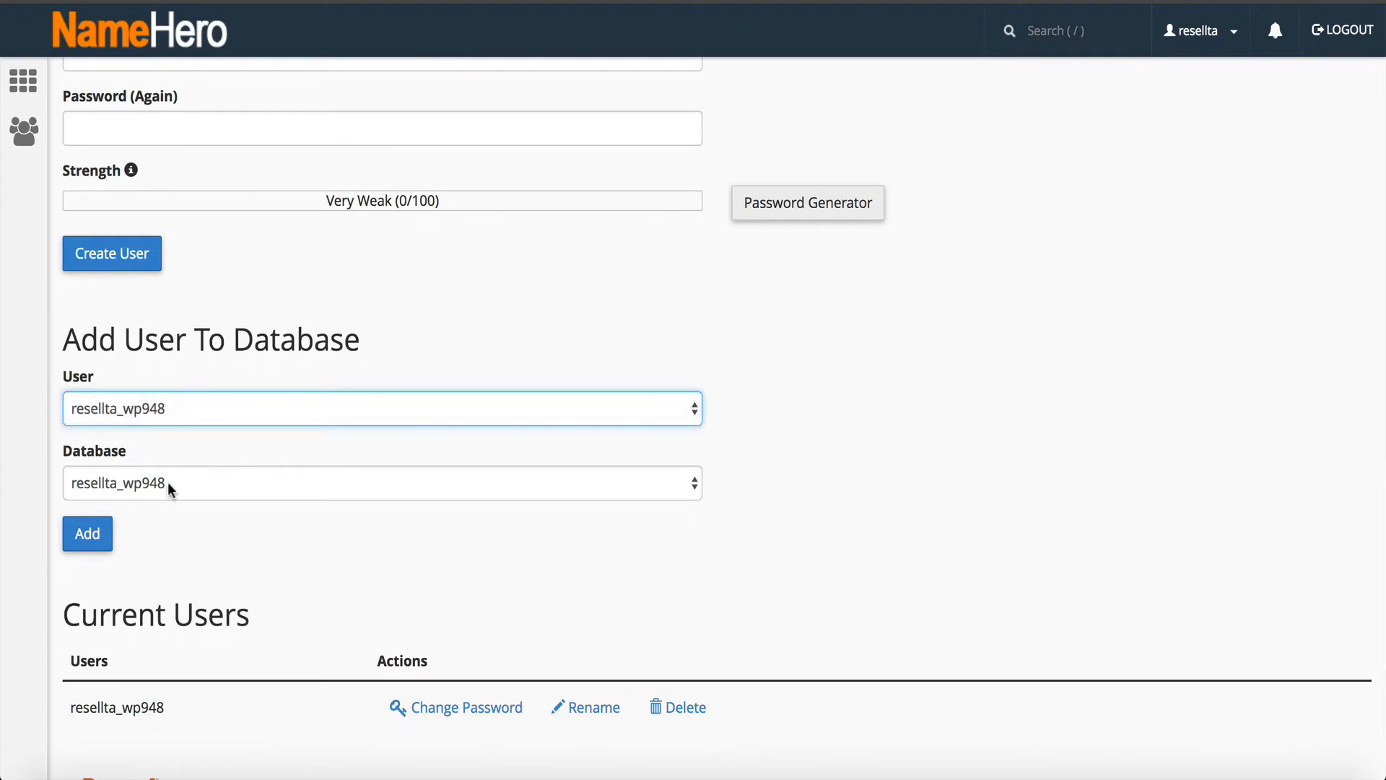
{"action": "left_click", "coordinate": [382, 483]}
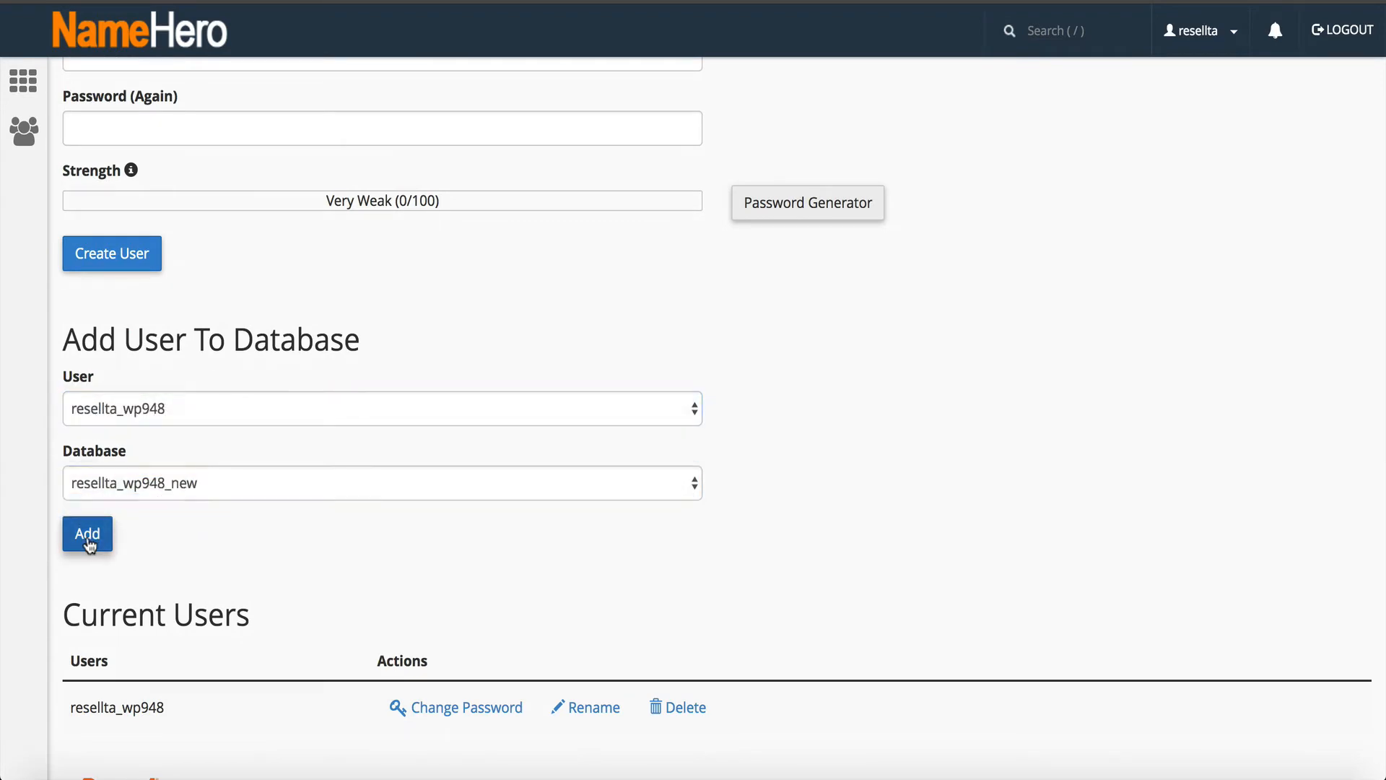
{"action": "left_click", "coordinate": [86, 533]}
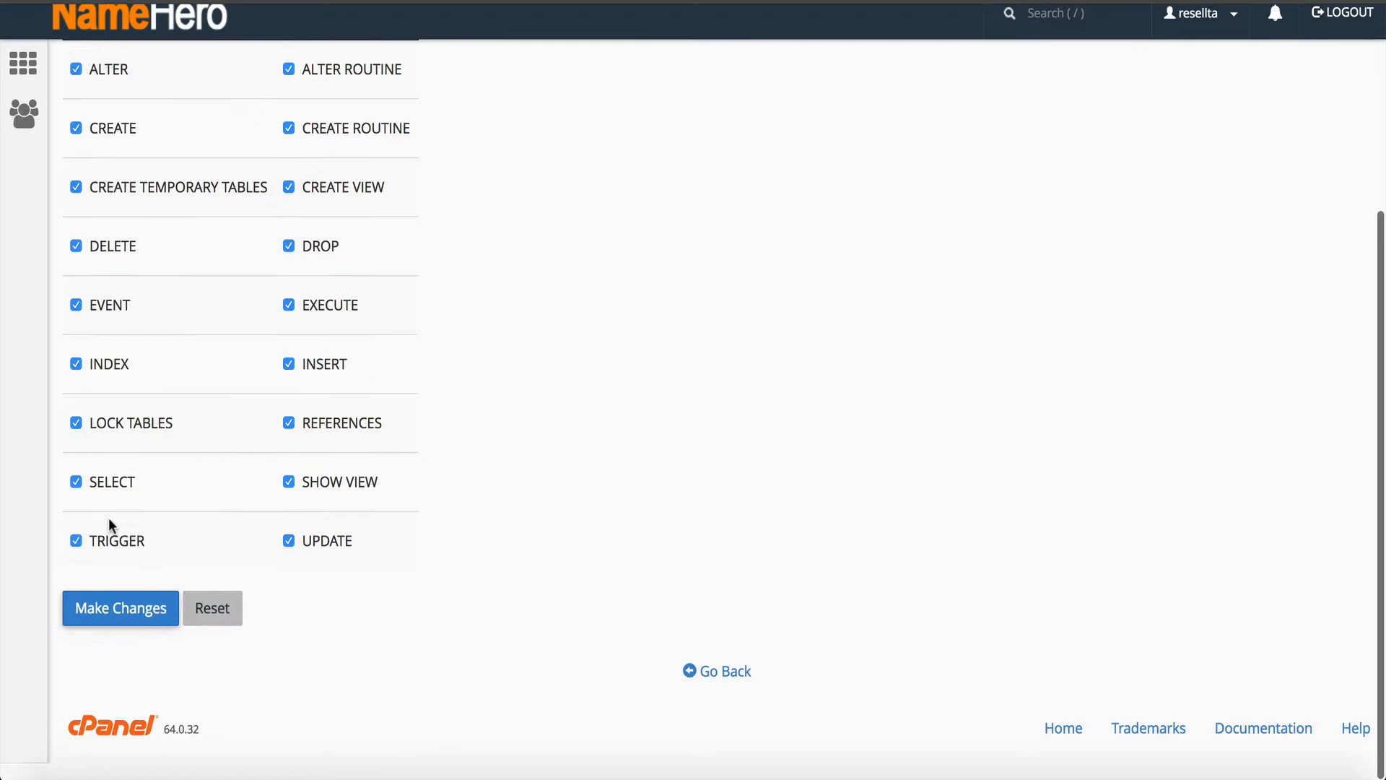
{"action": "left_click", "coordinate": [119, 607]}
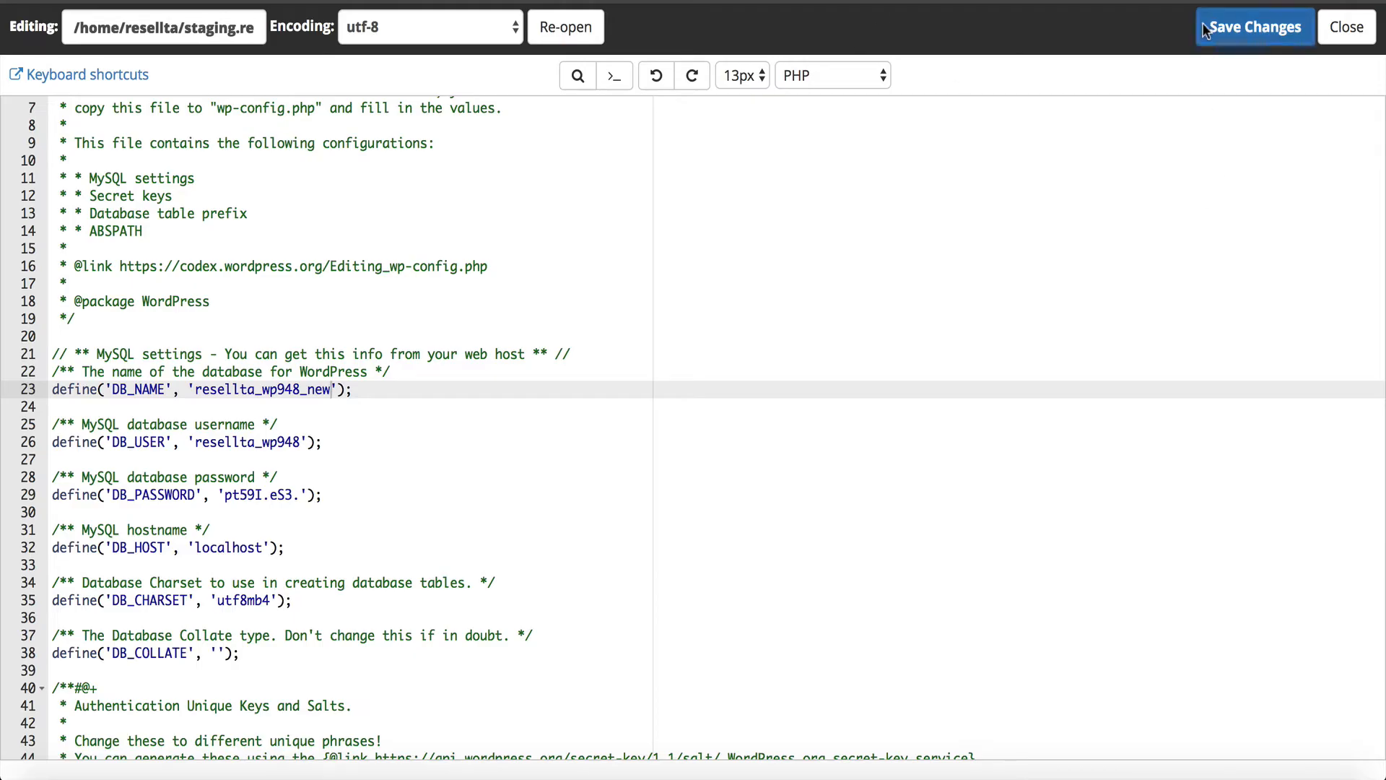
Step: Save wp-config.php with DB_NAME set to resellta_wp948_new
{"action": "left_click", "coordinate": [1252, 27]}
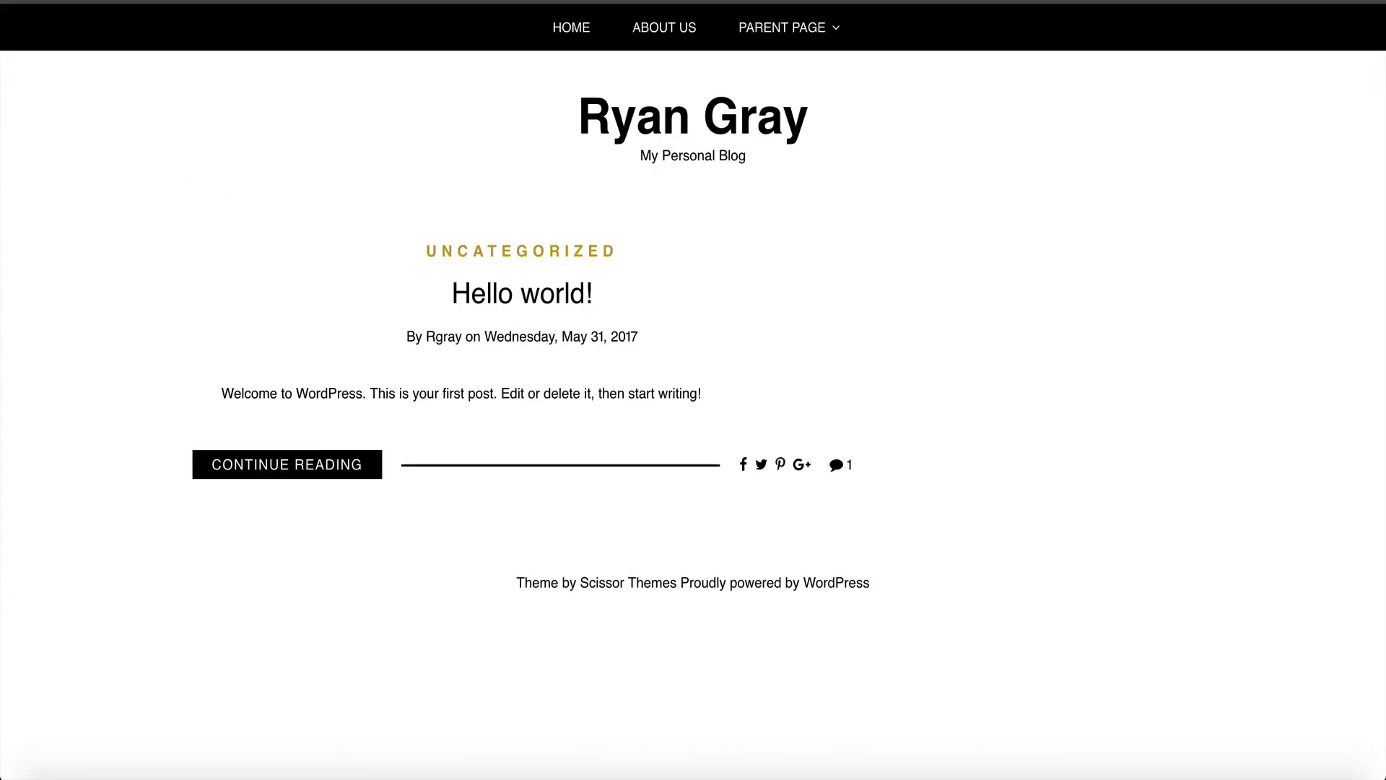
{"action": "left_click", "coordinate": [1253, 27]}
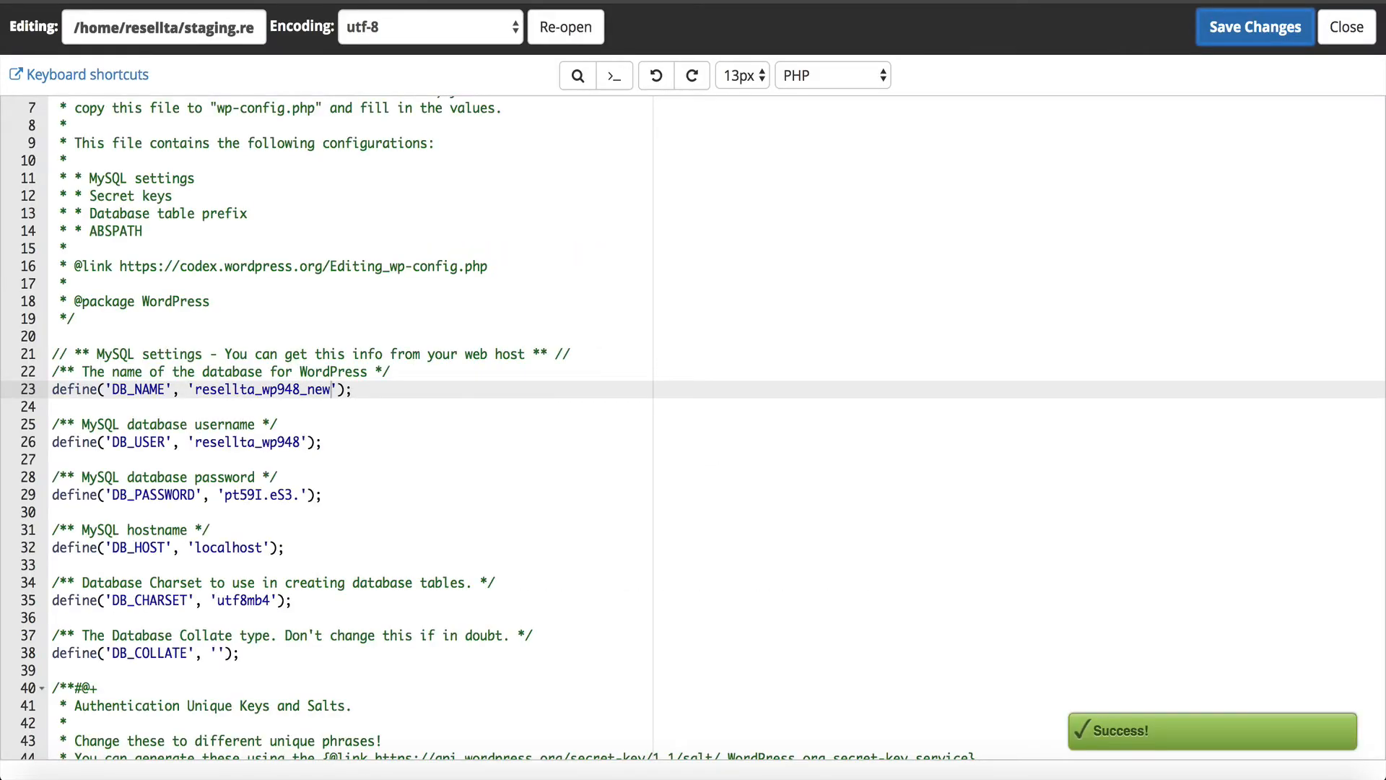
{"action": "left_click", "coordinate": [1346, 26]}
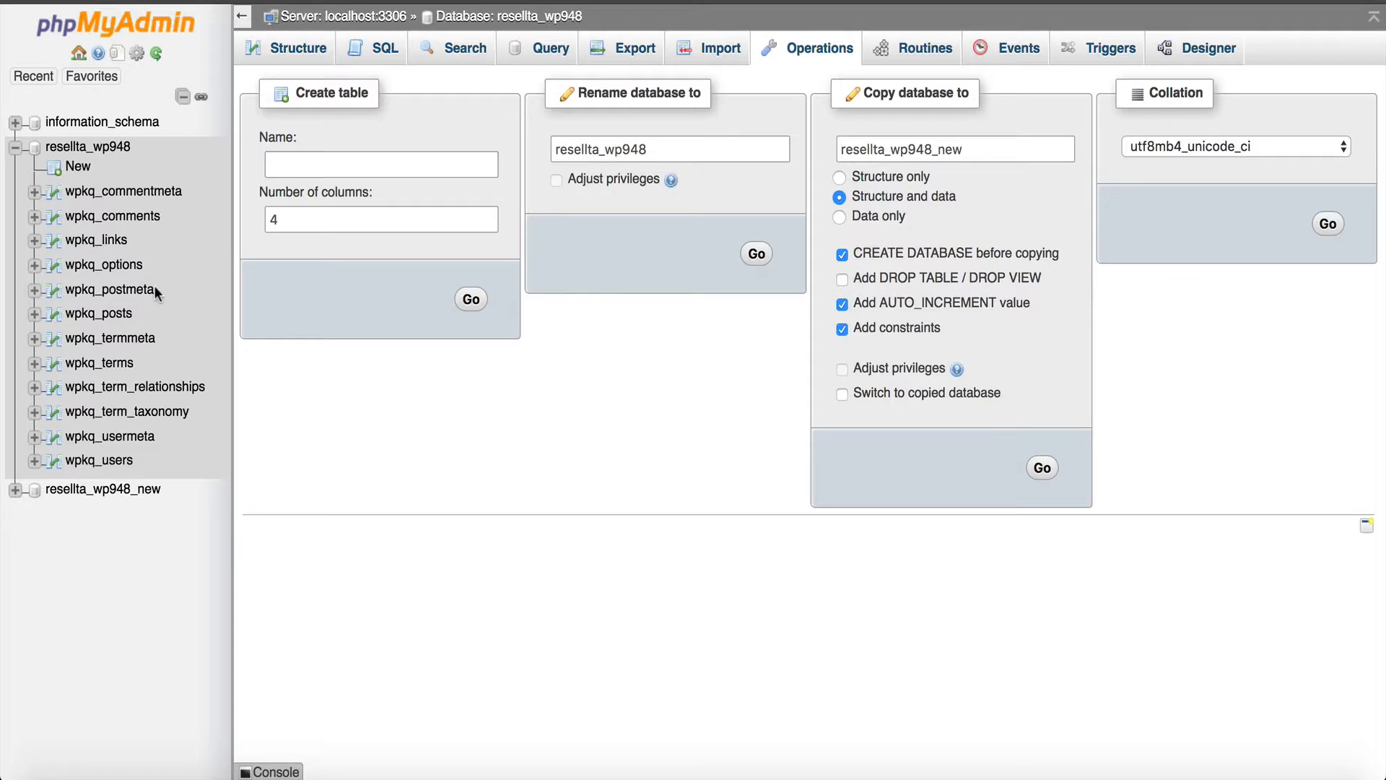
{"action": "mouse_move", "coordinate": [102, 489]}
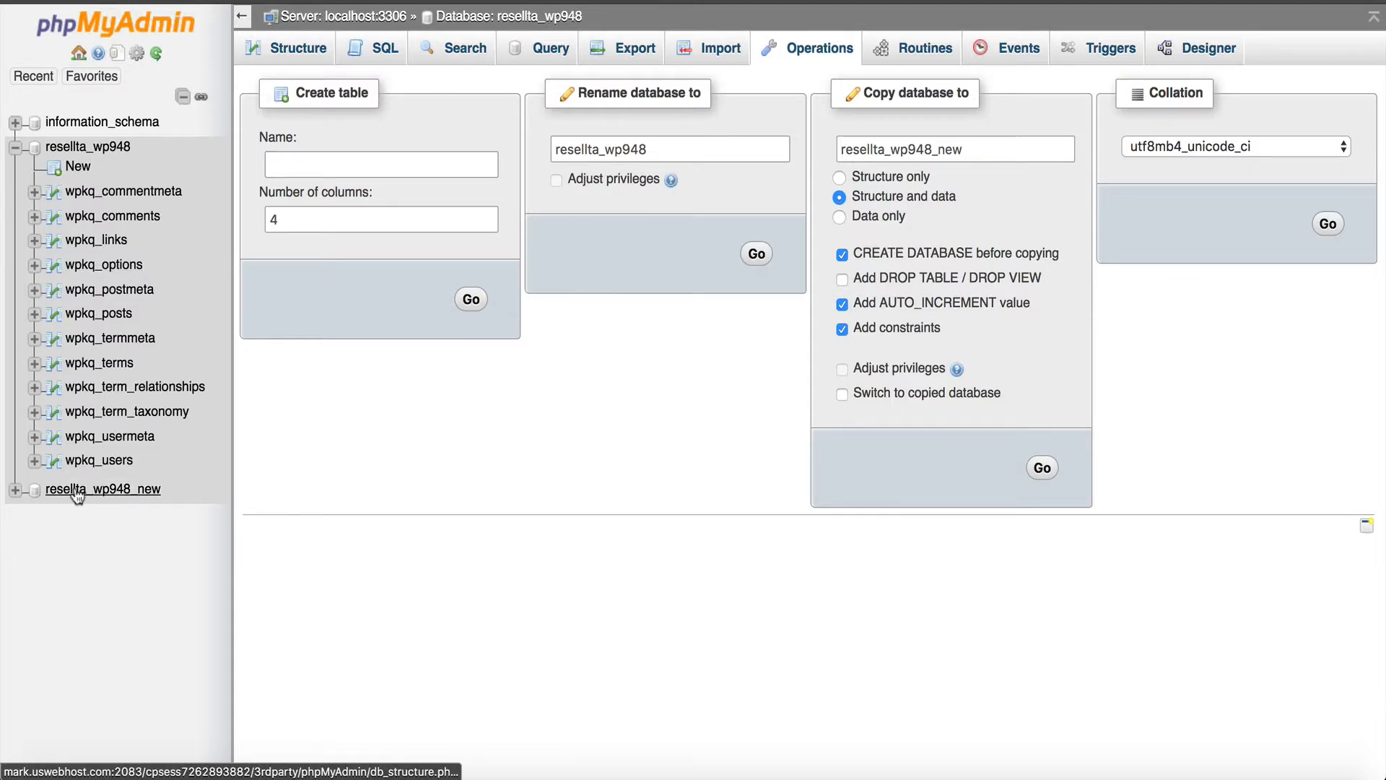
{"action": "left_click", "coordinate": [102, 489]}
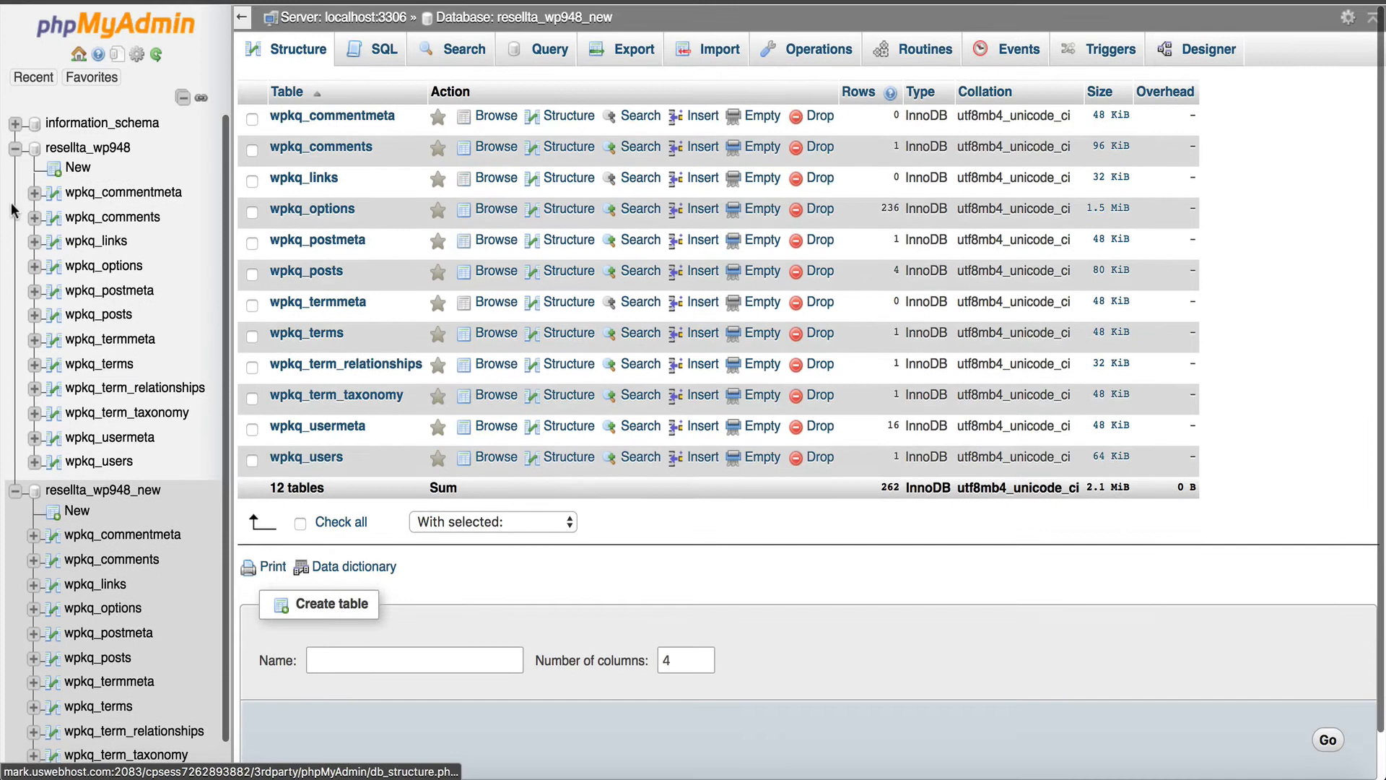
{"action": "left_click", "coordinate": [16, 147]}
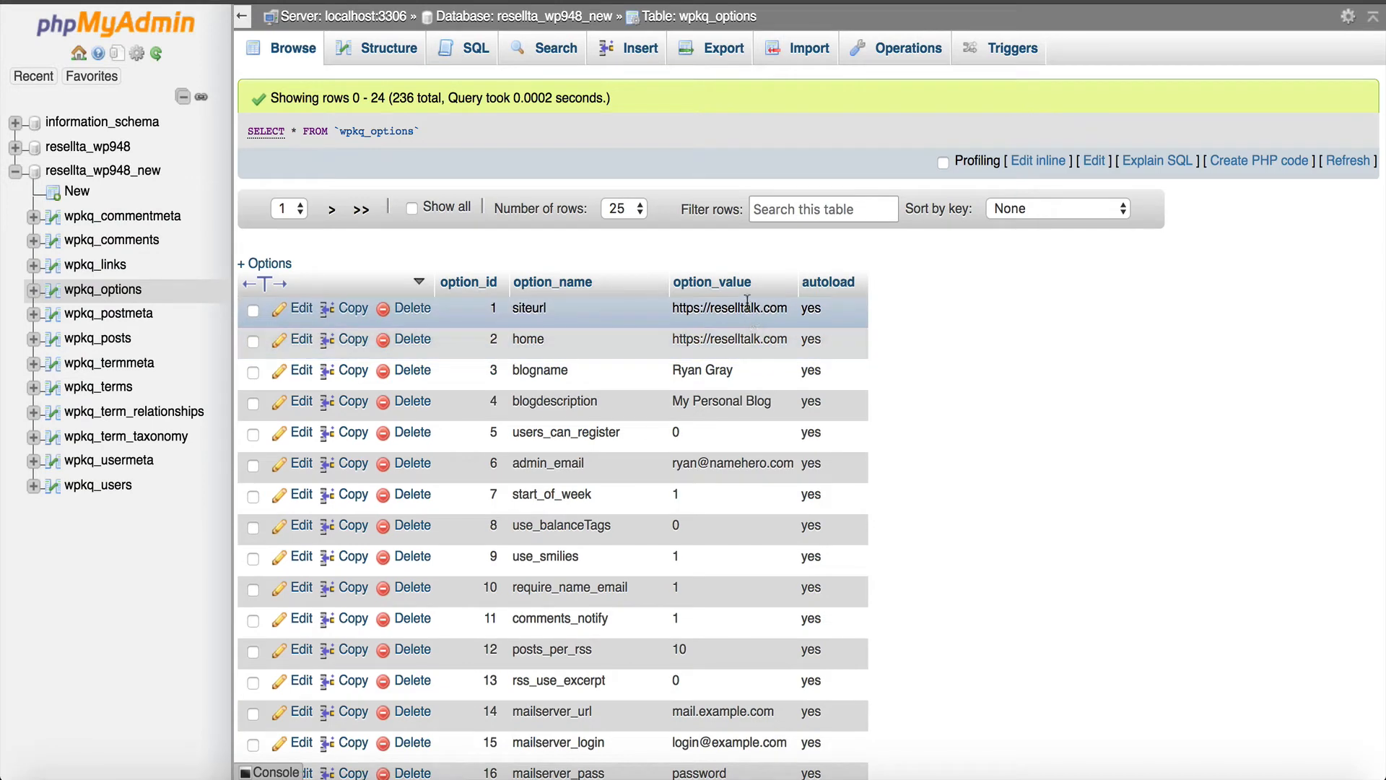
{"action": "mouse_move", "coordinate": [535, 338]}
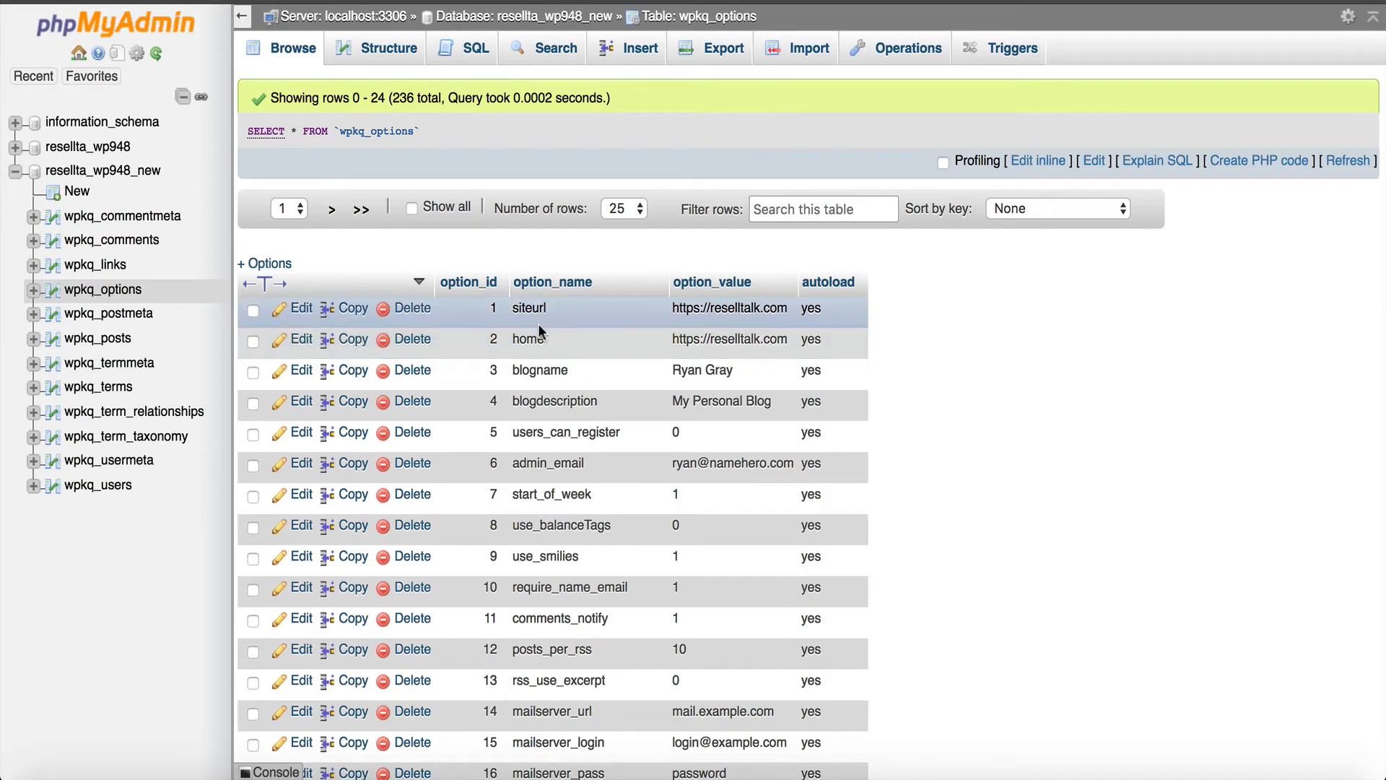
{"action": "left_click", "coordinate": [302, 308]}
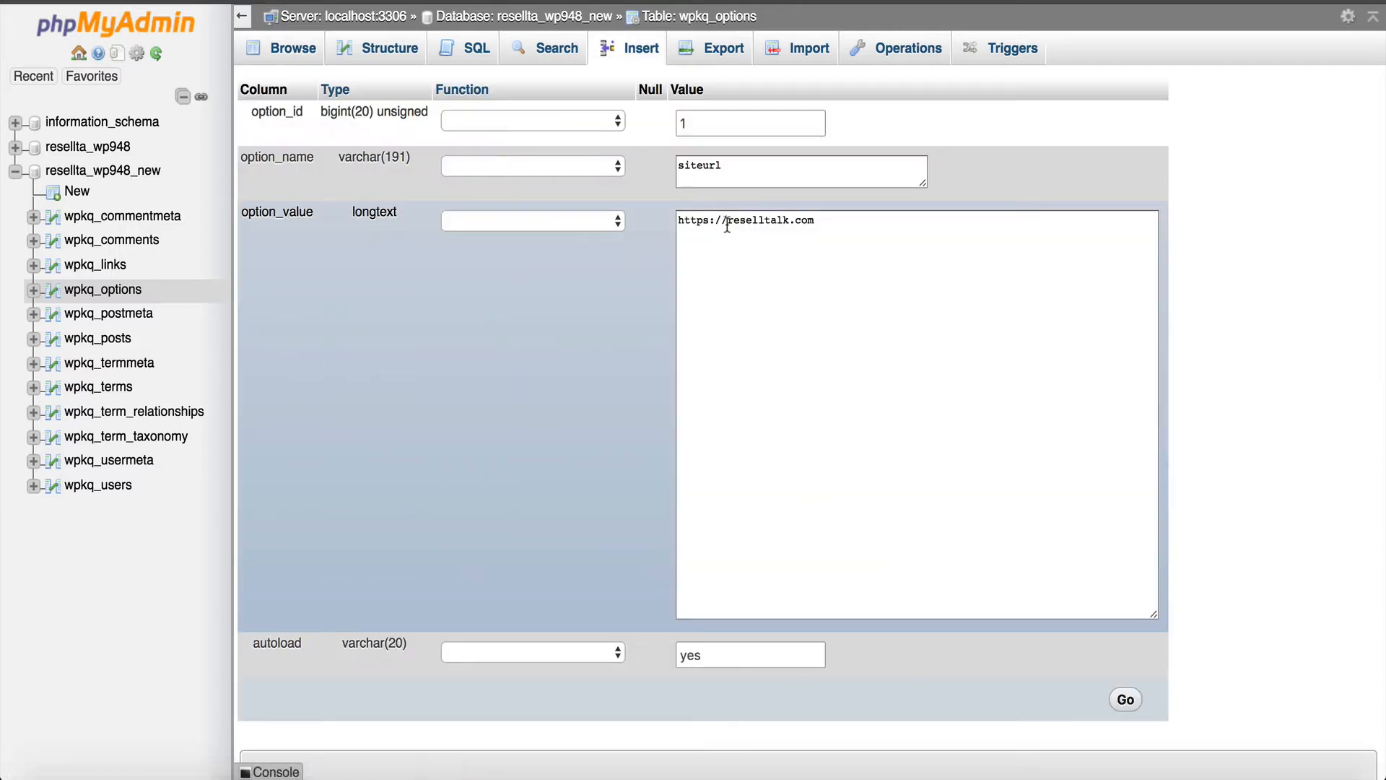
{"action": "type", "text": "http://reselltalk.com"}
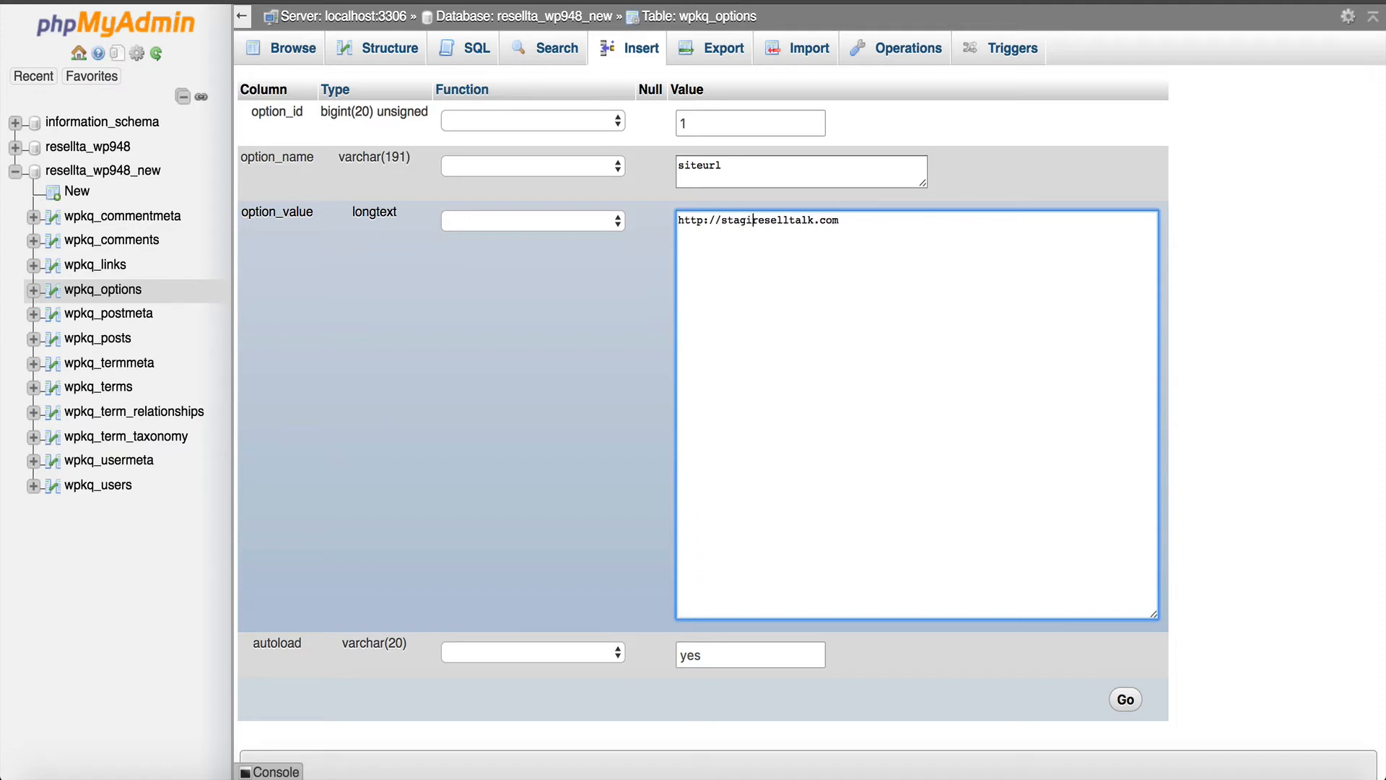
{"action": "type", "text": "staging.reselltalk.com"}
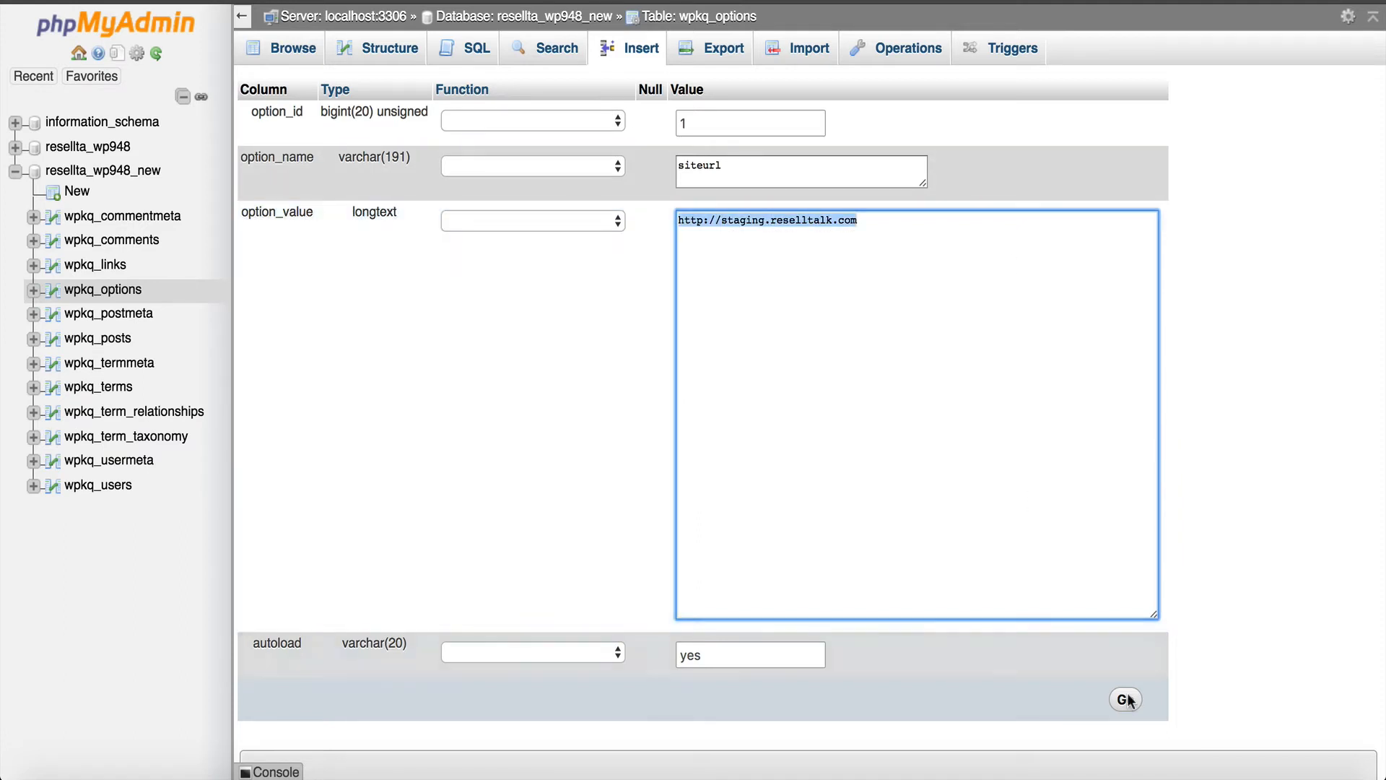
{"action": "left_click", "coordinate": [1125, 698]}
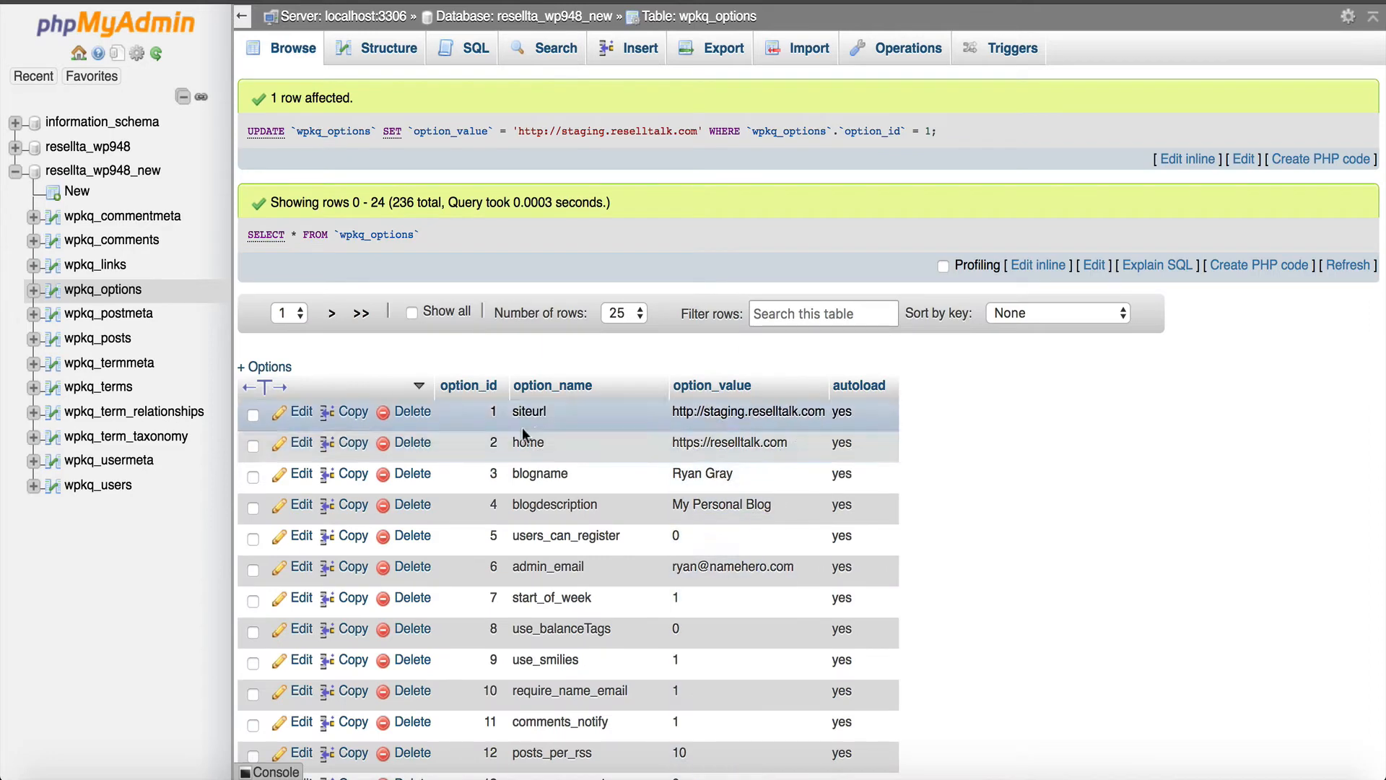
{"action": "left_click", "coordinate": [300, 442]}
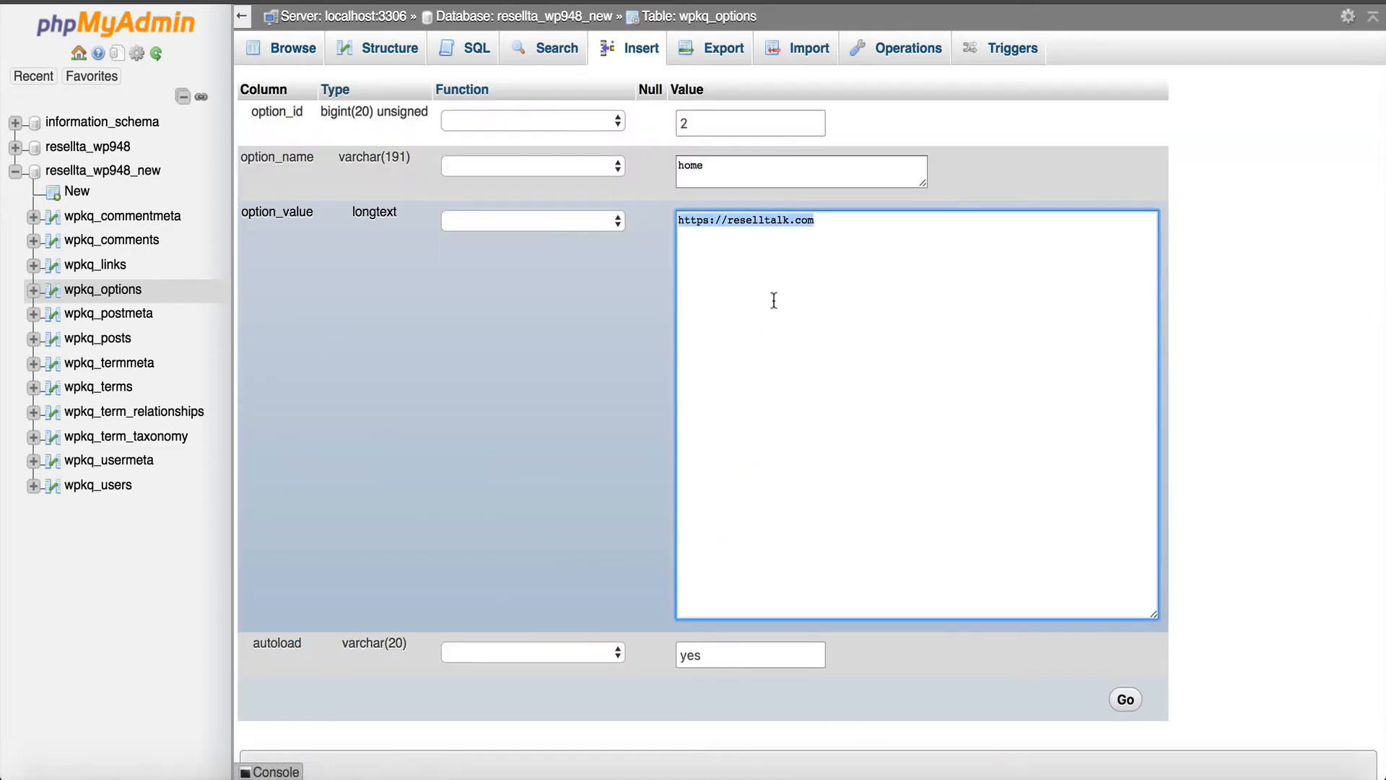
{"action": "left_click", "coordinate": [1125, 700]}
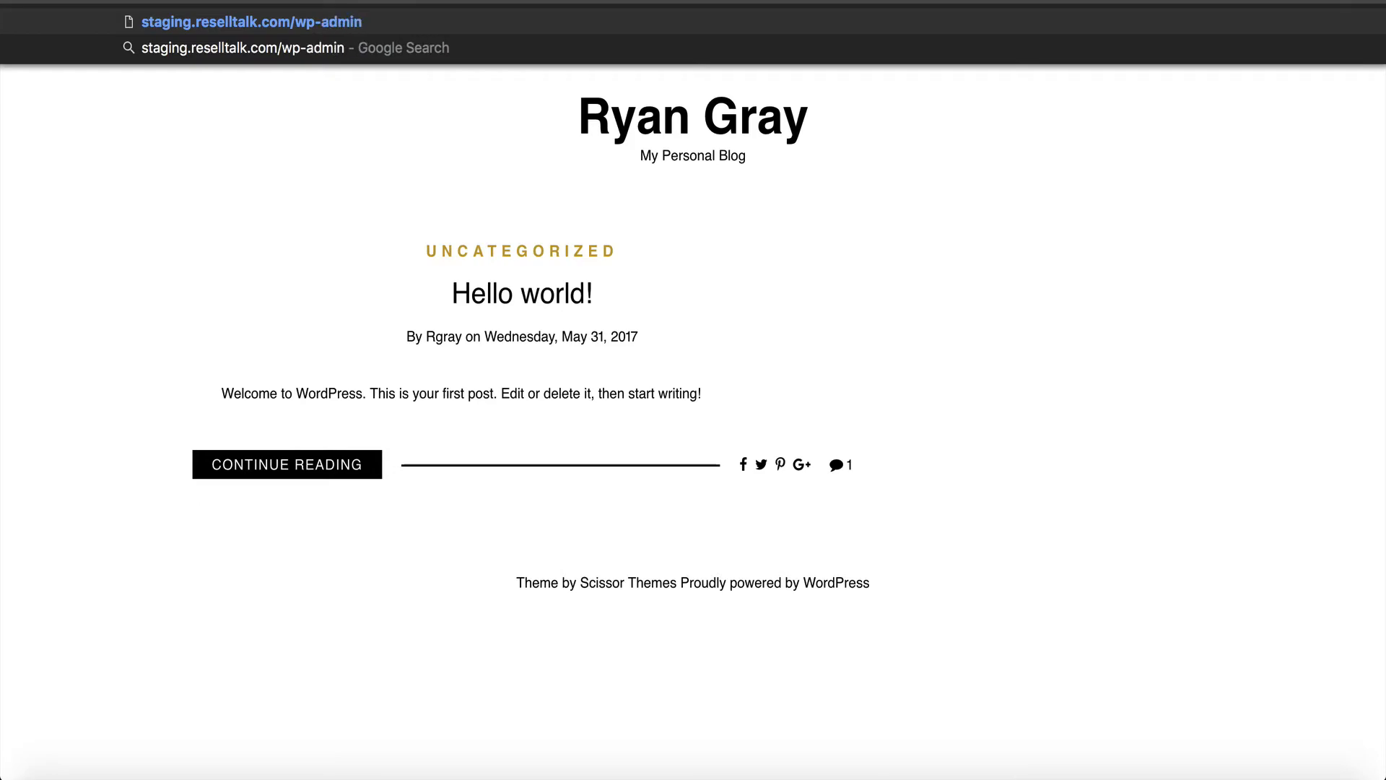
Step: Load staging.reselltalk.com/wp-admin from the browser address bar
{"action": "left_click", "coordinate": [250, 21]}
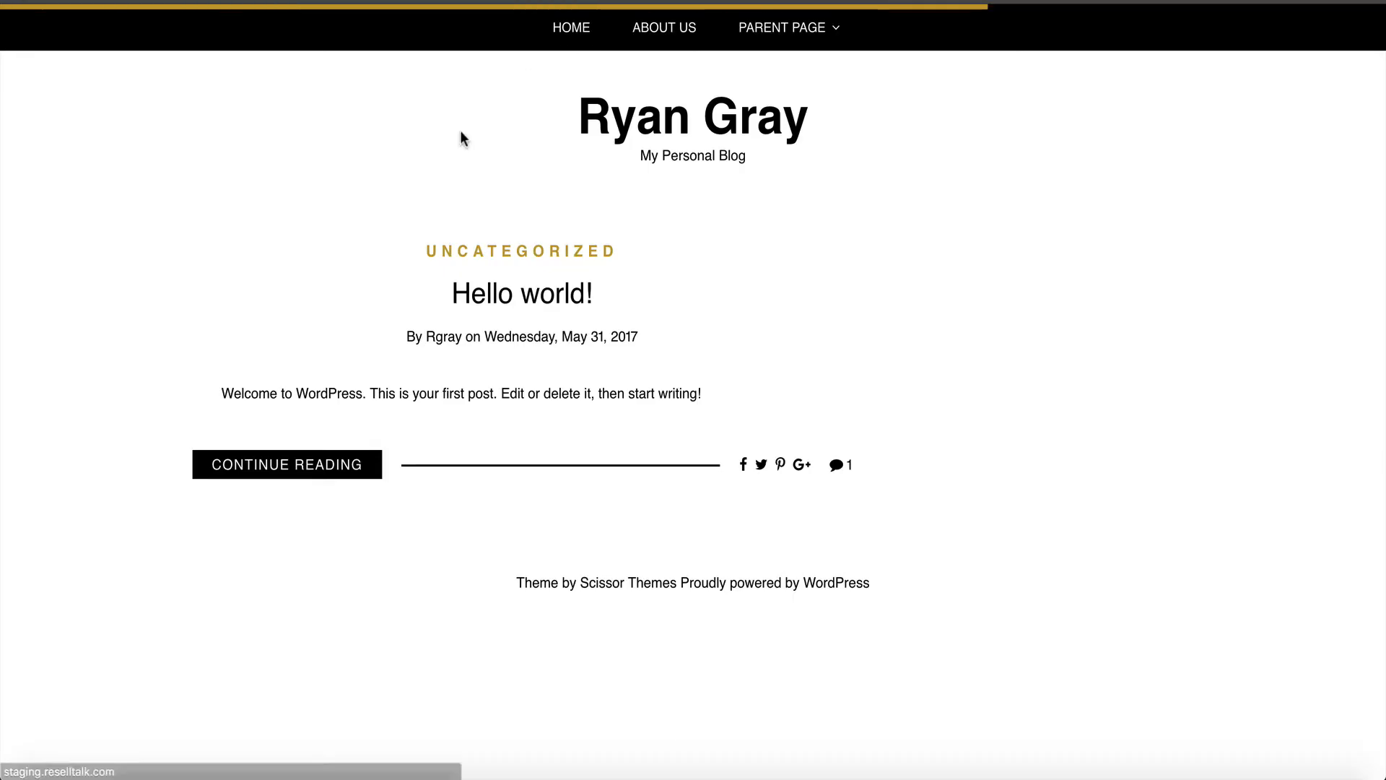
{"action": "mouse_move", "coordinate": [667, 68]}
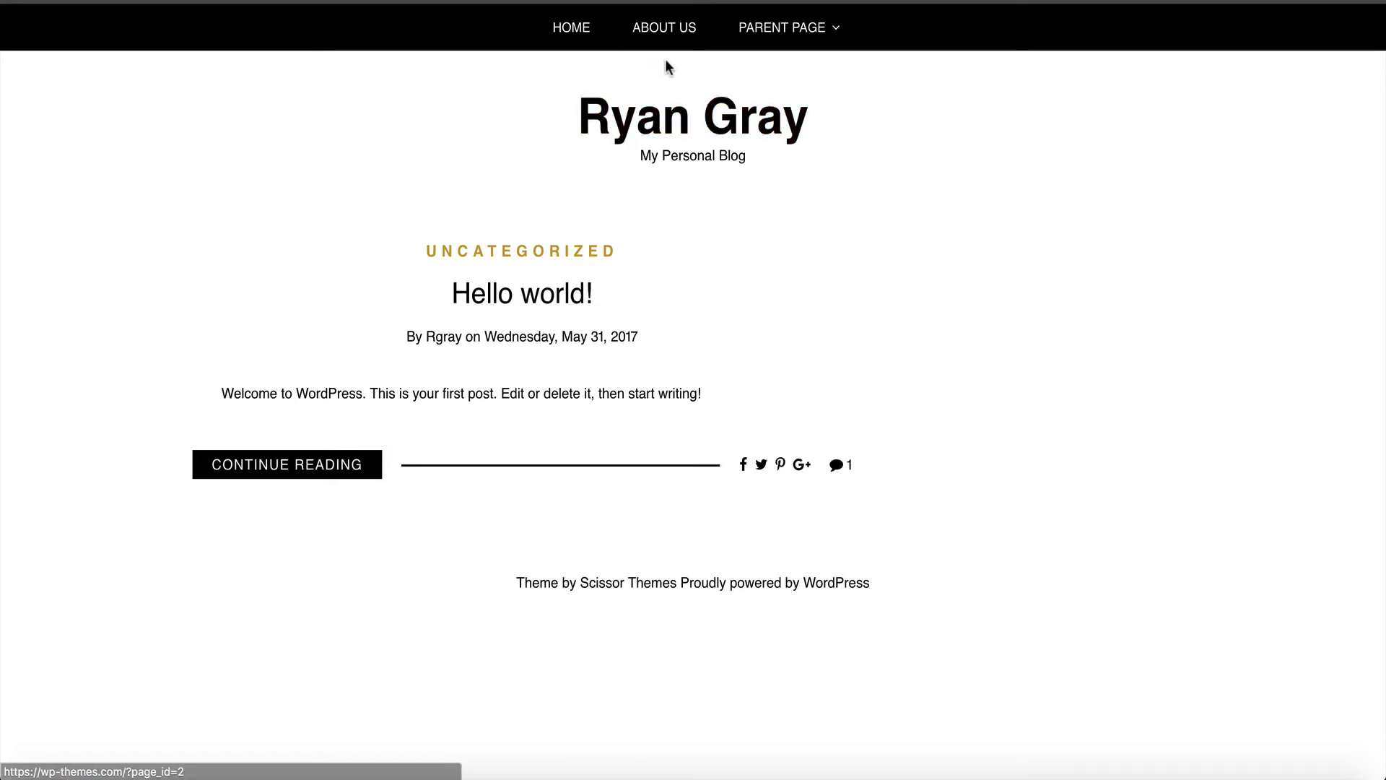
{"action": "mouse_move", "coordinate": [572, 317]}
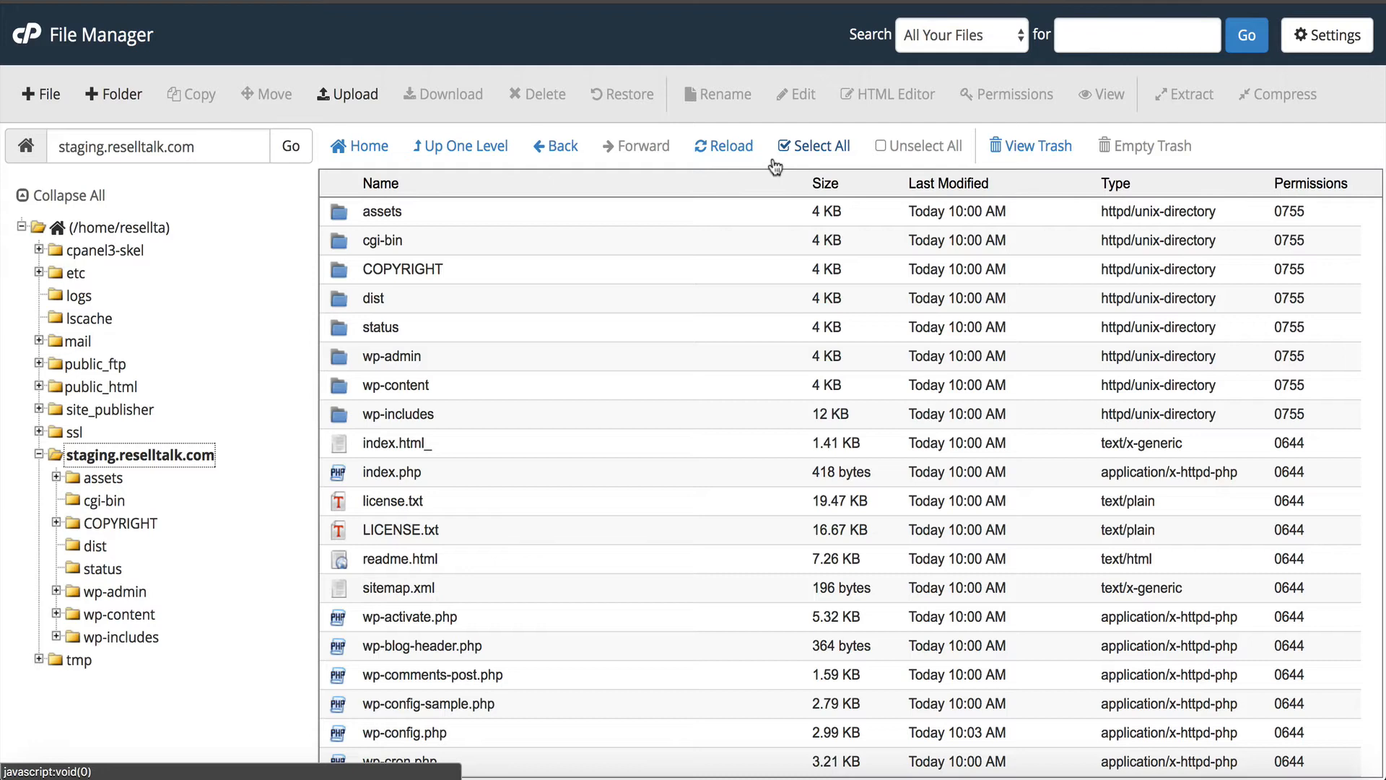
{"action": "scroll", "scroll_direction": "down", "scroll_amount": 3}
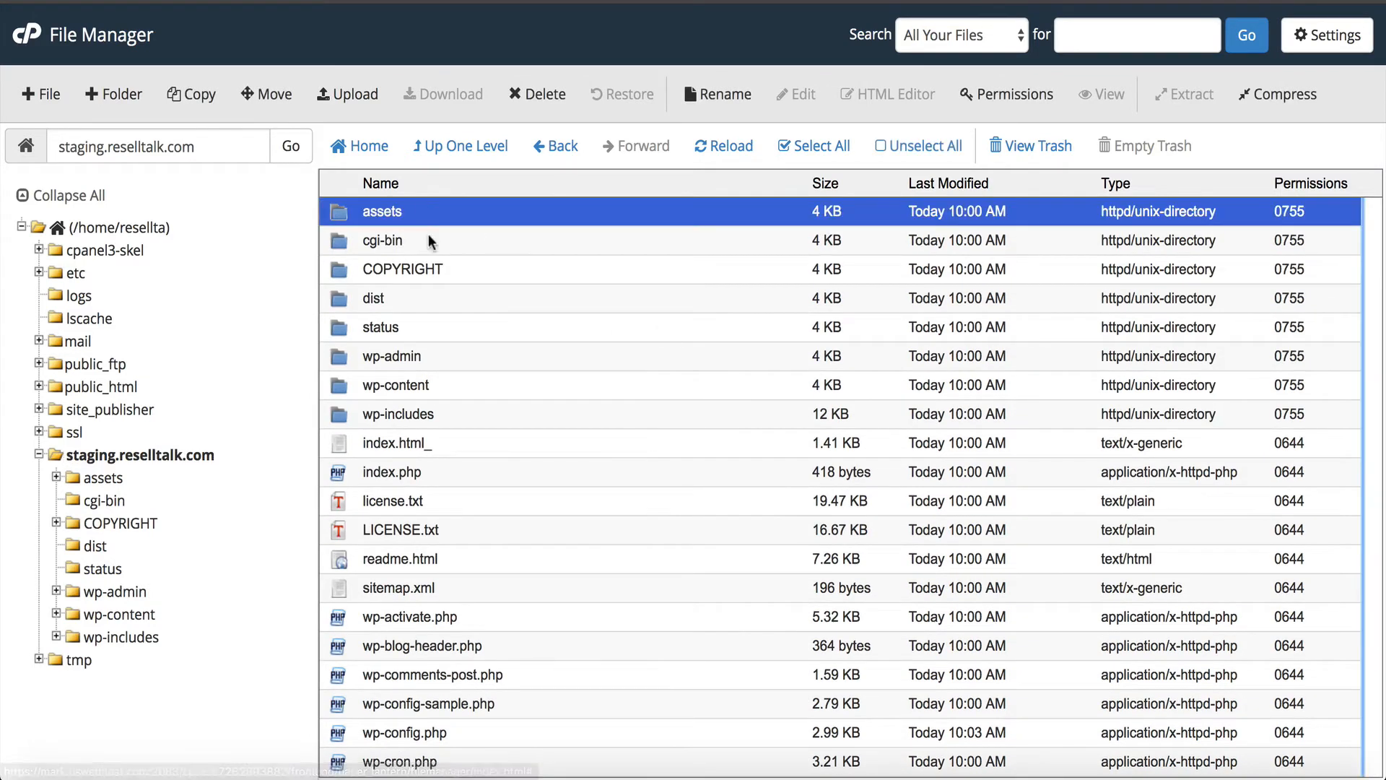
{"action": "mouse_move", "coordinate": [480, 300]}
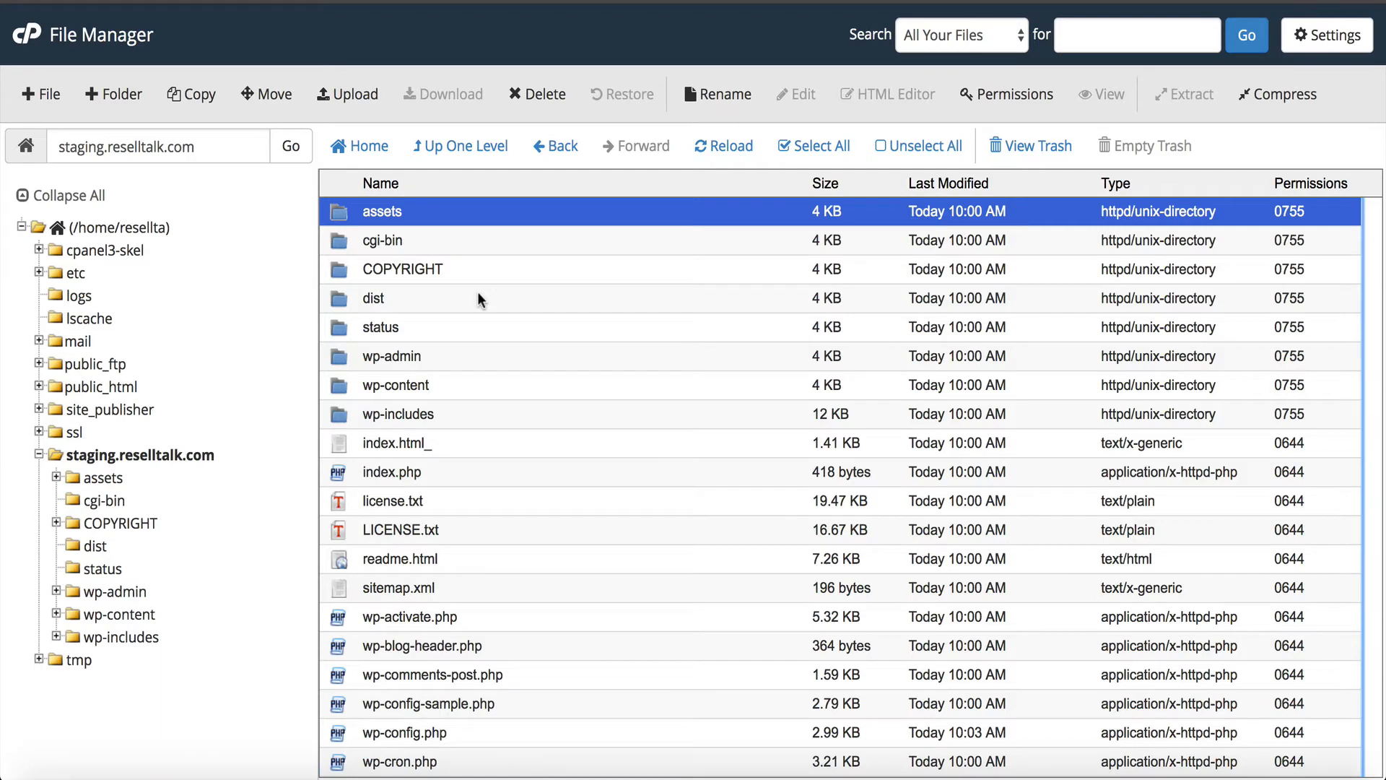
{"action": "scroll", "scroll_direction": "down", "scroll_amount": 3}
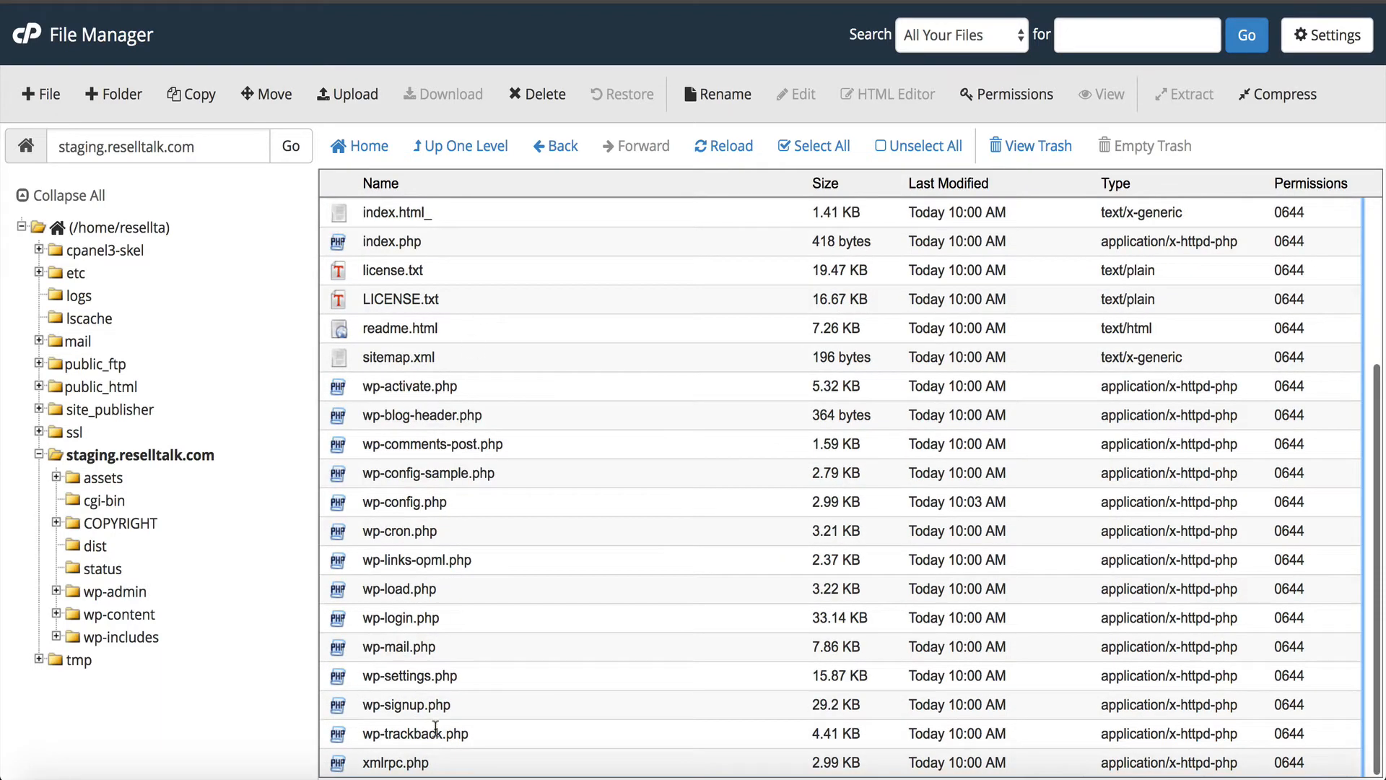
{"action": "left_click", "coordinate": [812, 146]}
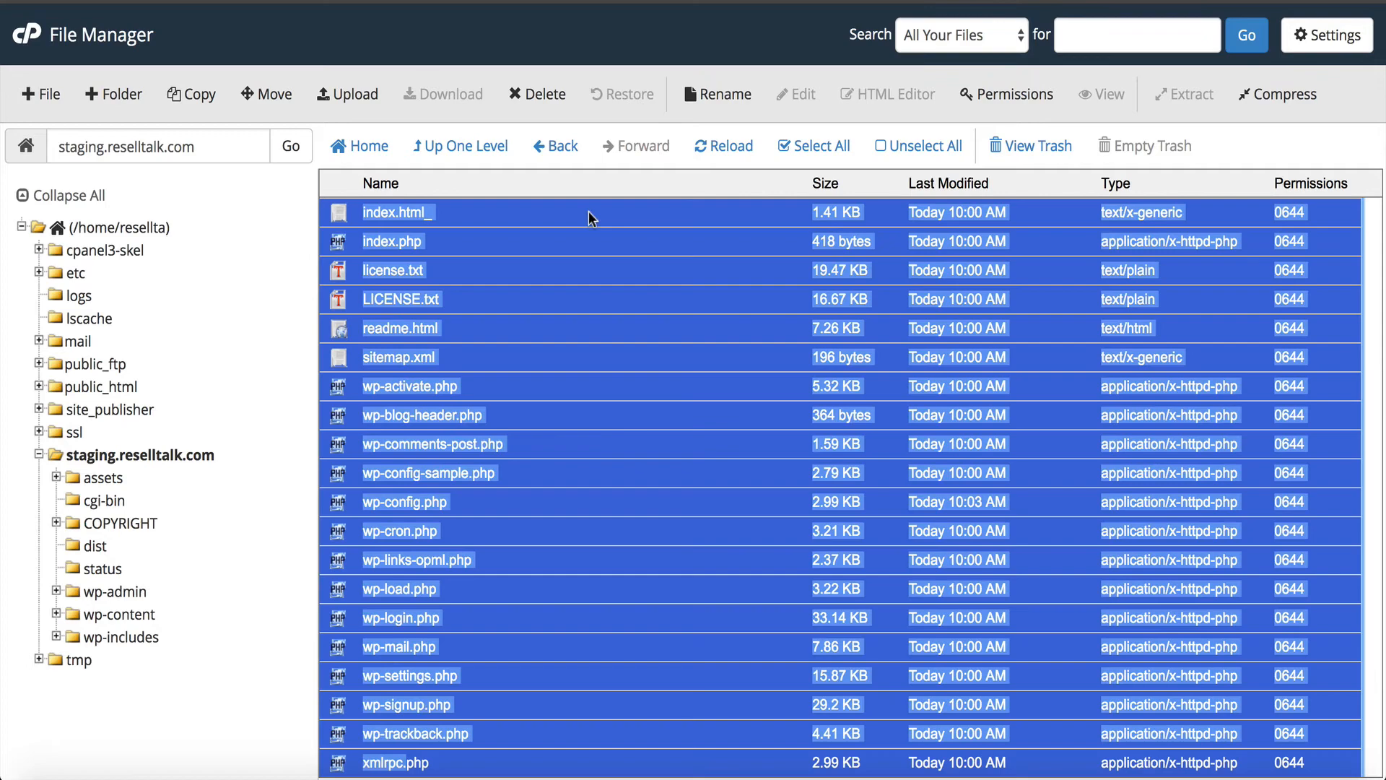
{"action": "left_click", "coordinate": [190, 94]}
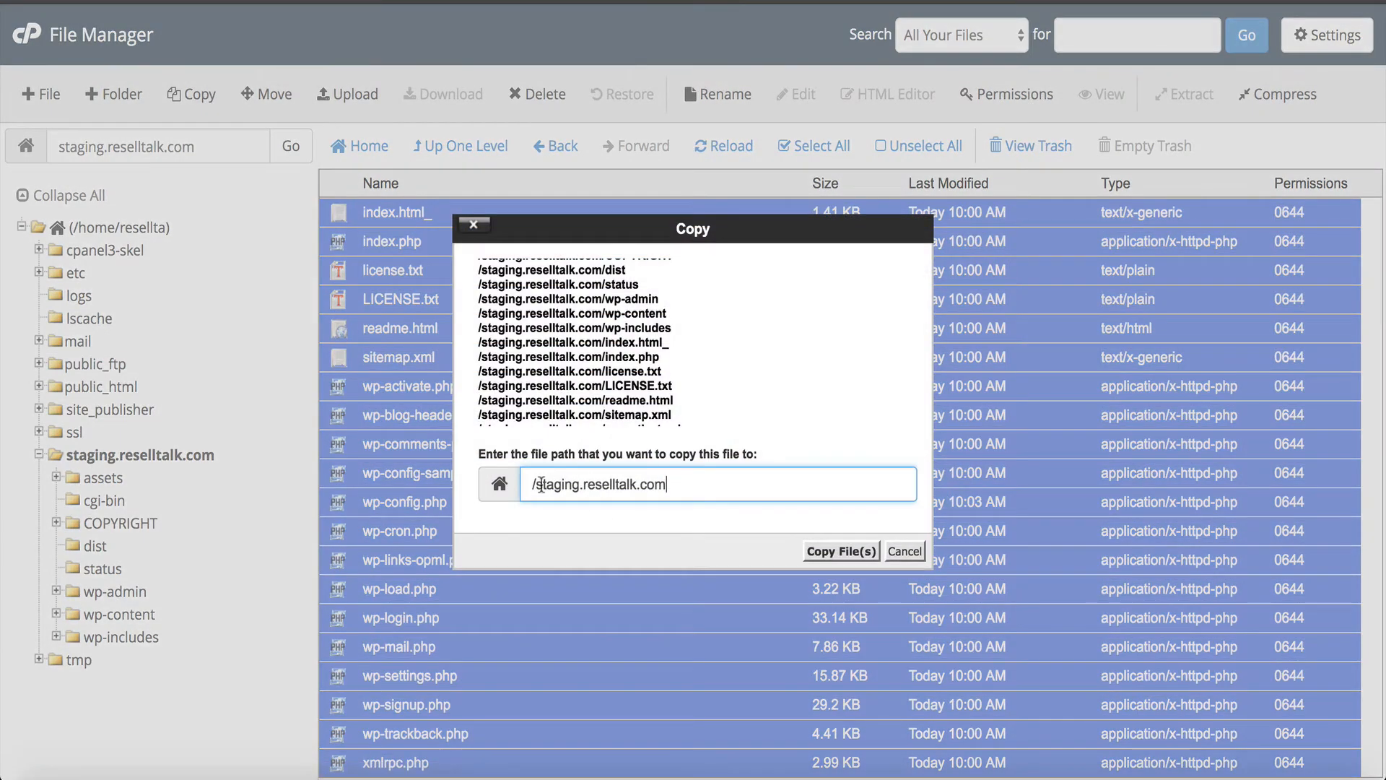
{"action": "type", "text": "/public"}
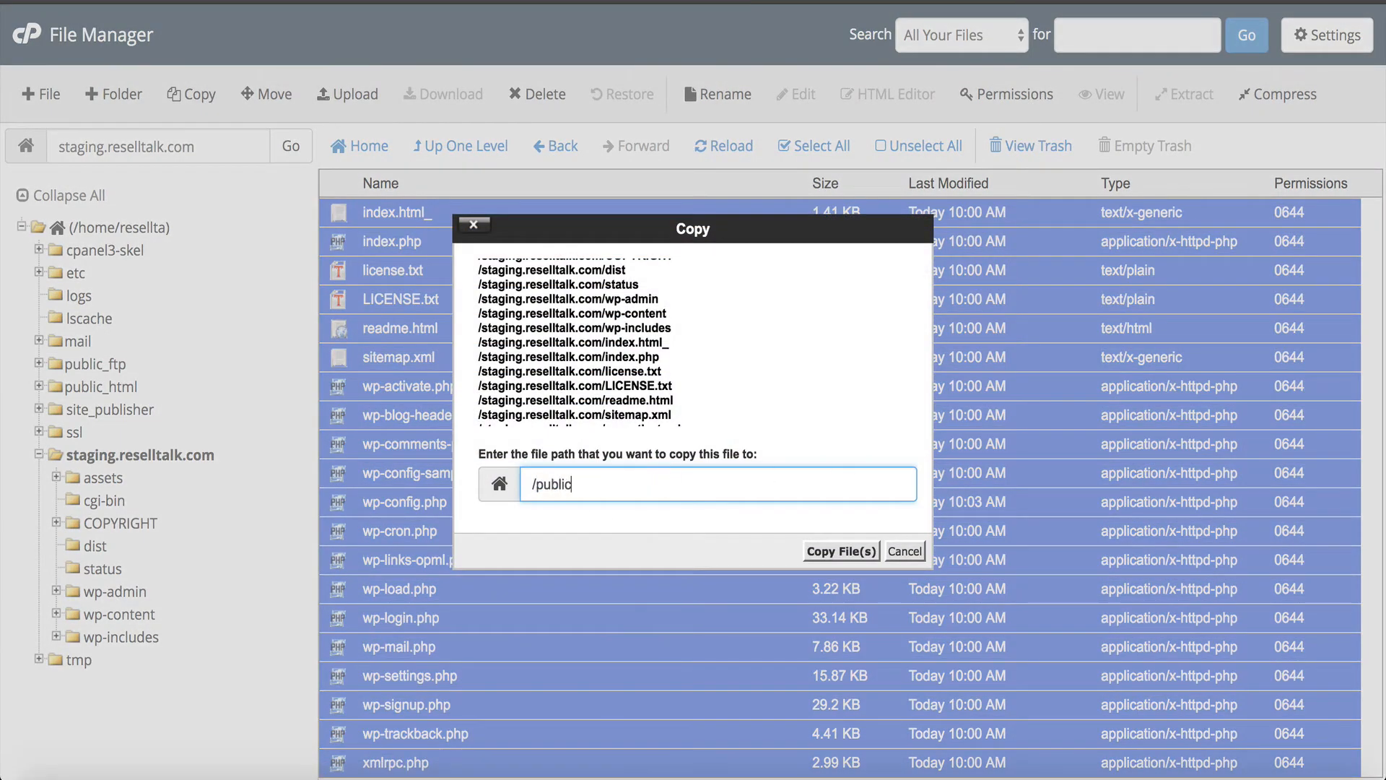
{"action": "type", "text": "_html"}
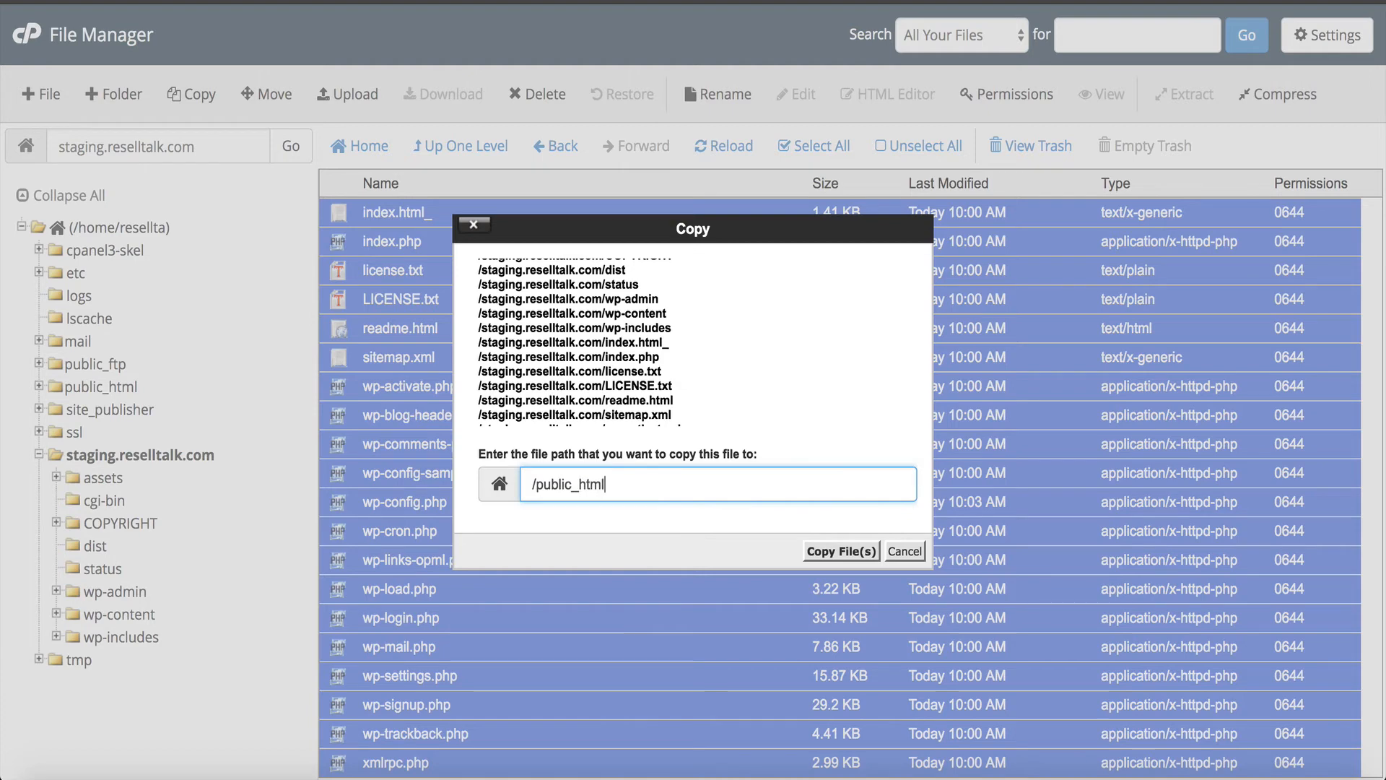
{"action": "mouse_move", "coordinate": [1154, 680]}
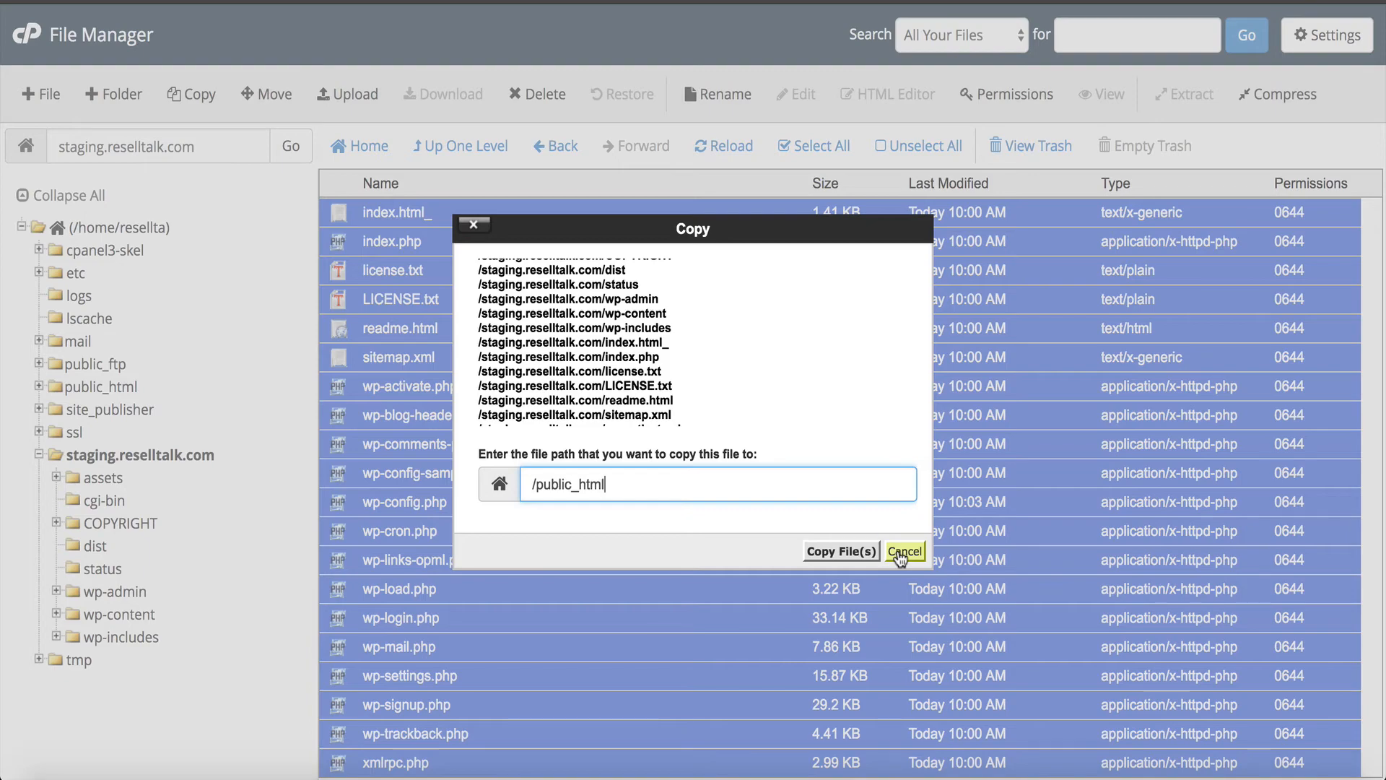
{"action": "left_click", "coordinate": [903, 551]}
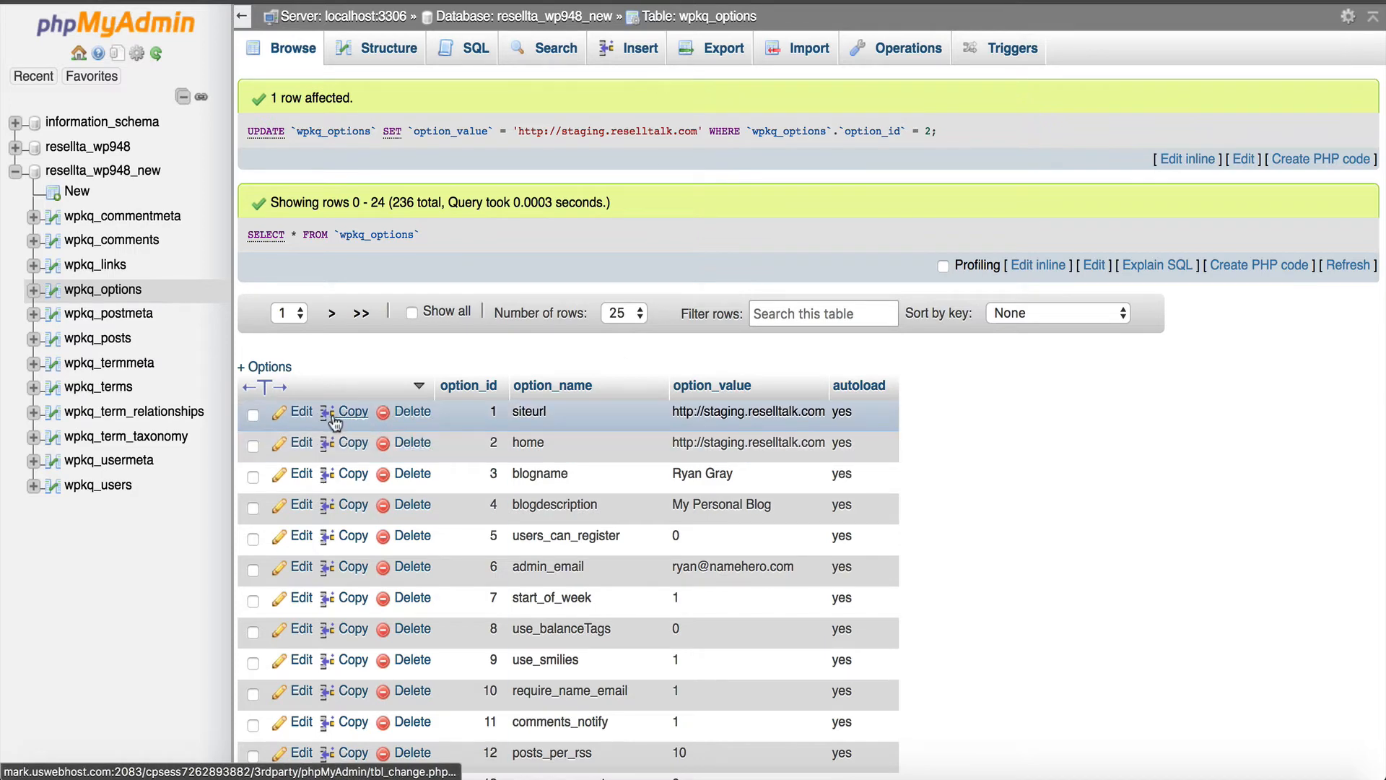
Step: Open the siteurl row of the wpkq_options table for editing
{"action": "left_click", "coordinate": [300, 411]}
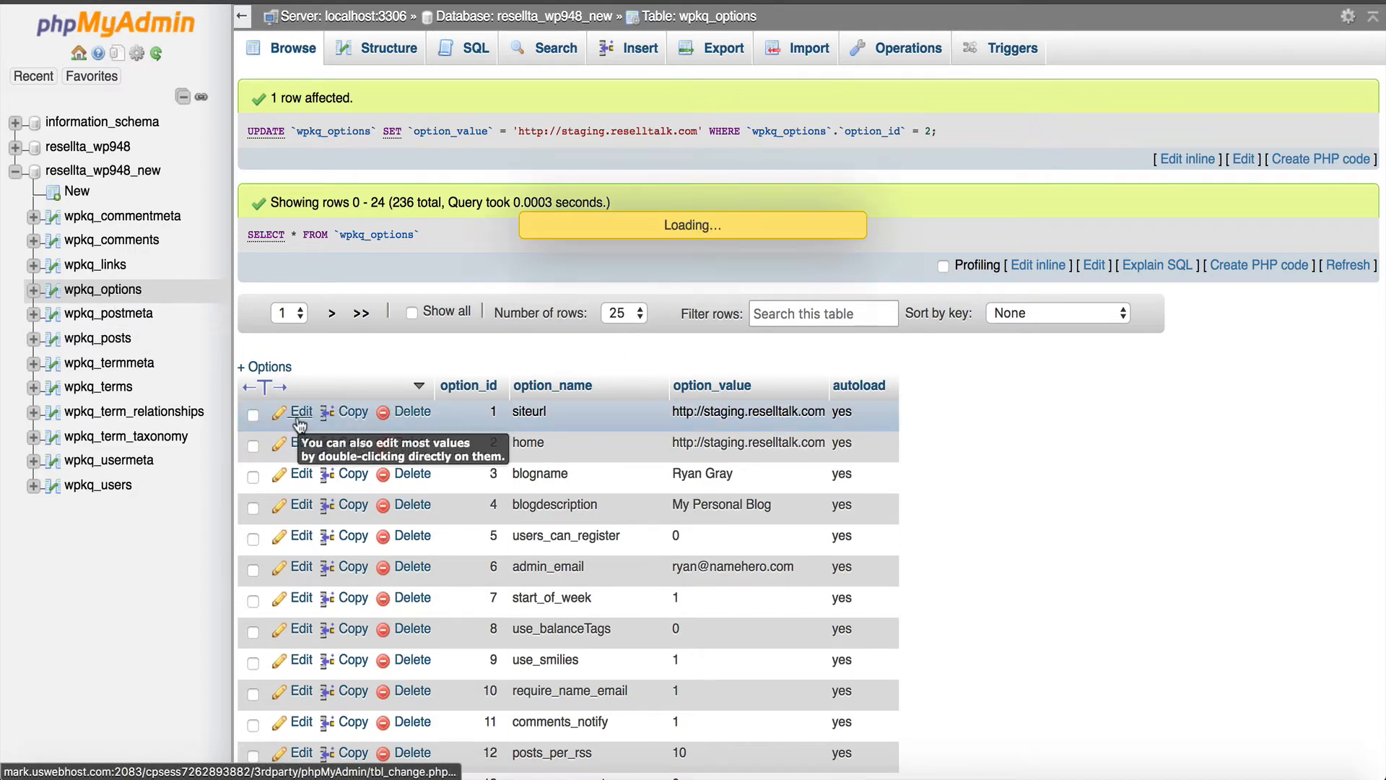
{"action": "left_click", "coordinate": [302, 411]}
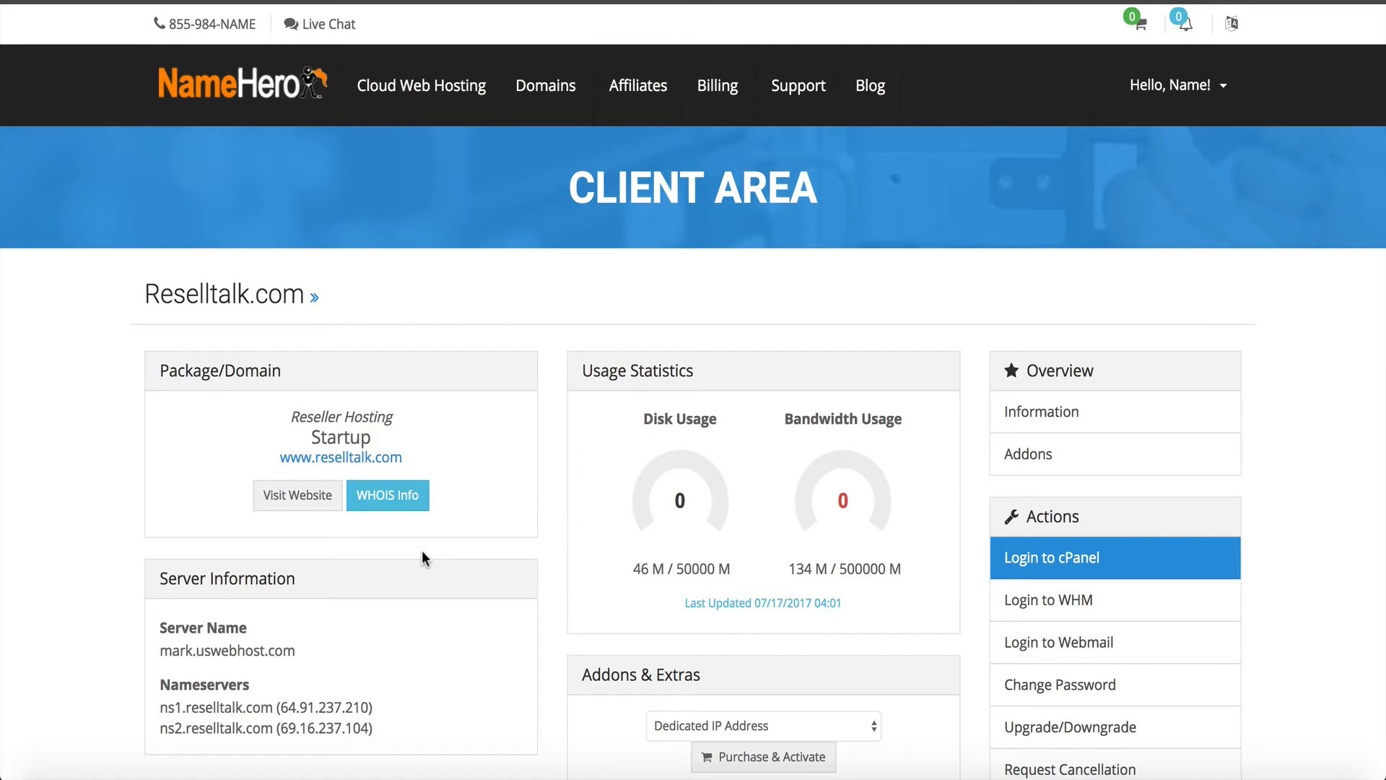
{"action": "mouse_move", "coordinate": [1028, 453]}
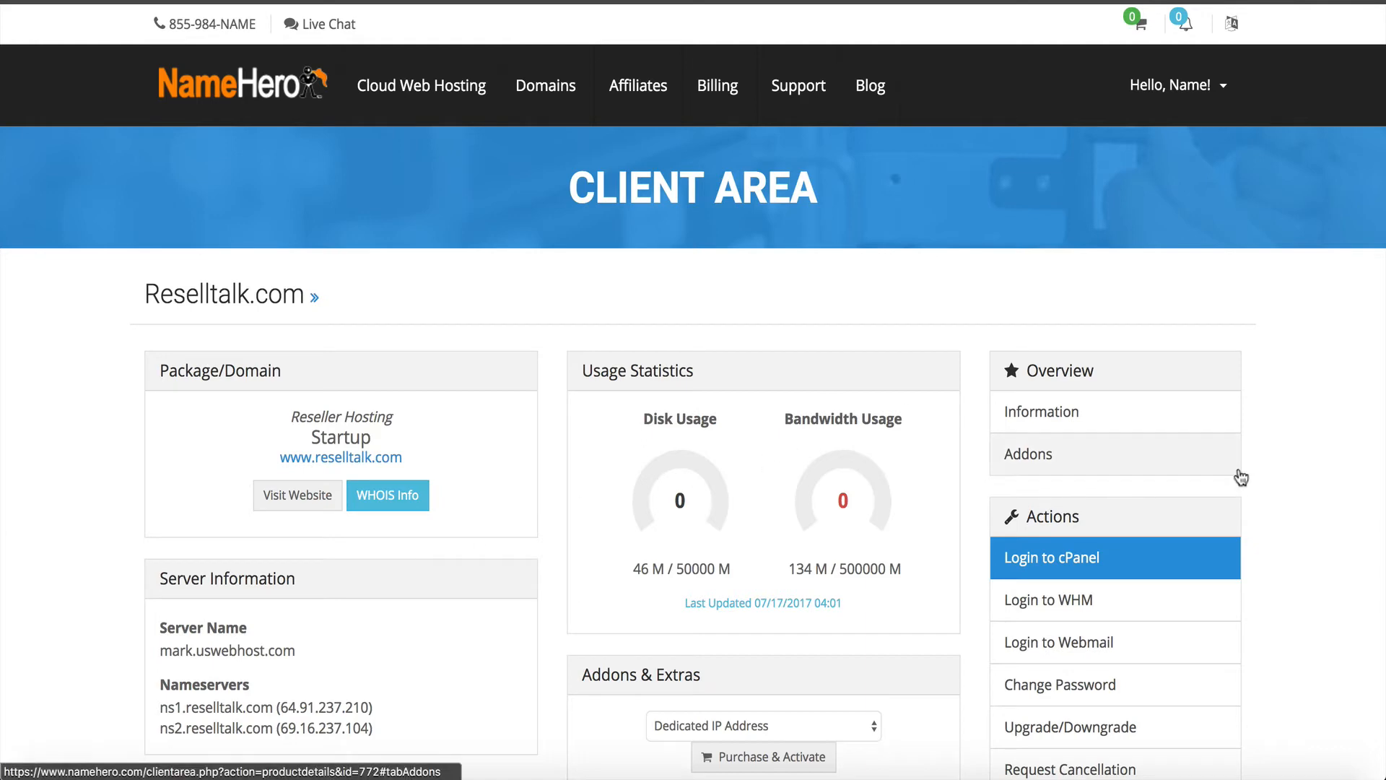
Step: Log in to WHM for the Reselltalk.com reseller service from the Client Area
{"action": "scroll", "scroll_direction": "down", "scroll_amount": 3}
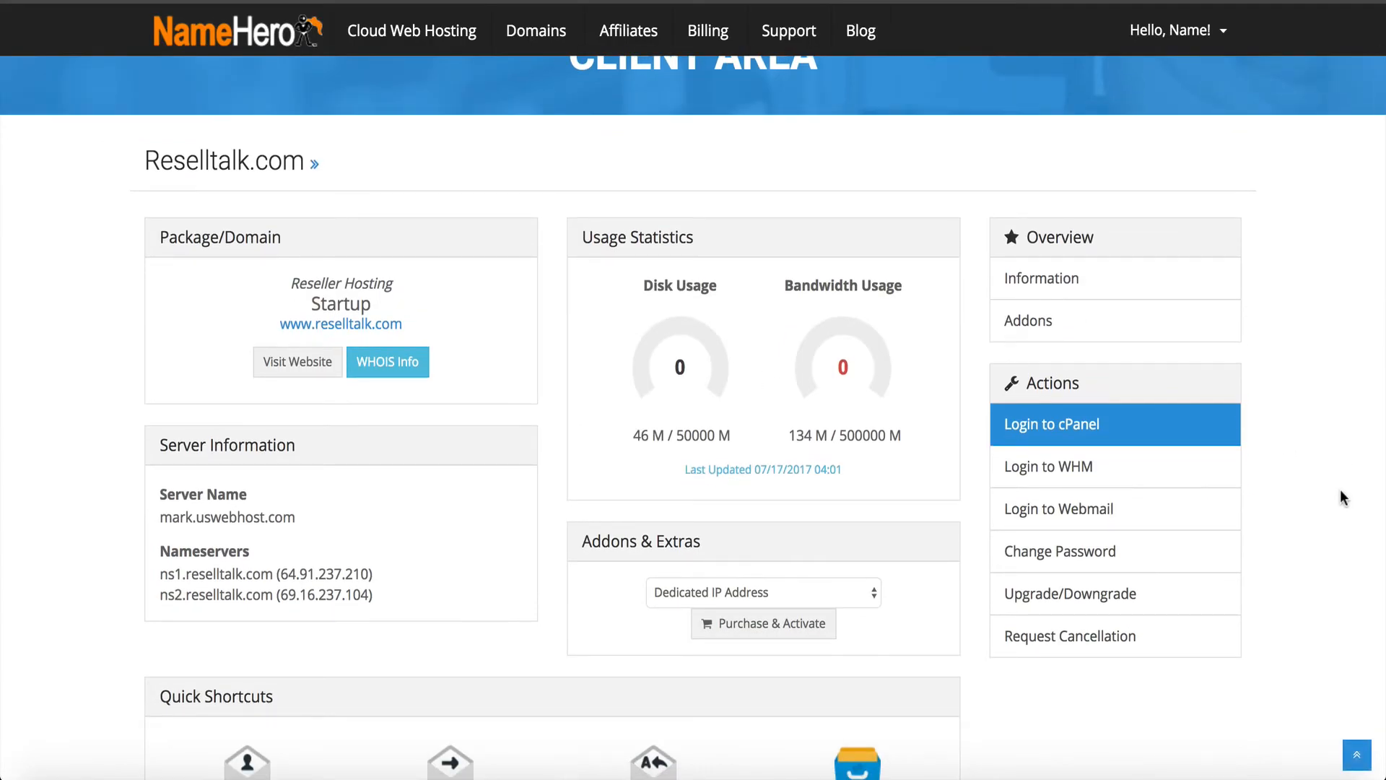
{"action": "mouse_move", "coordinate": [1221, 452]}
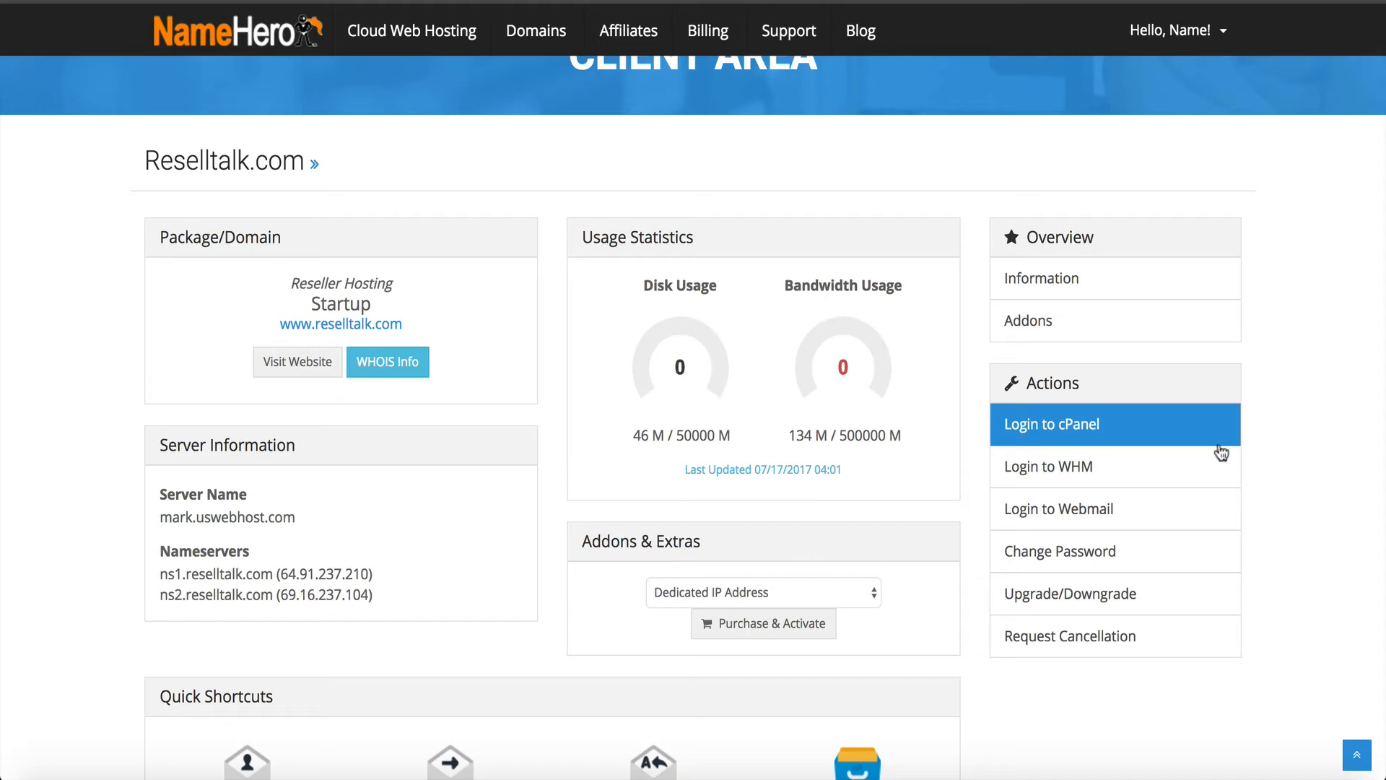
{"action": "left_click", "coordinate": [1048, 466]}
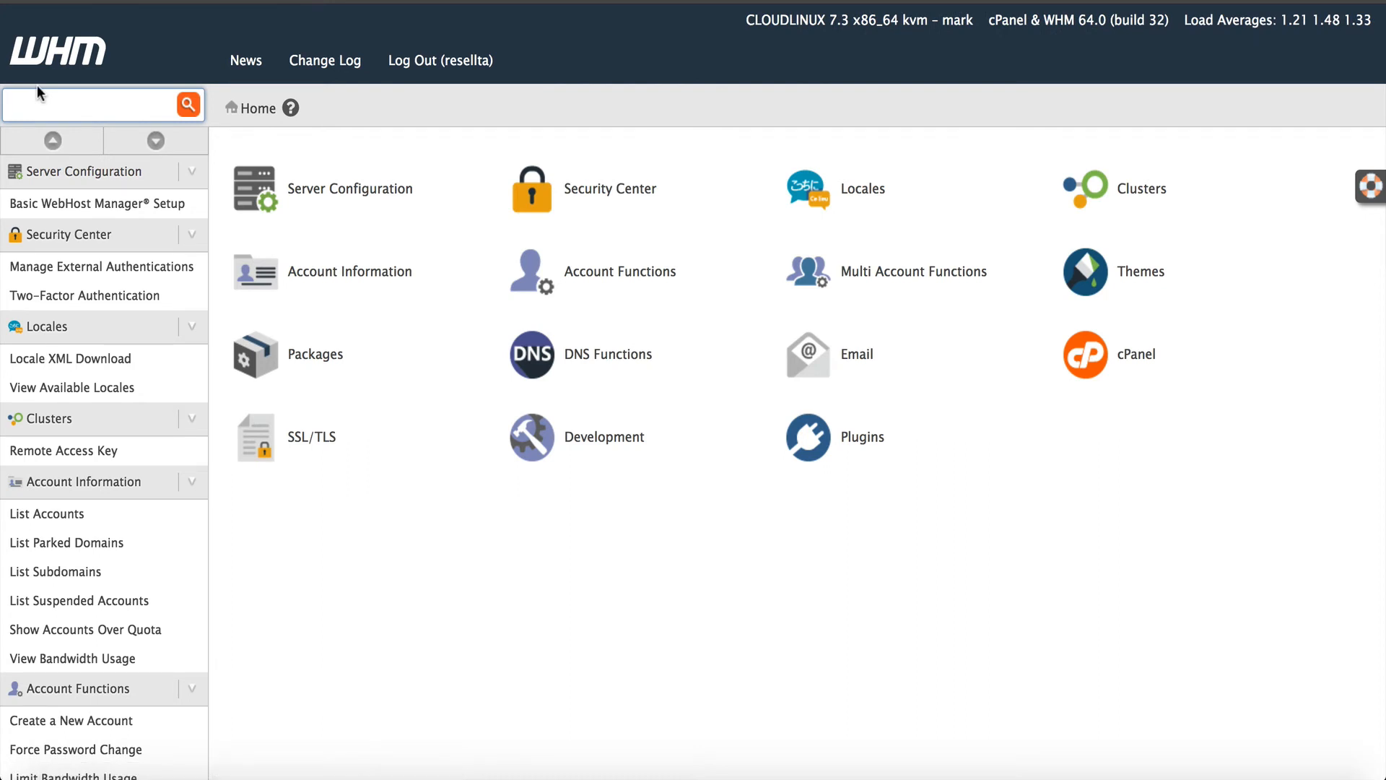
Step: Create account stagingnamehero.com, username staging, on the Reseller Default package
{"action": "type", "text": "crea"}
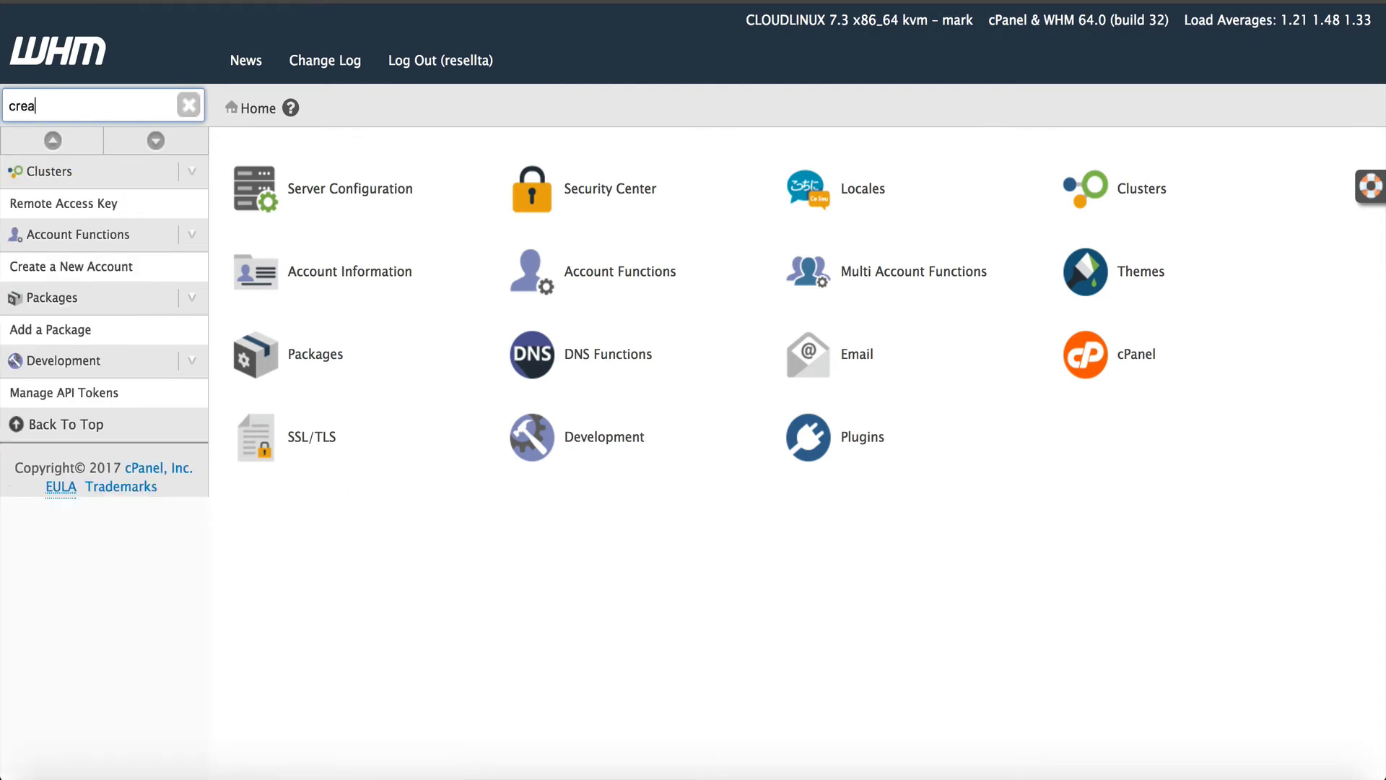
{"action": "left_click", "coordinate": [71, 266]}
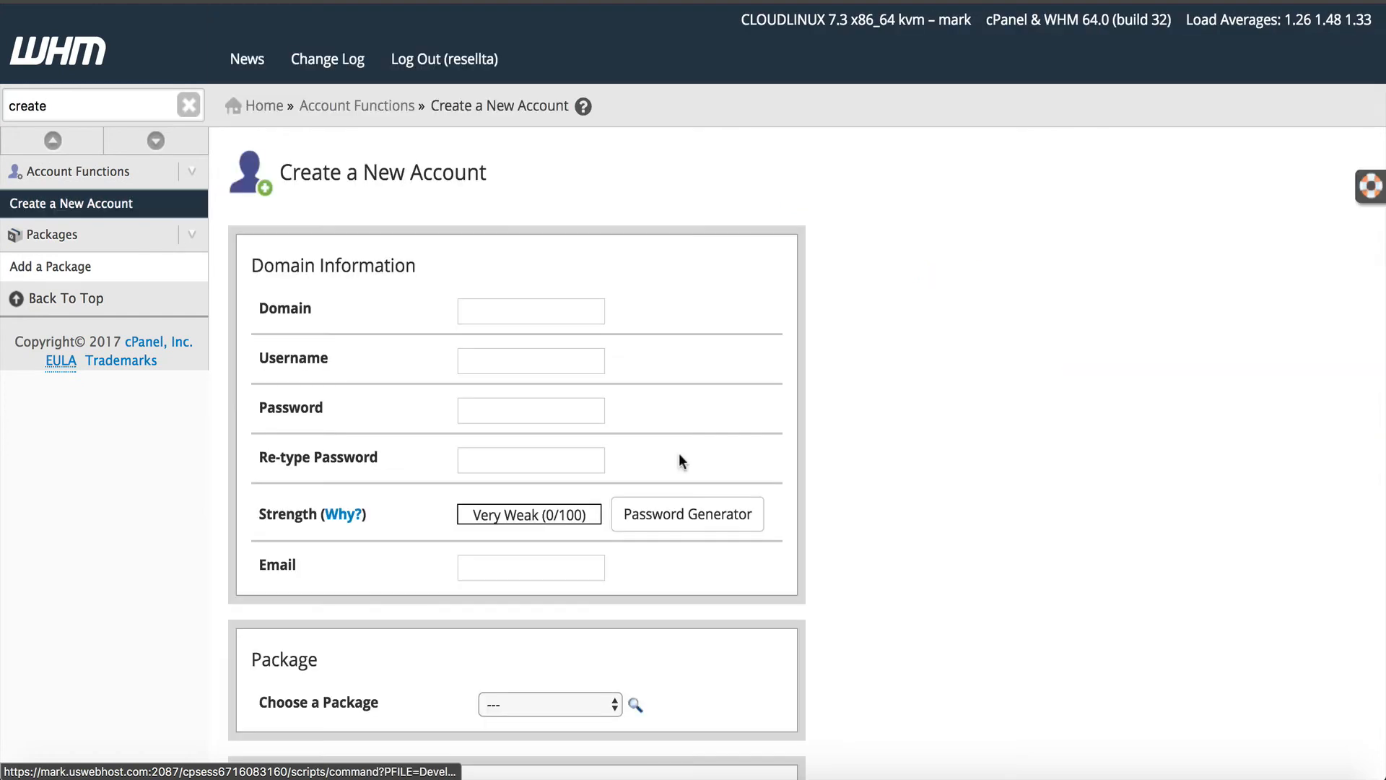
{"action": "left_click", "coordinate": [530, 310]}
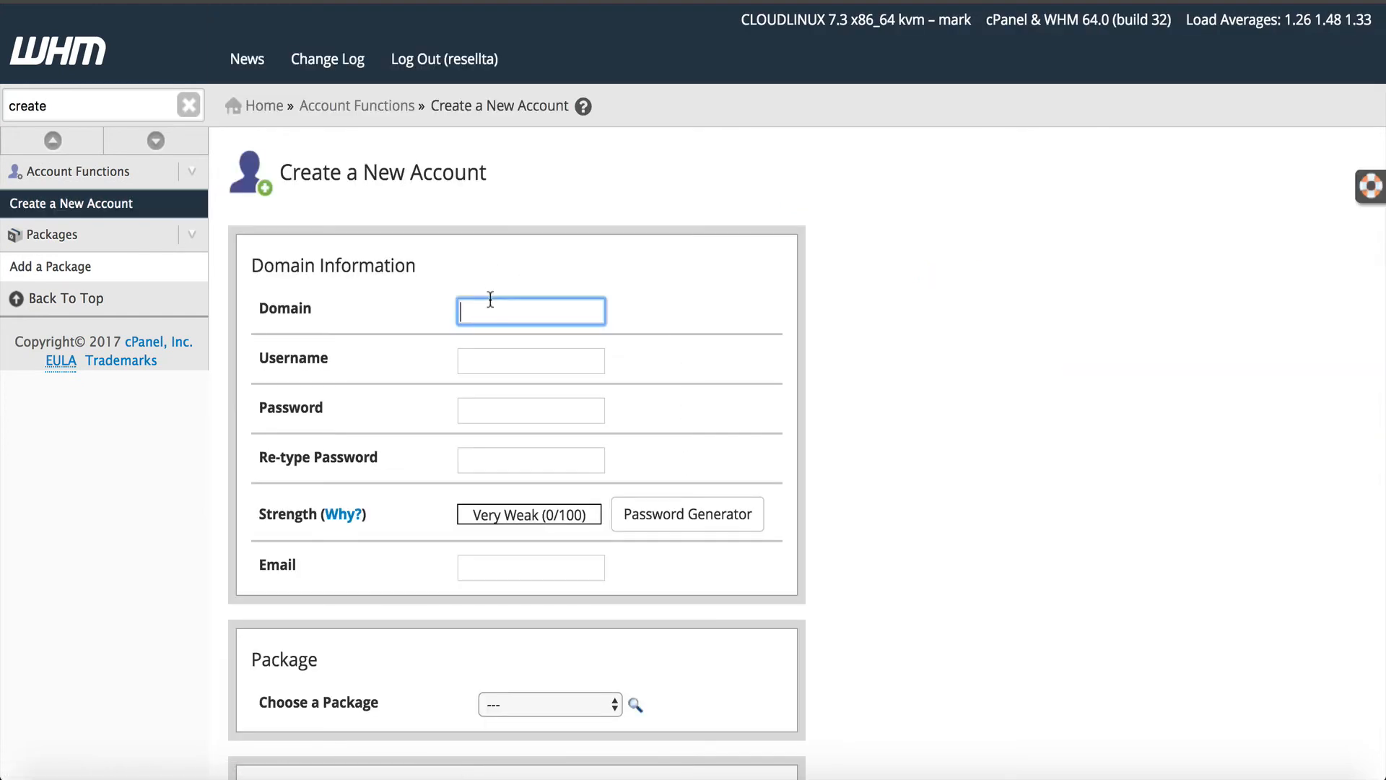
{"action": "type", "text": "stagingnamehero."}
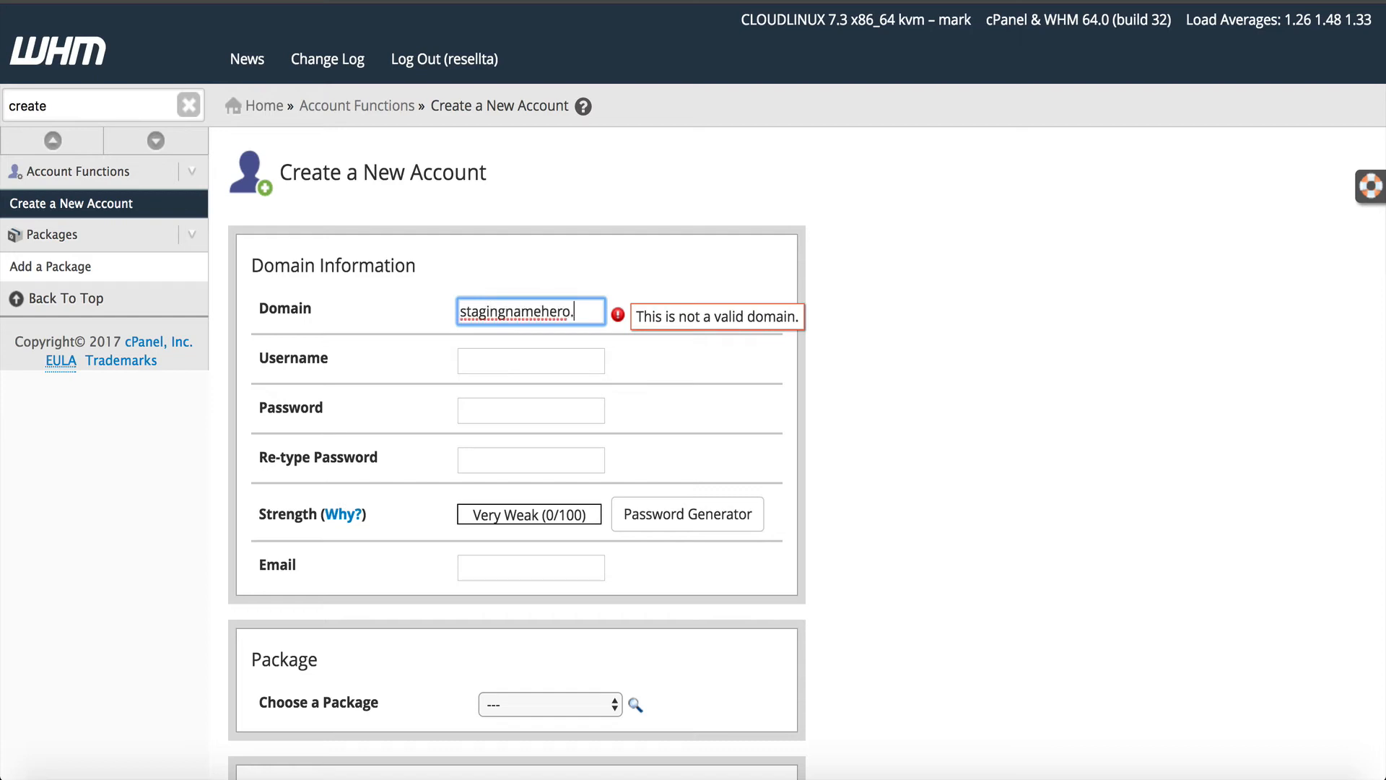
{"action": "type", "text": "com"}
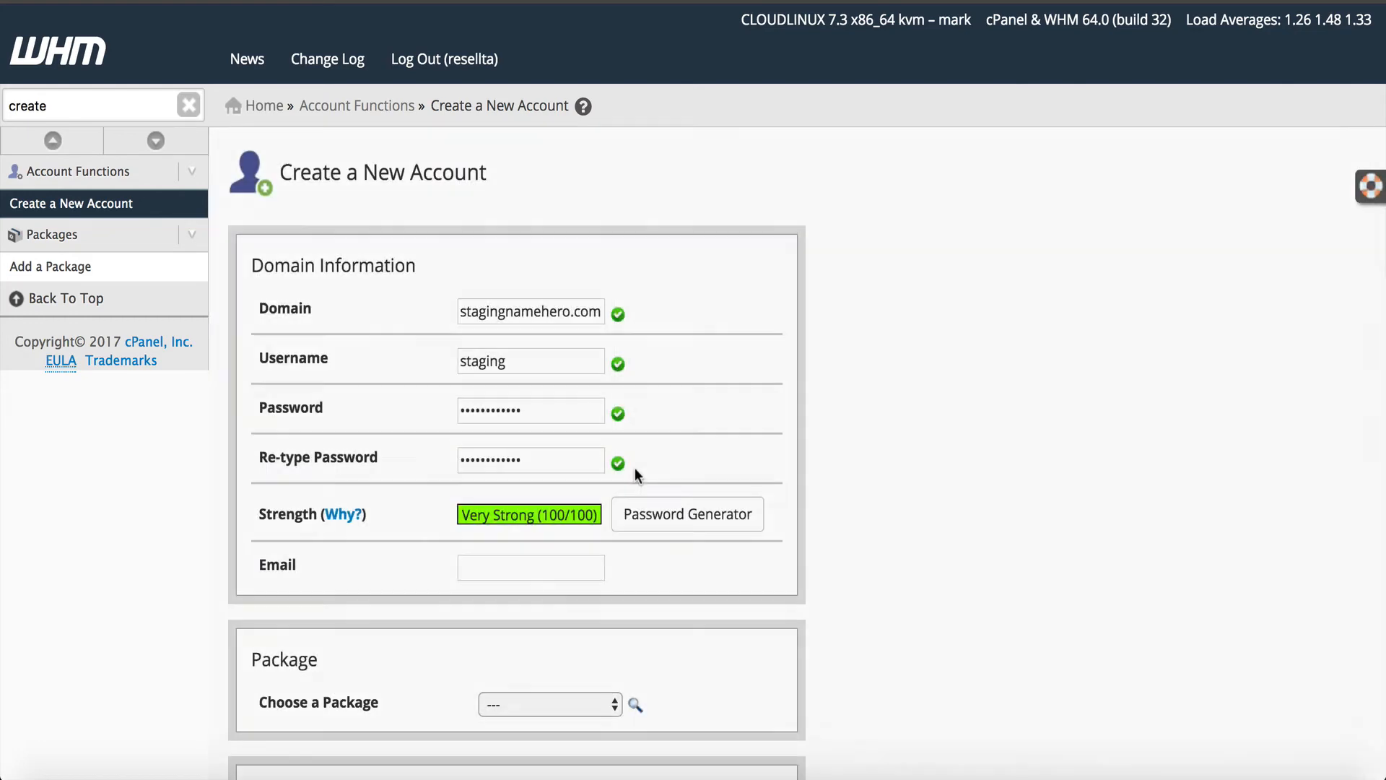
{"action": "left_click", "coordinate": [548, 704]}
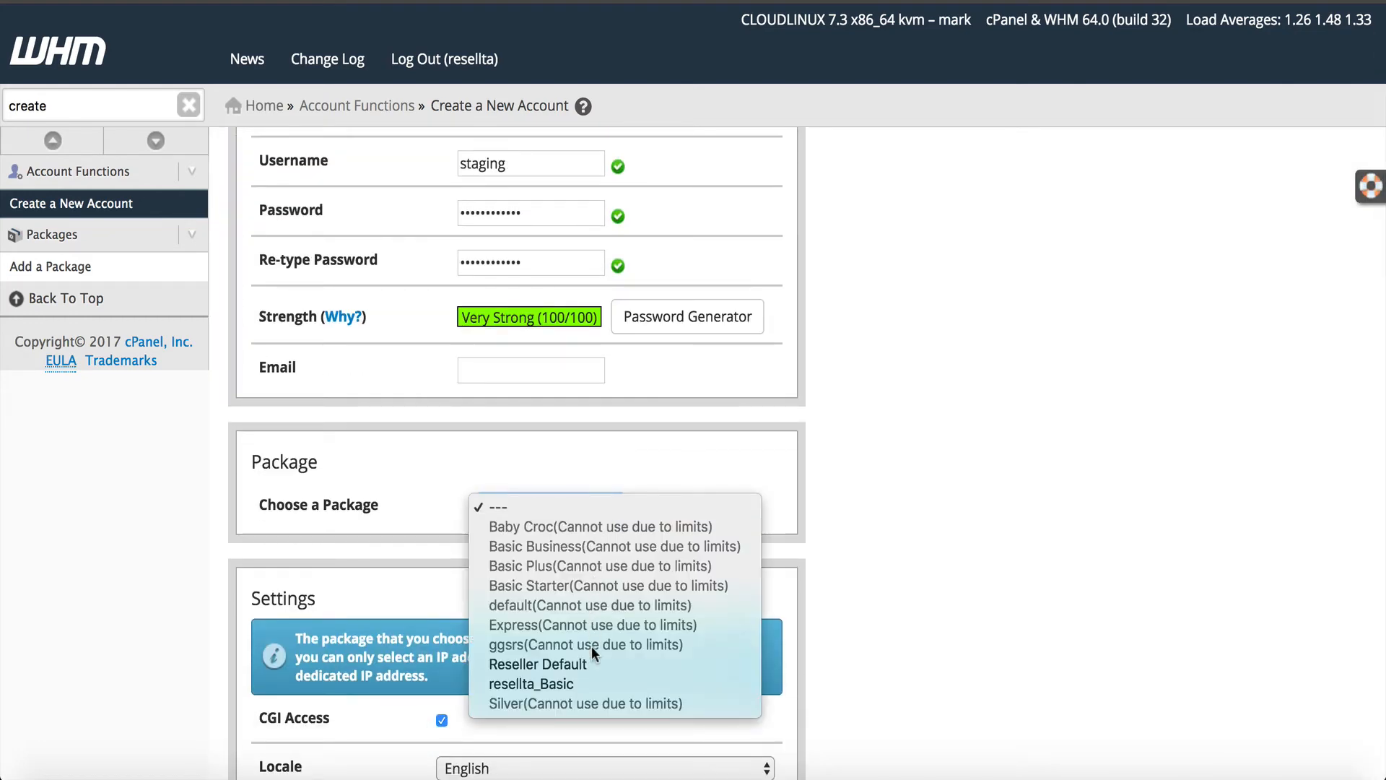
{"action": "left_click", "coordinate": [537, 664]}
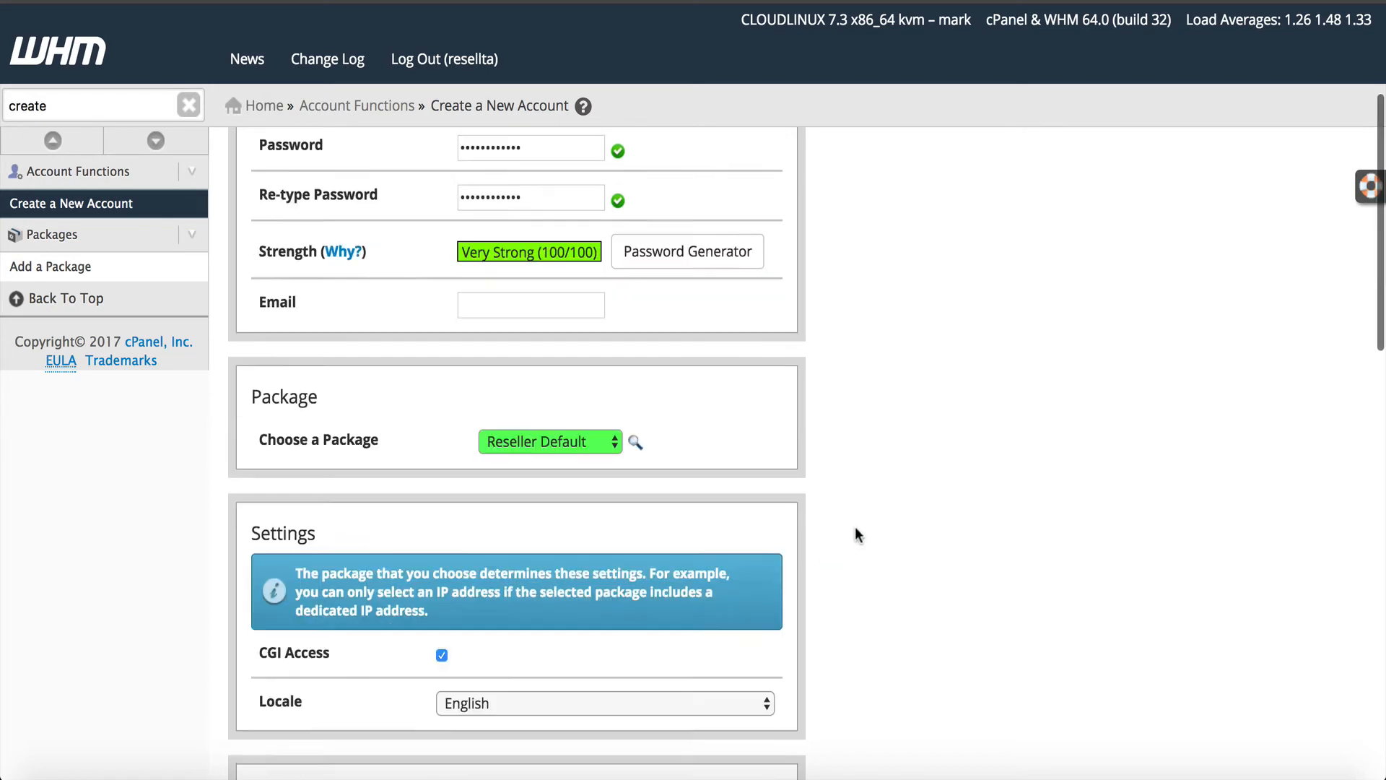
{"action": "scroll", "scroll_direction": "down", "scroll_amount": 3}
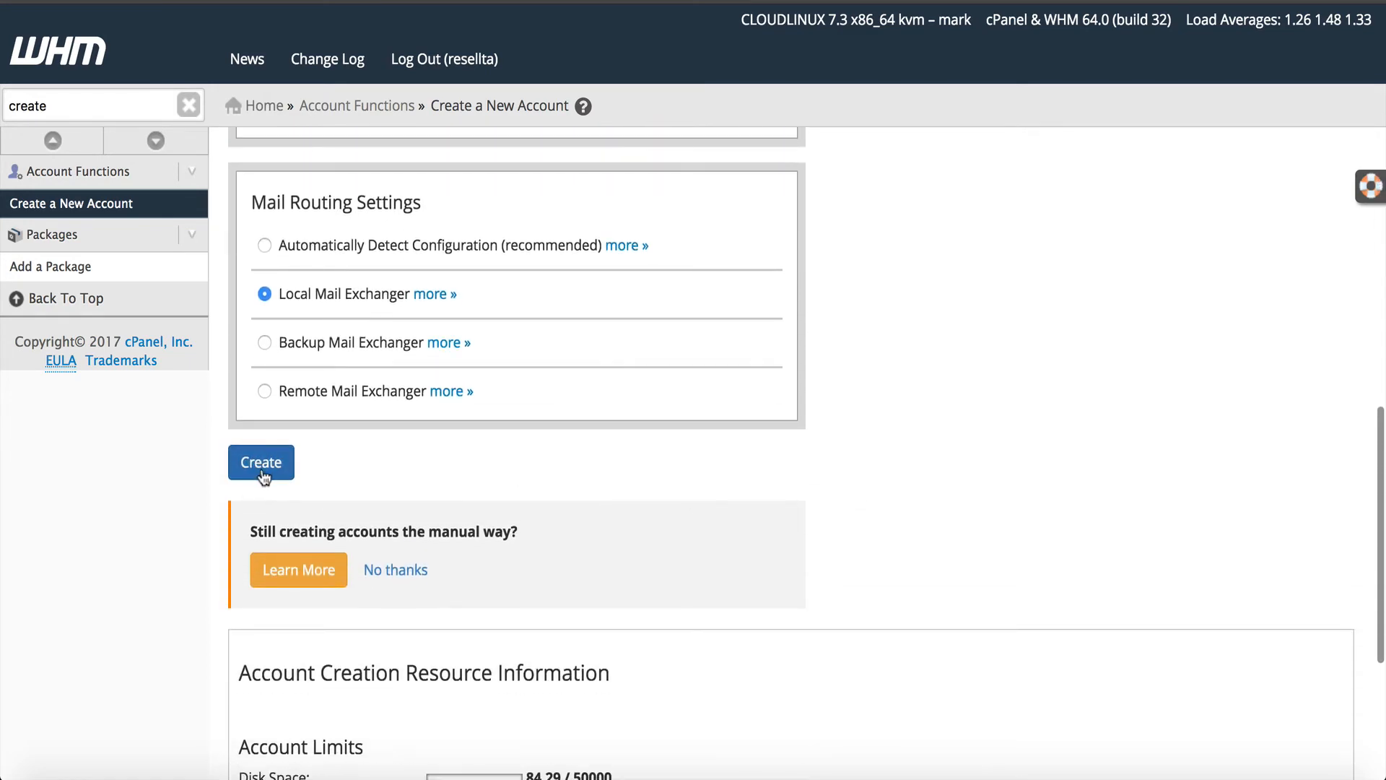
{"action": "left_click", "coordinate": [261, 462]}
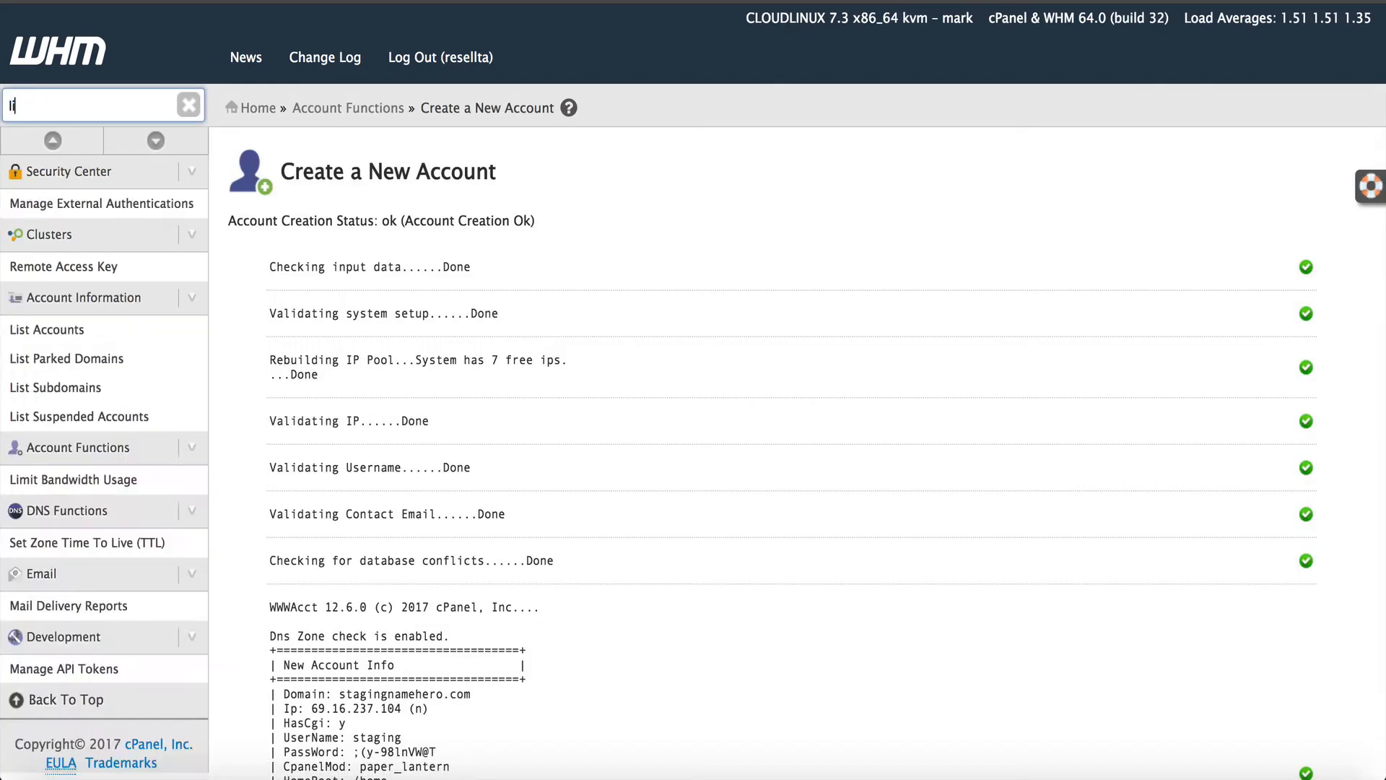
Step: Open cPanel for the stagingnamehero.com account from WHM's List Accounts
{"action": "type", "text": "list"}
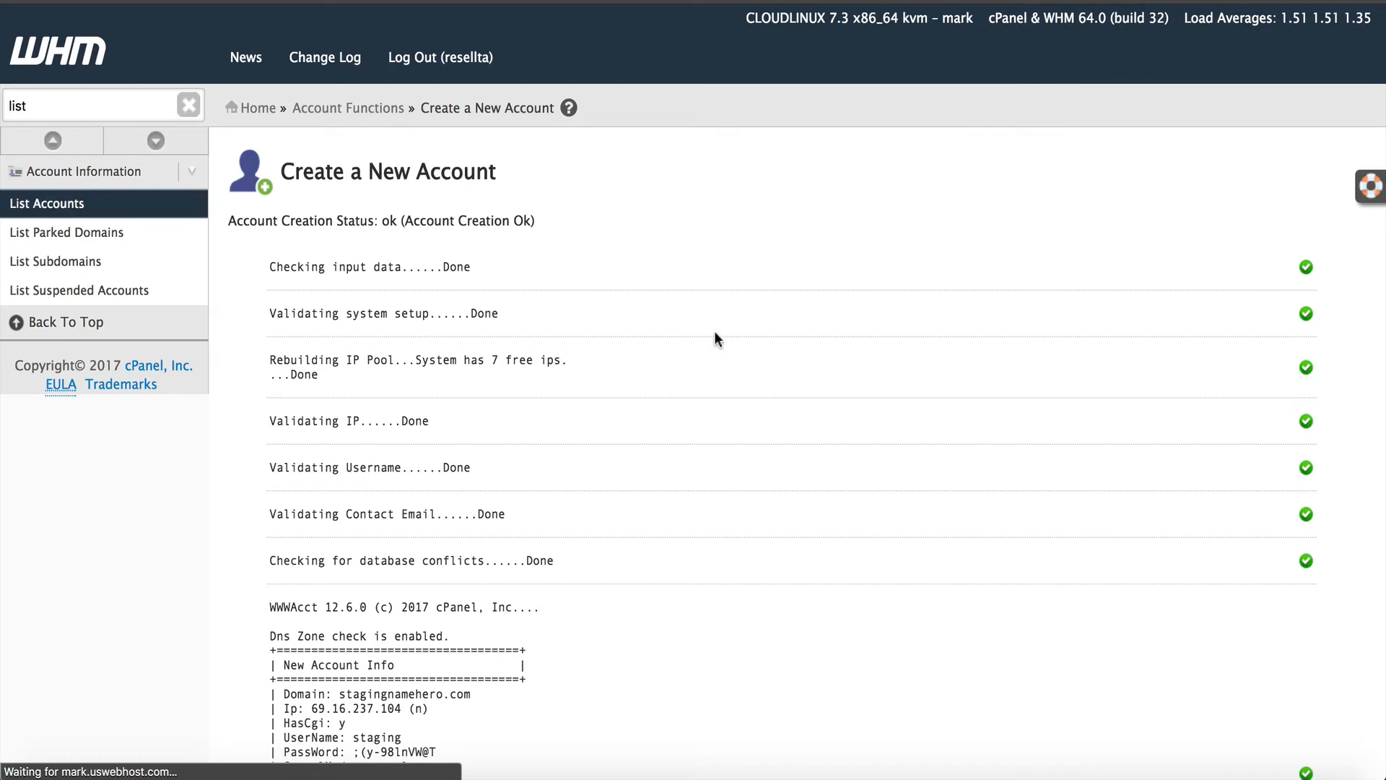
{"action": "left_click", "coordinate": [47, 204]}
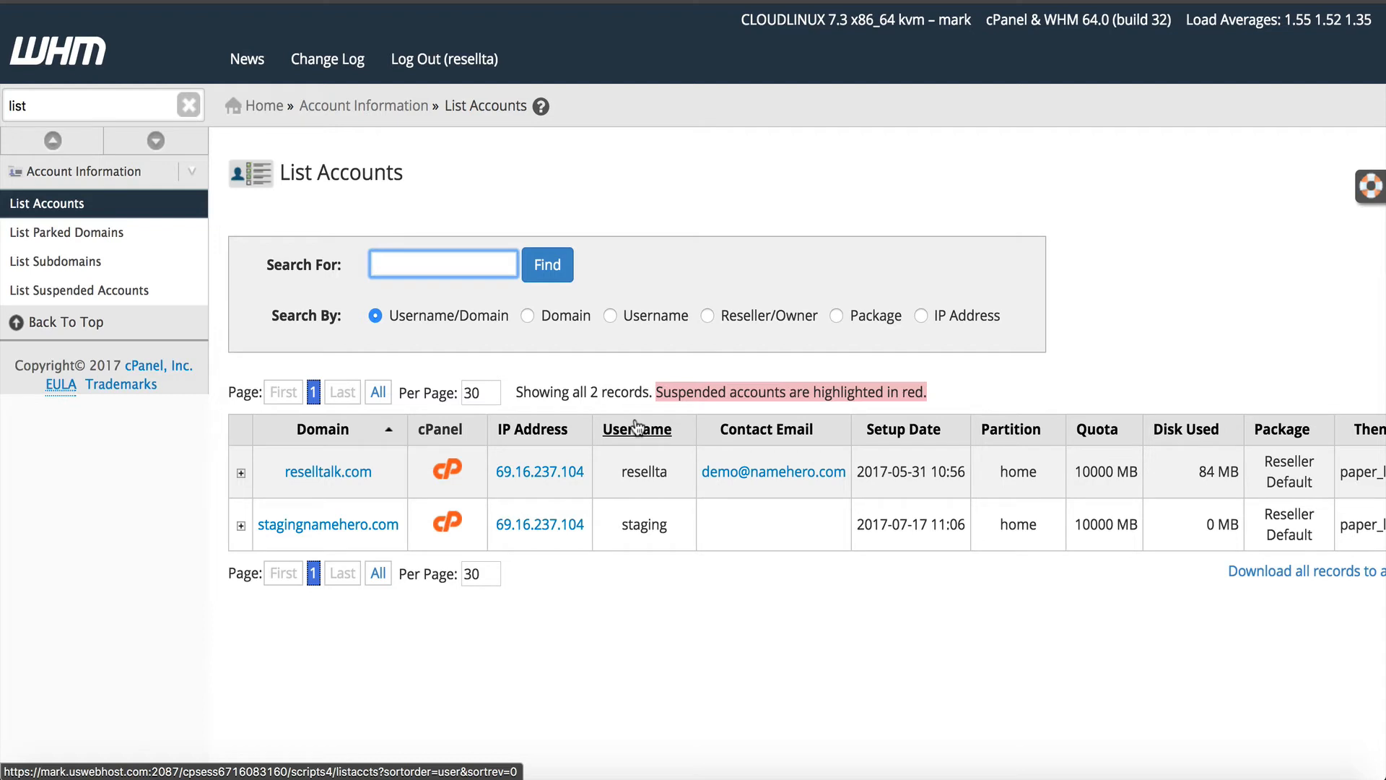
{"action": "mouse_move", "coordinate": [466, 559]}
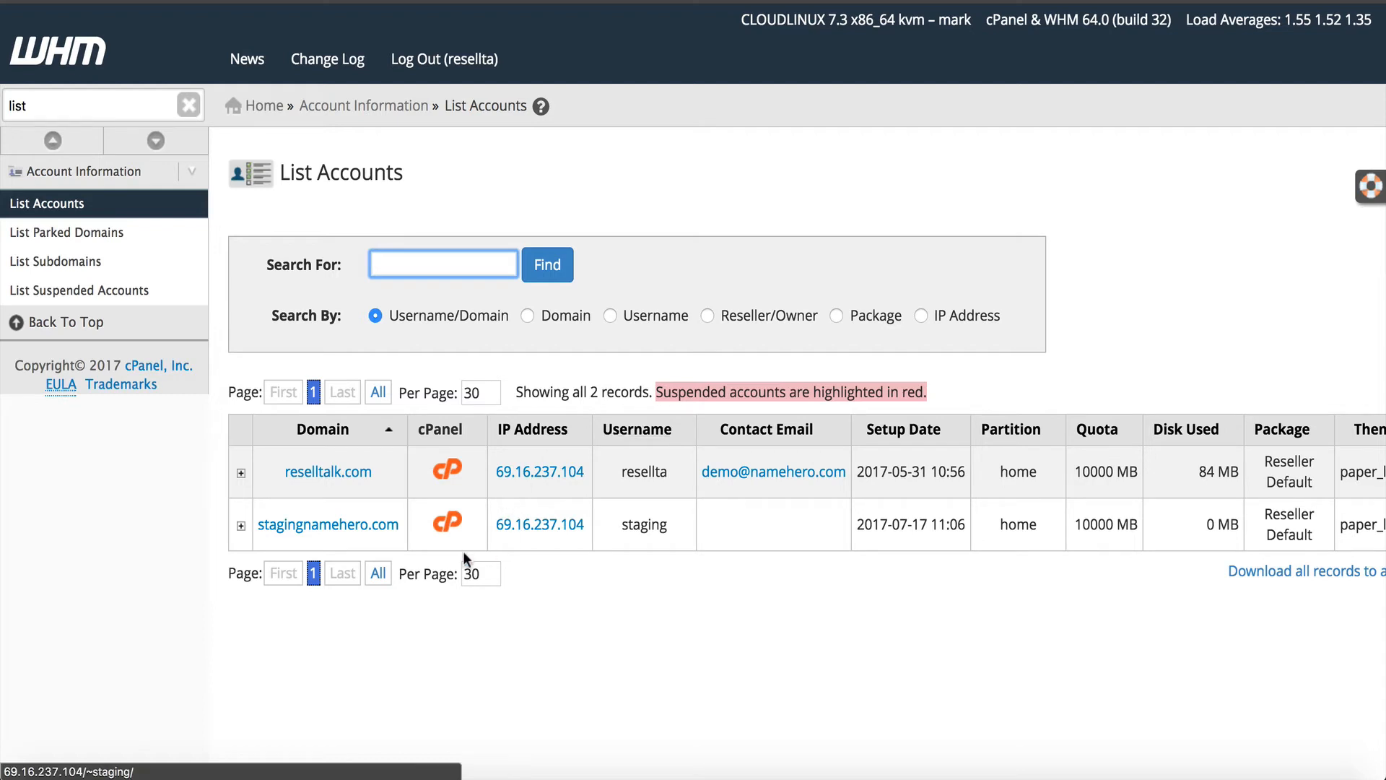
{"action": "mouse_move", "coordinate": [446, 527]}
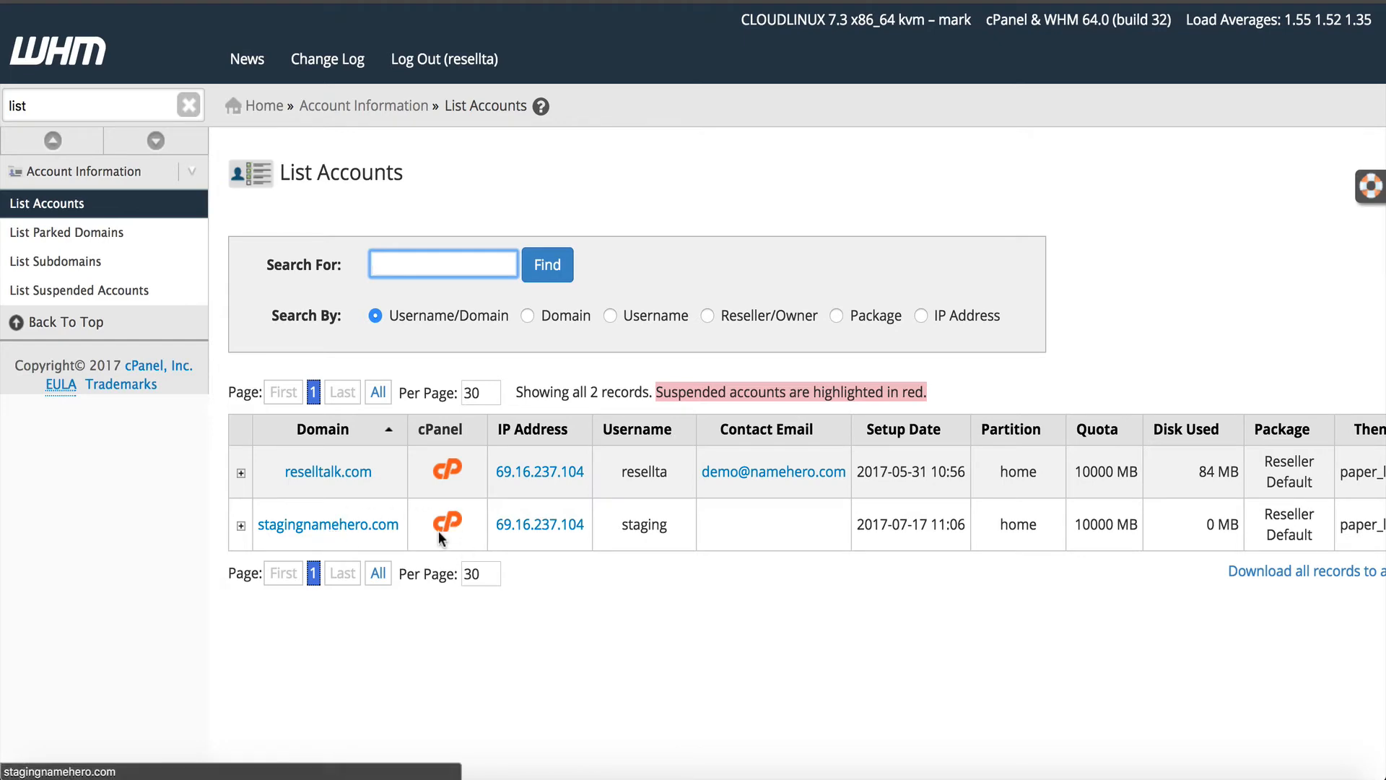
{"action": "left_click", "coordinate": [448, 524]}
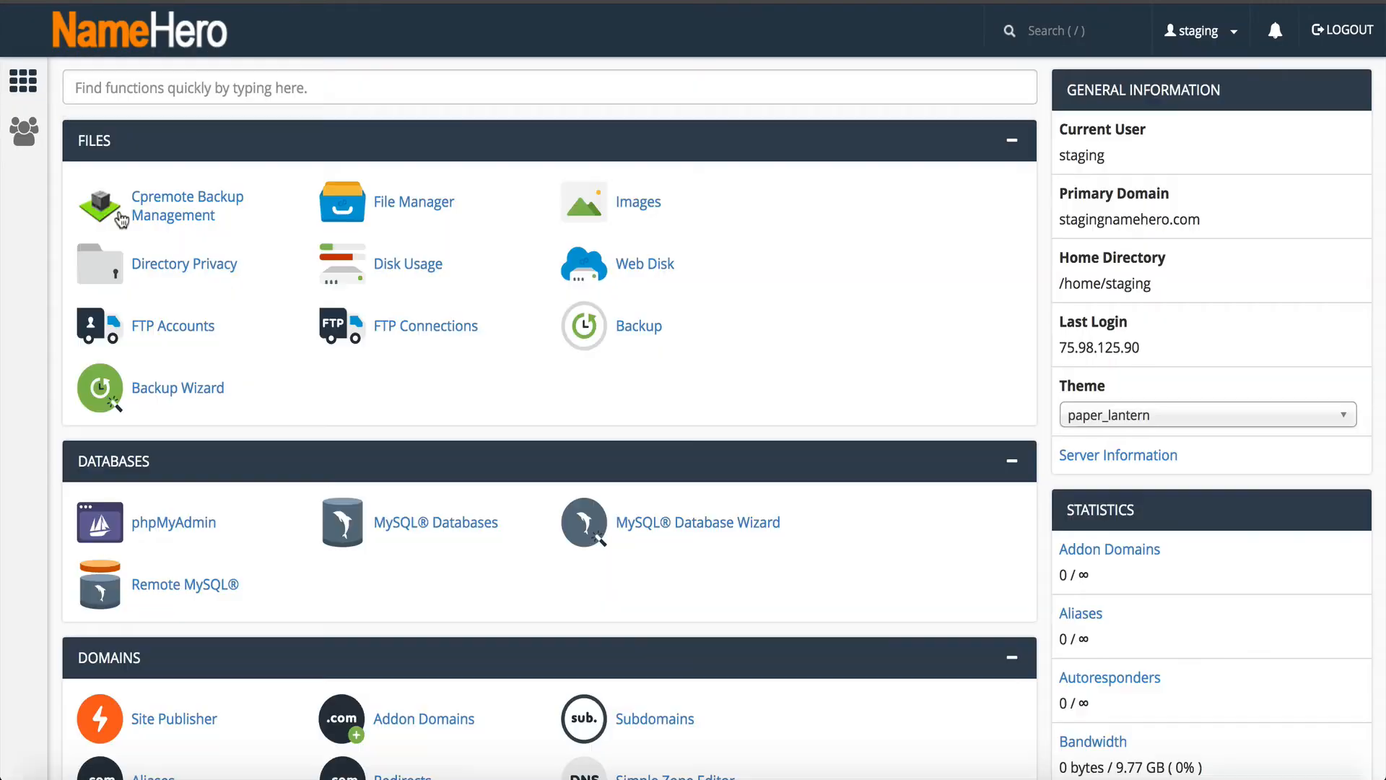
Step: Start a Softaculous WordPress install using http and work through the form
{"action": "type", "text": "word"}
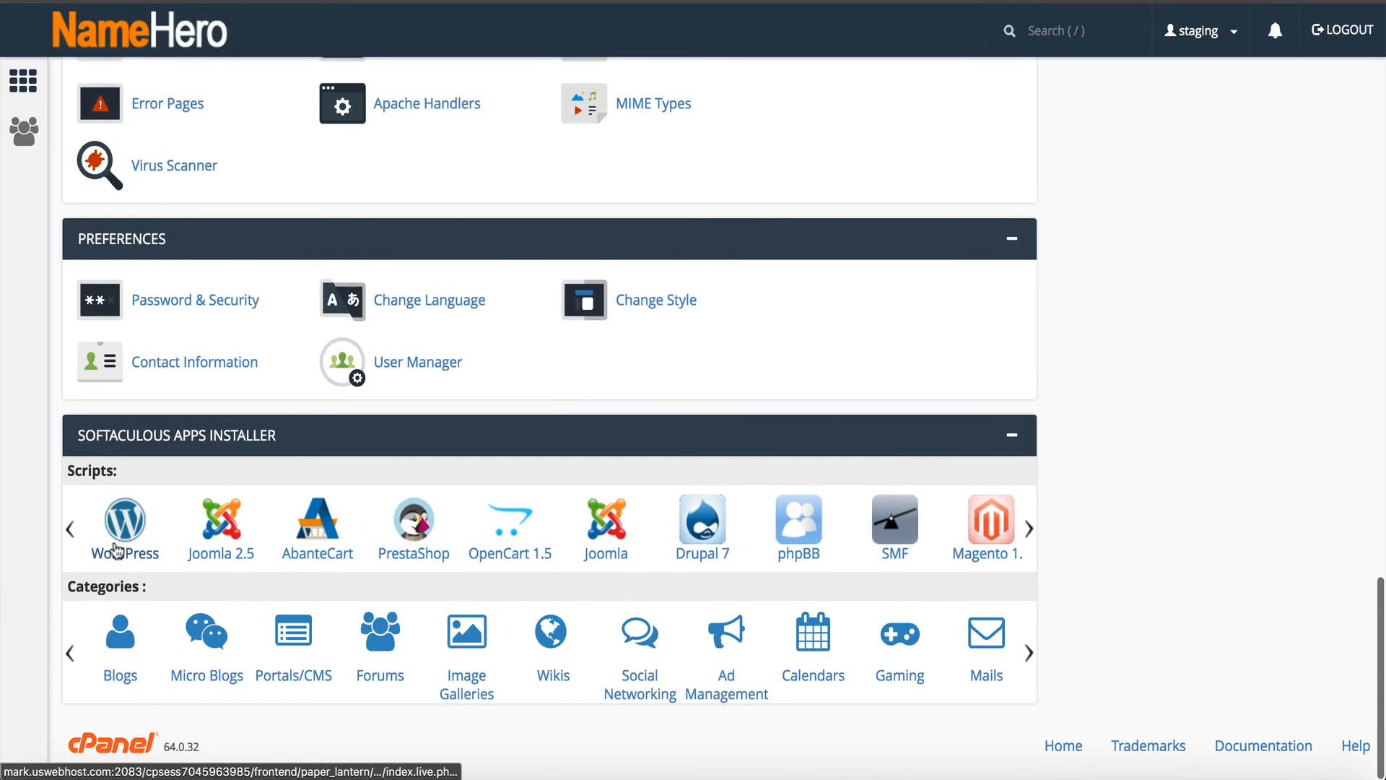
{"action": "left_click", "coordinate": [125, 517]}
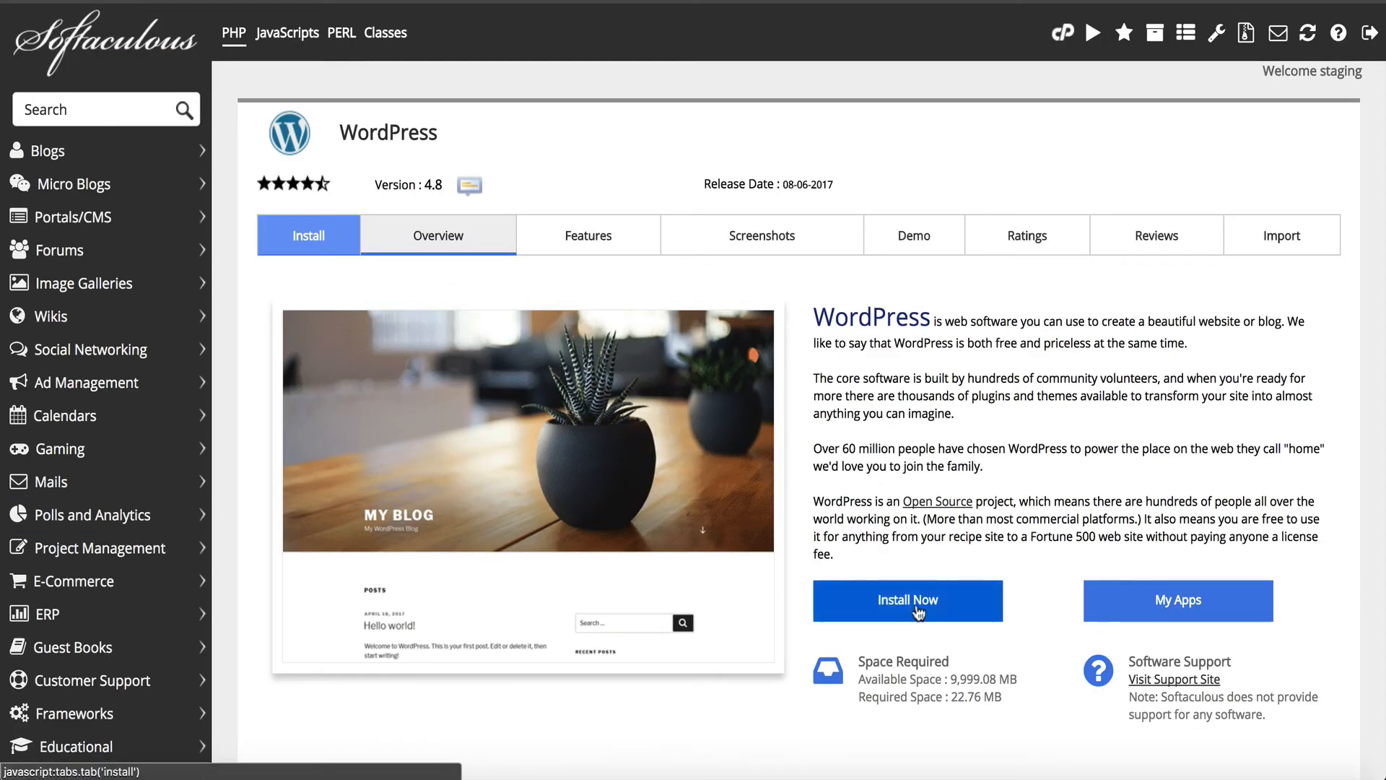
{"action": "left_click", "coordinate": [906, 600]}
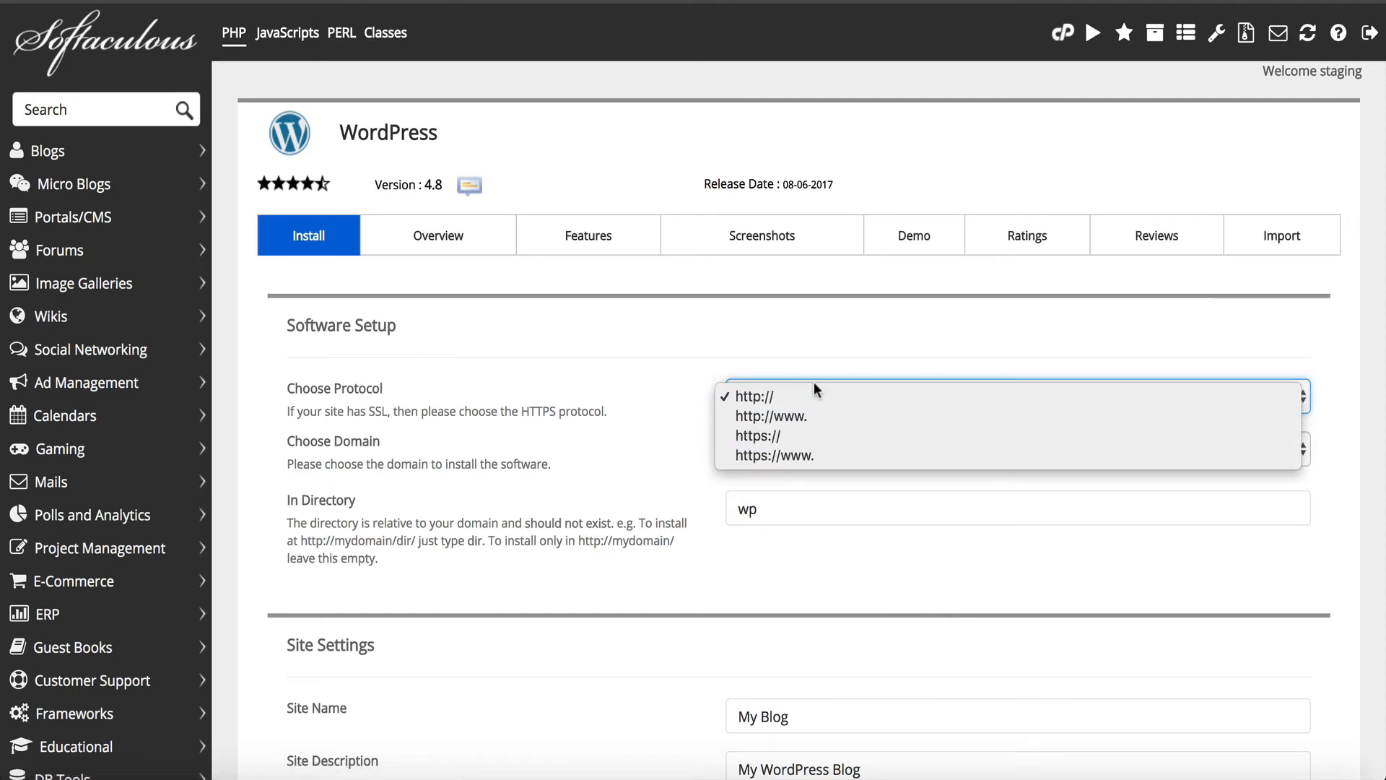
{"action": "left_click", "coordinate": [755, 396]}
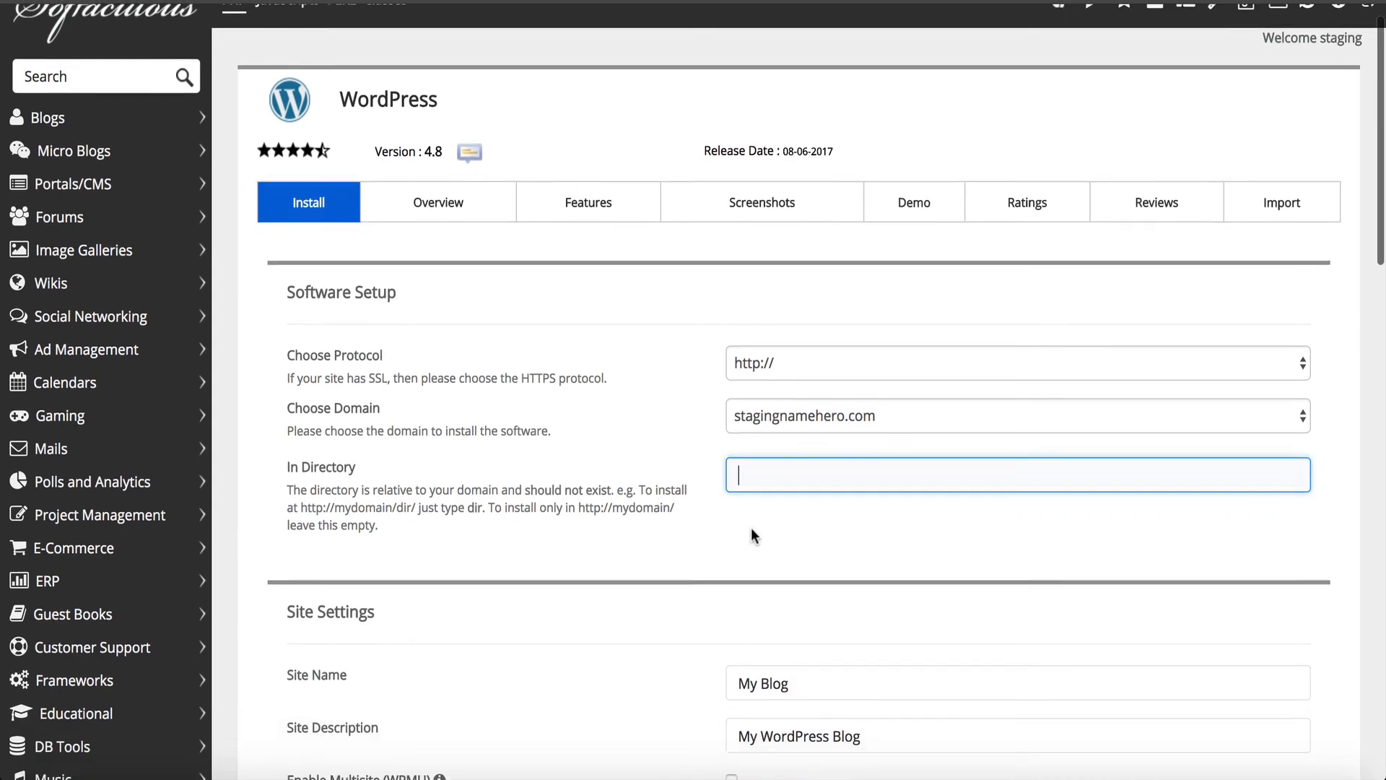
{"action": "scroll", "scroll_direction": "down", "scroll_amount": 3}
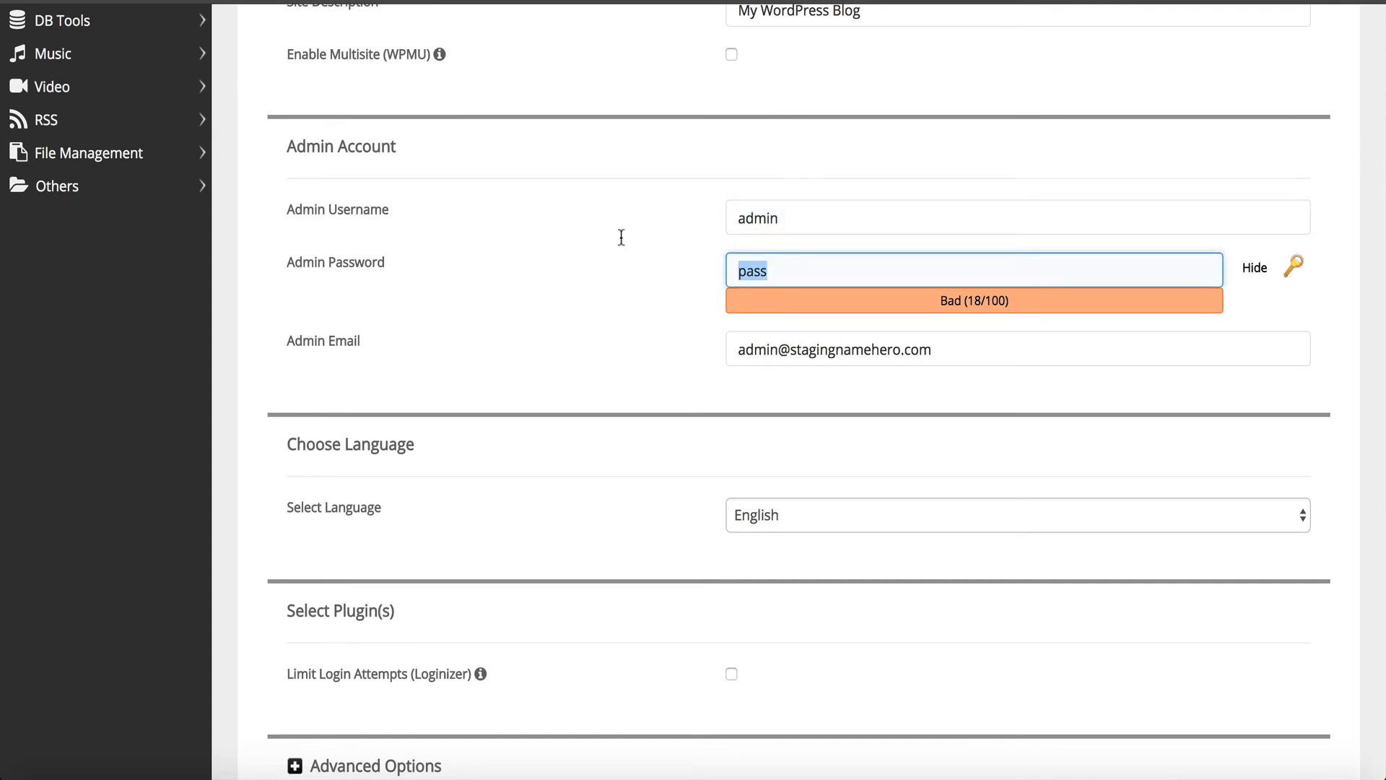
{"action": "scroll", "scroll_direction": "down", "scroll_amount": 3}
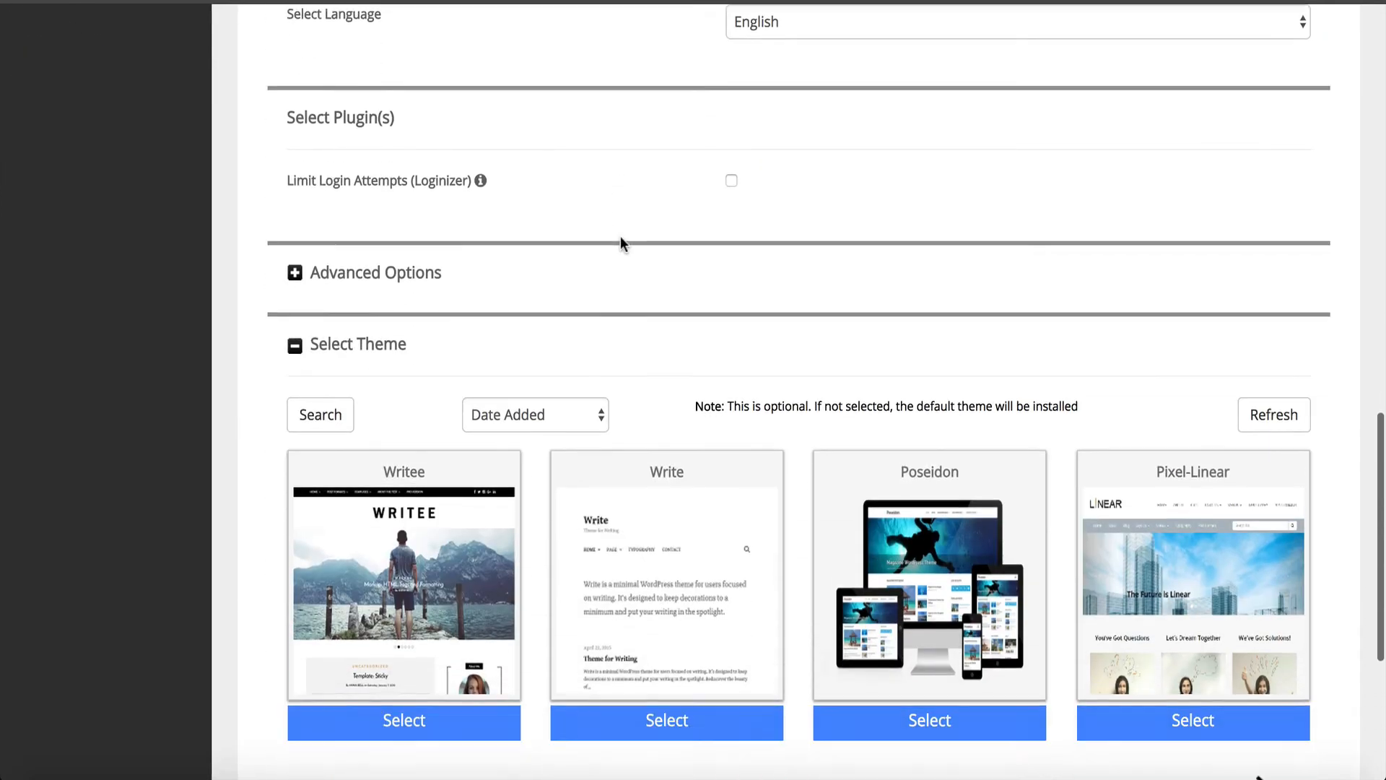
{"action": "scroll", "scroll_direction": "down", "scroll_amount": 3}
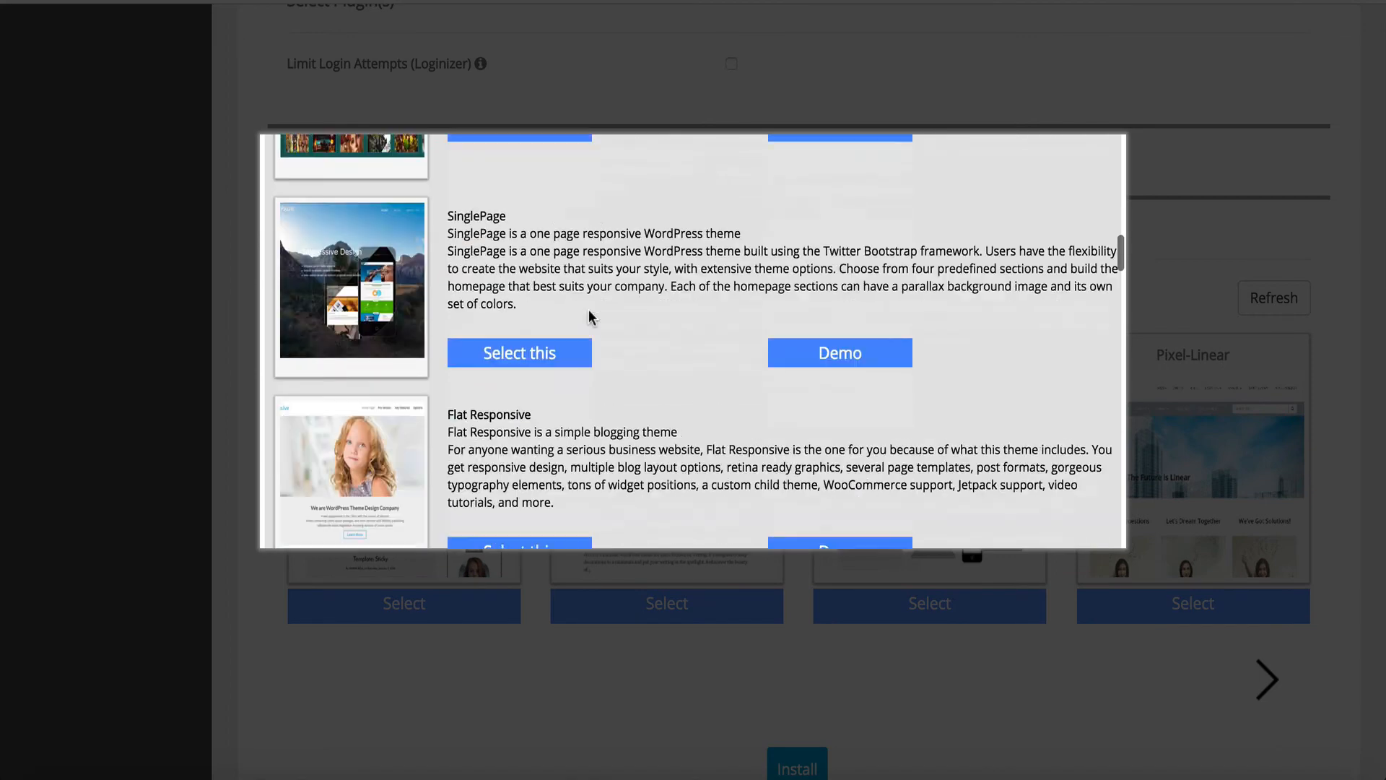
{"action": "scroll", "scroll_direction": "down", "scroll_amount": 3}
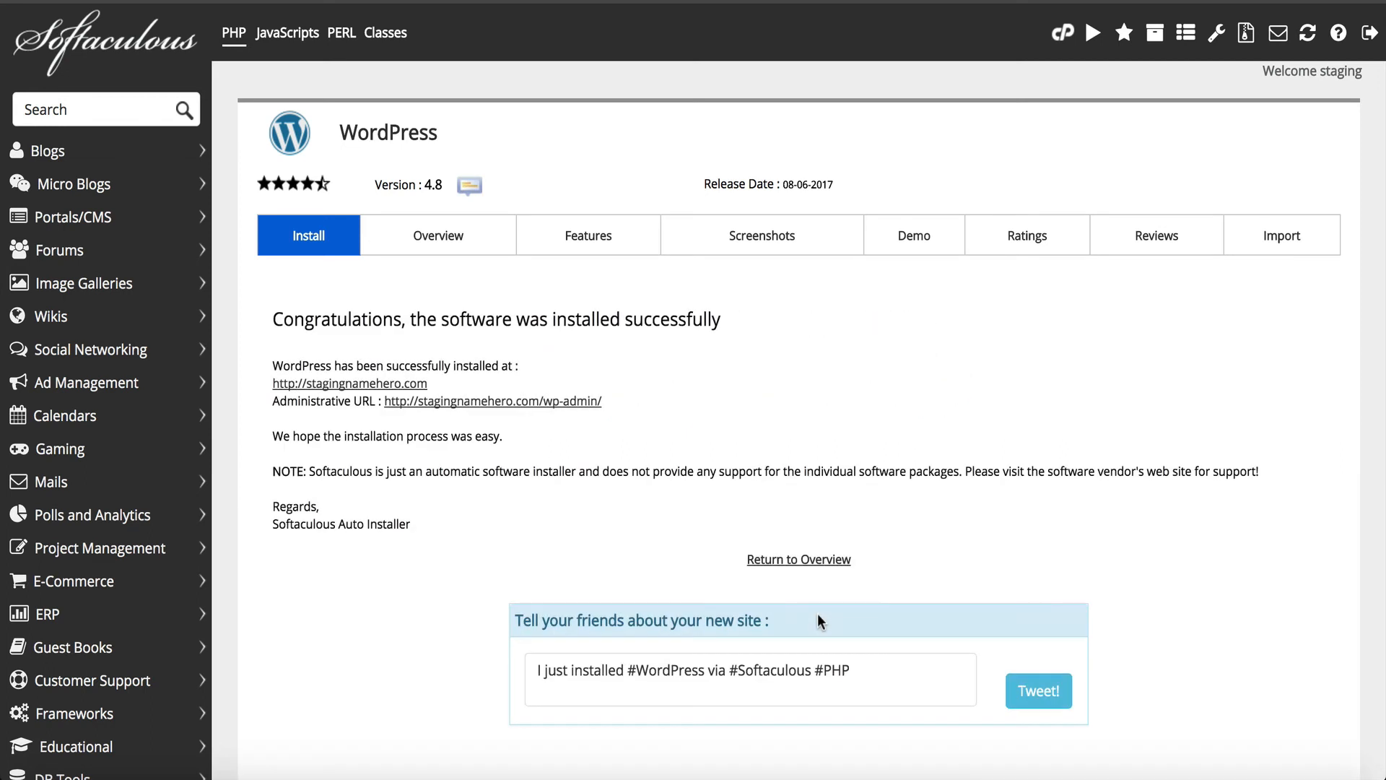
{"action": "mouse_move", "coordinate": [694, 248]}
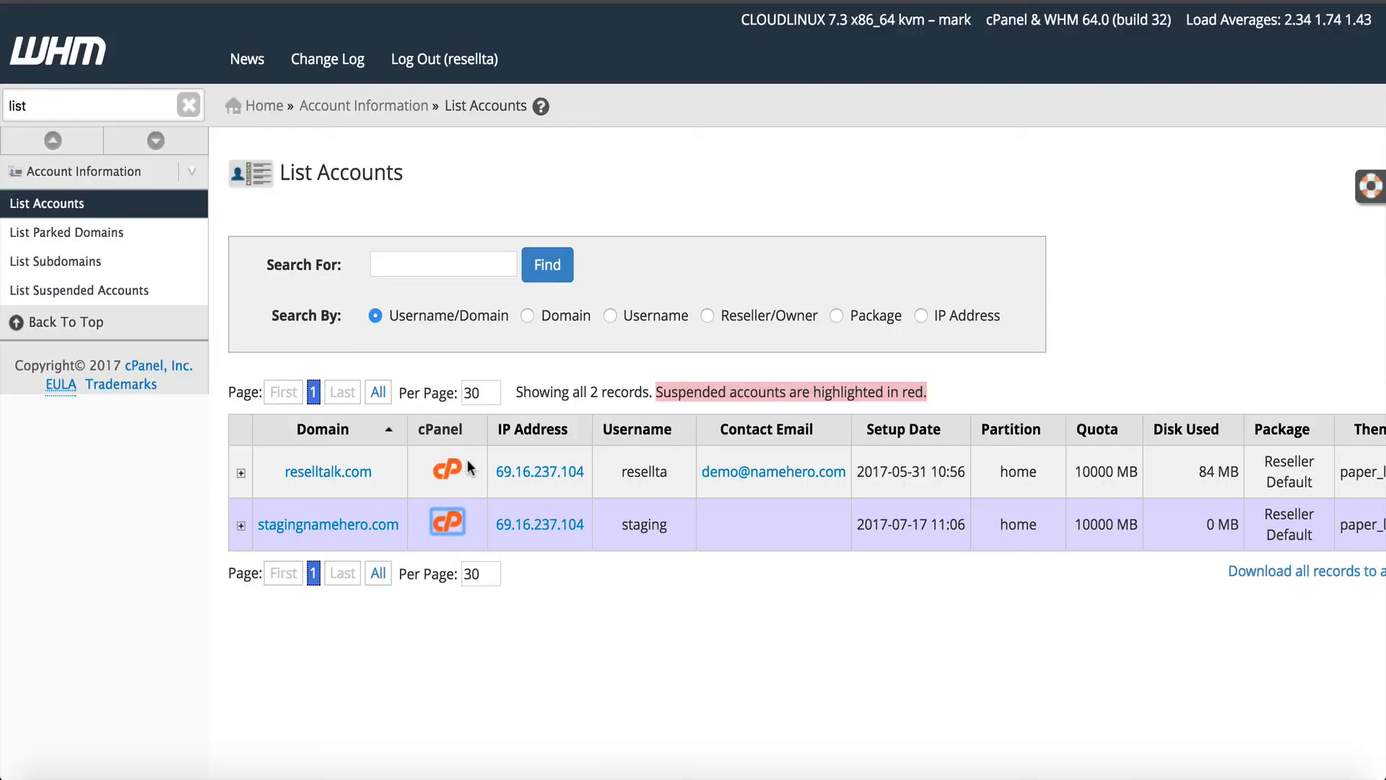
Step: Reopen cPanel from the stagingnamehero.com row in WHM List Accounts
{"action": "left_click", "coordinate": [446, 520]}
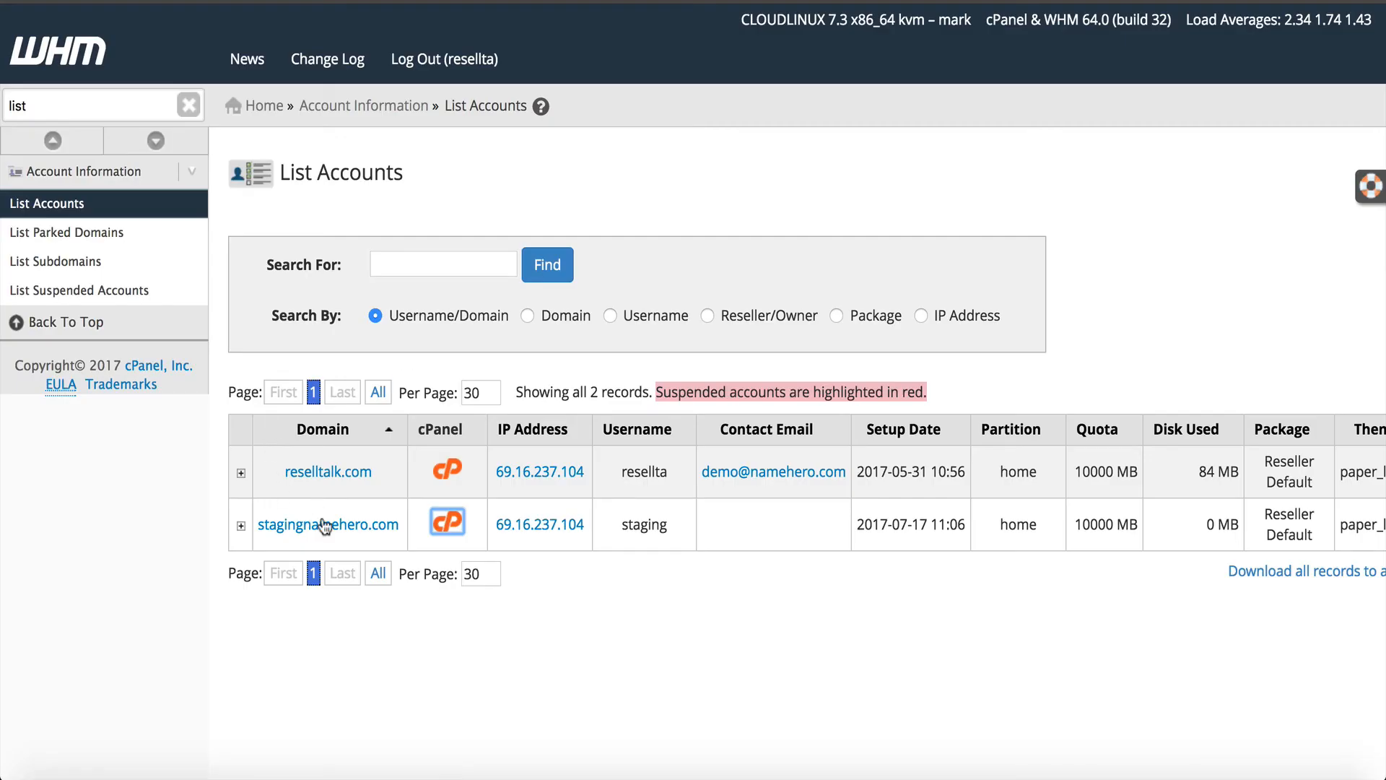
{"action": "mouse_move", "coordinate": [539, 523]}
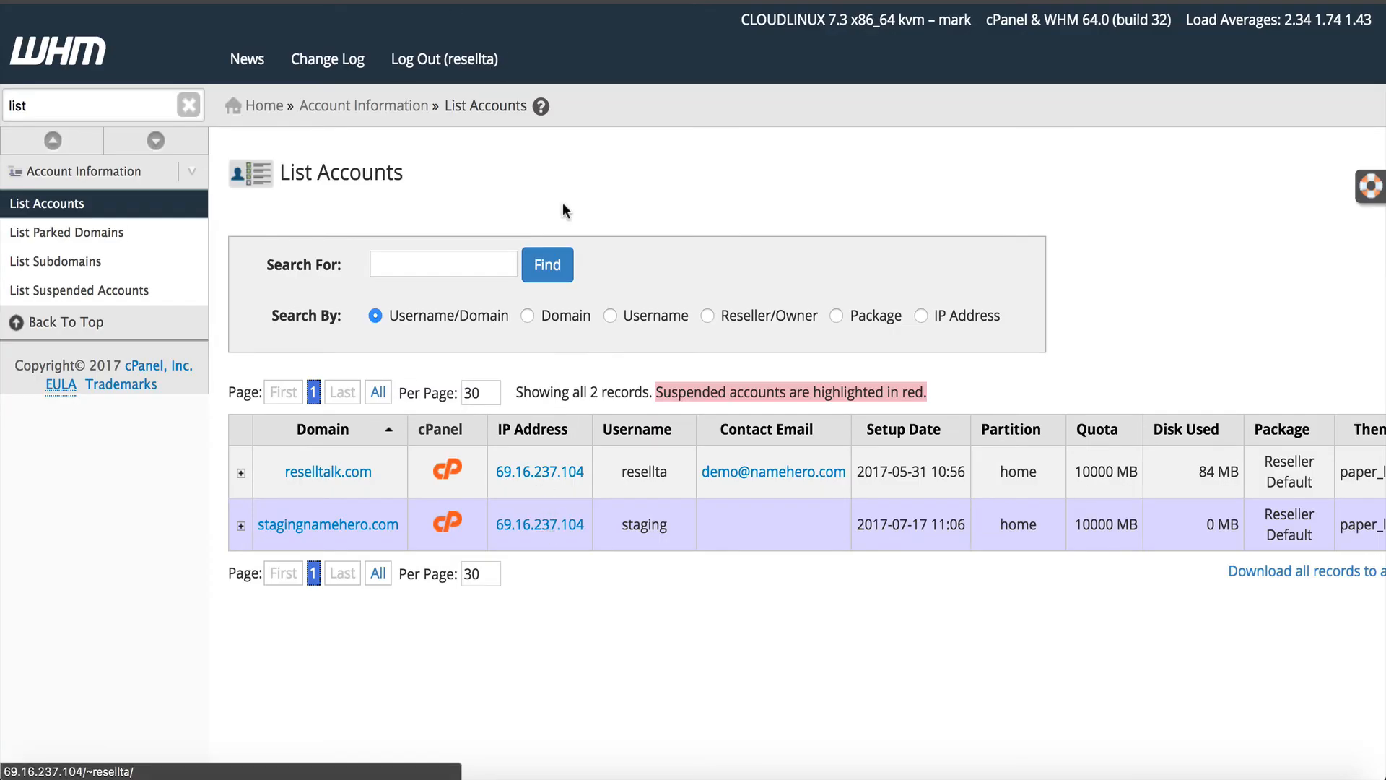
{"action": "left_click", "coordinate": [448, 520]}
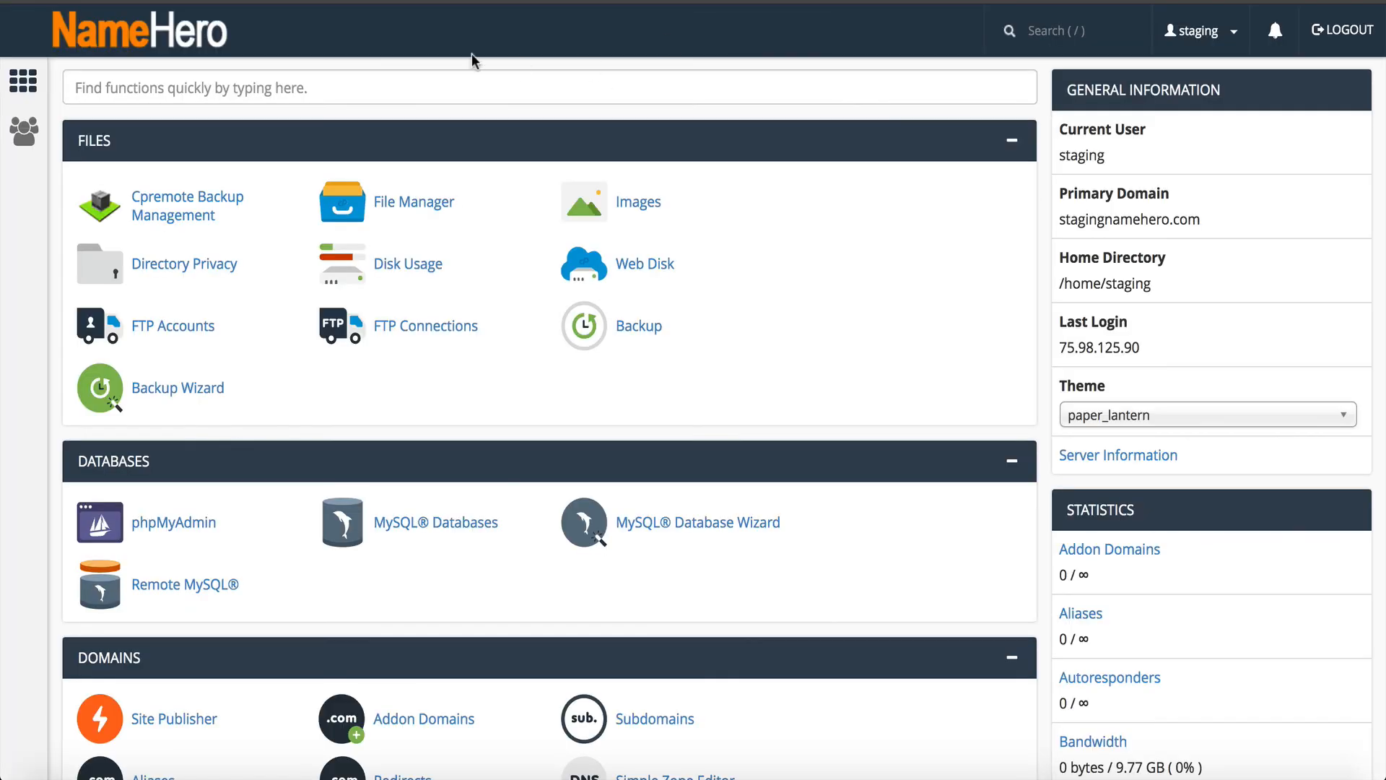
Step: Open phpMyAdmin and browse wpkz_options in the staging_wp288 database
{"action": "type", "text": "php"}
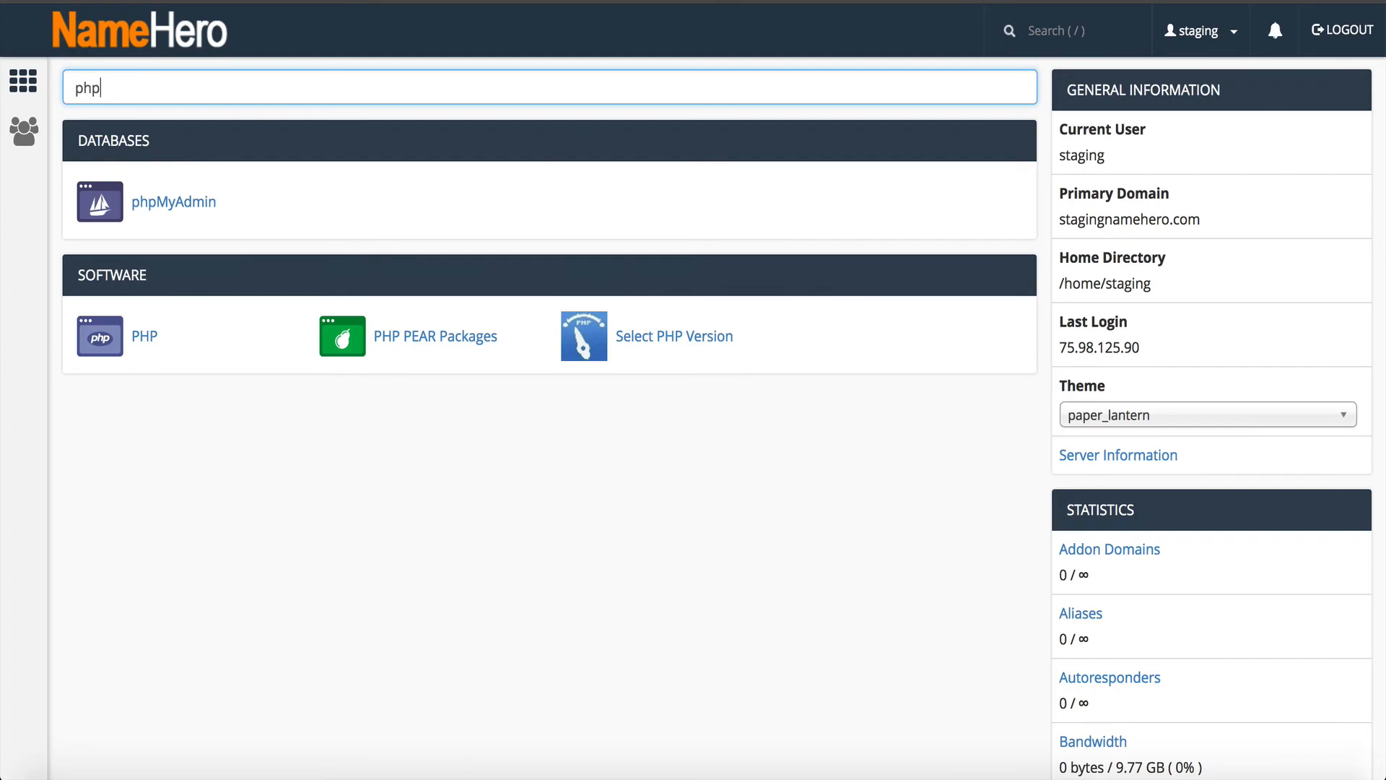
{"action": "left_click", "coordinate": [173, 201]}
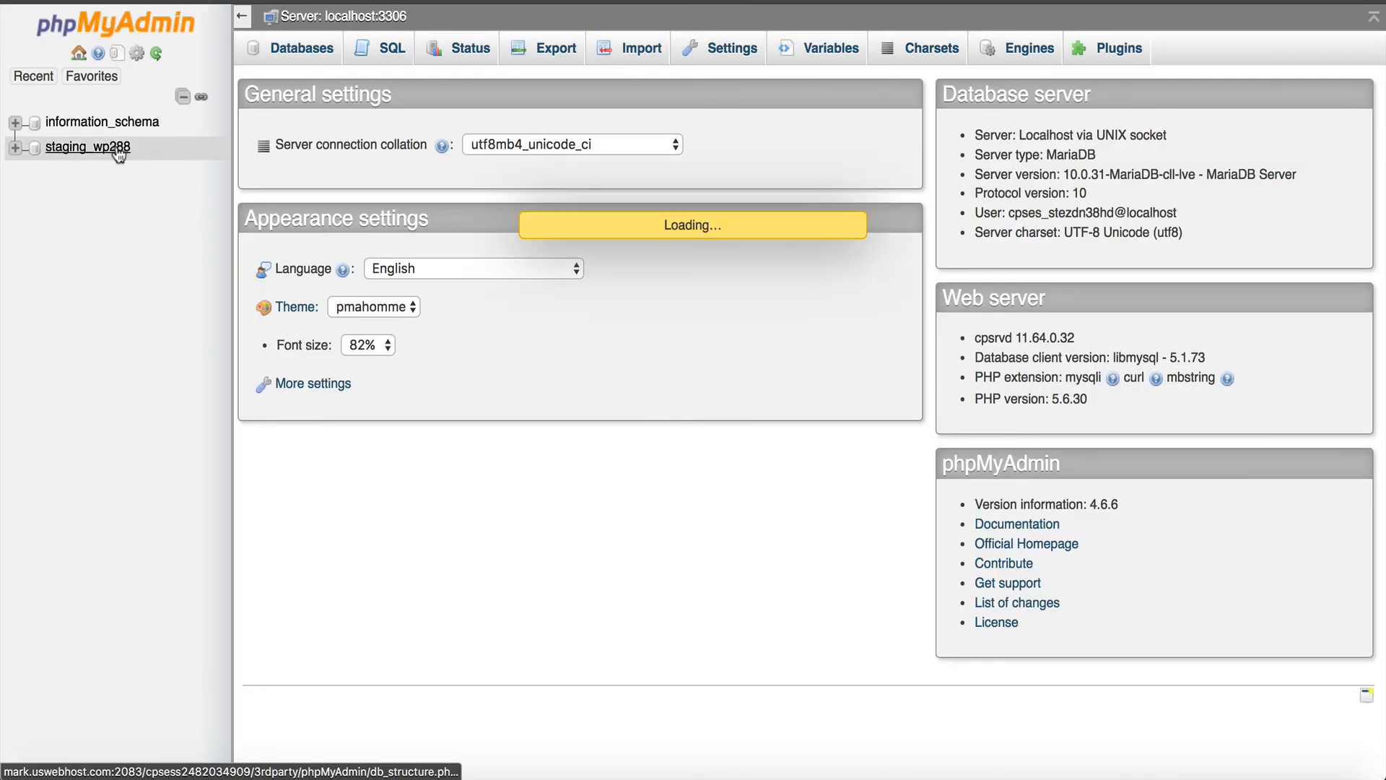
{"action": "left_click", "coordinate": [87, 147]}
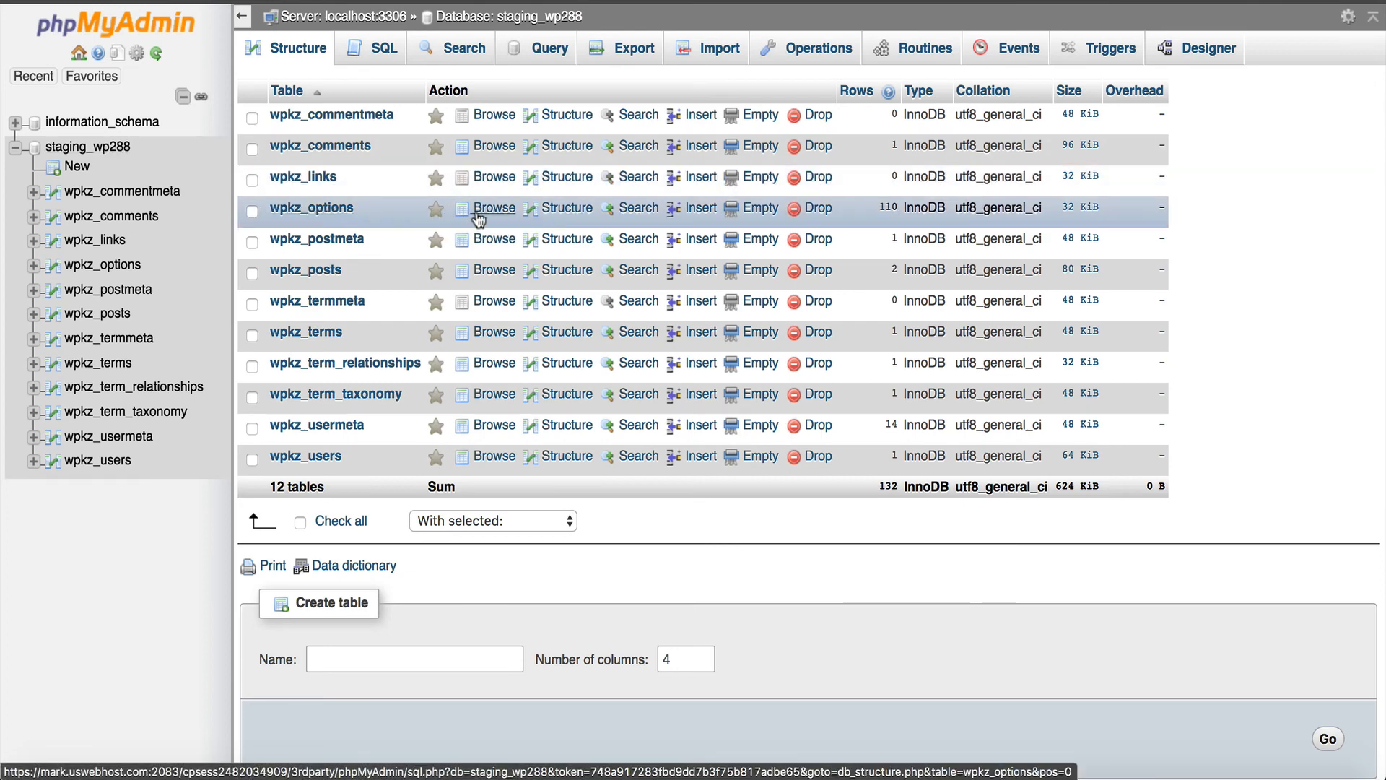
{"action": "left_click", "coordinate": [494, 208]}
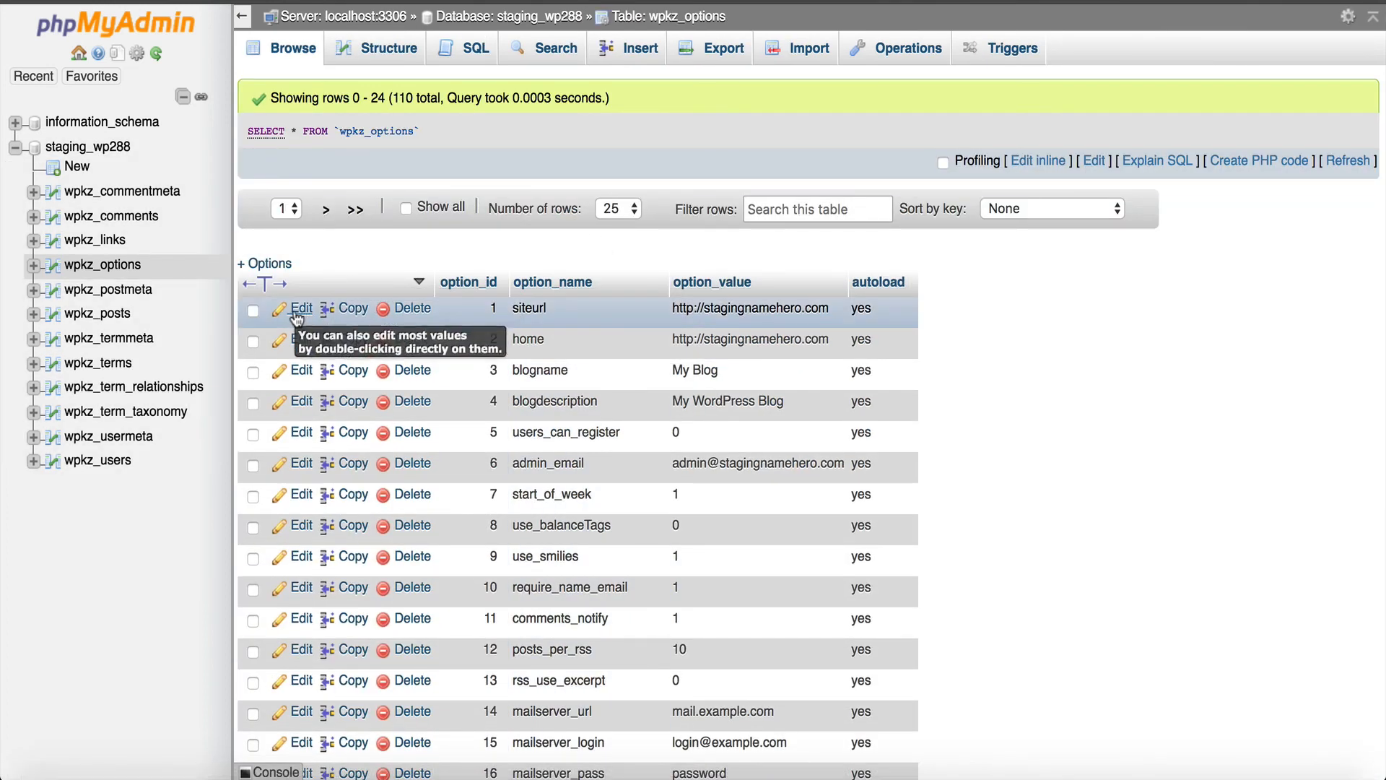
{"action": "left_click", "coordinate": [300, 307]}
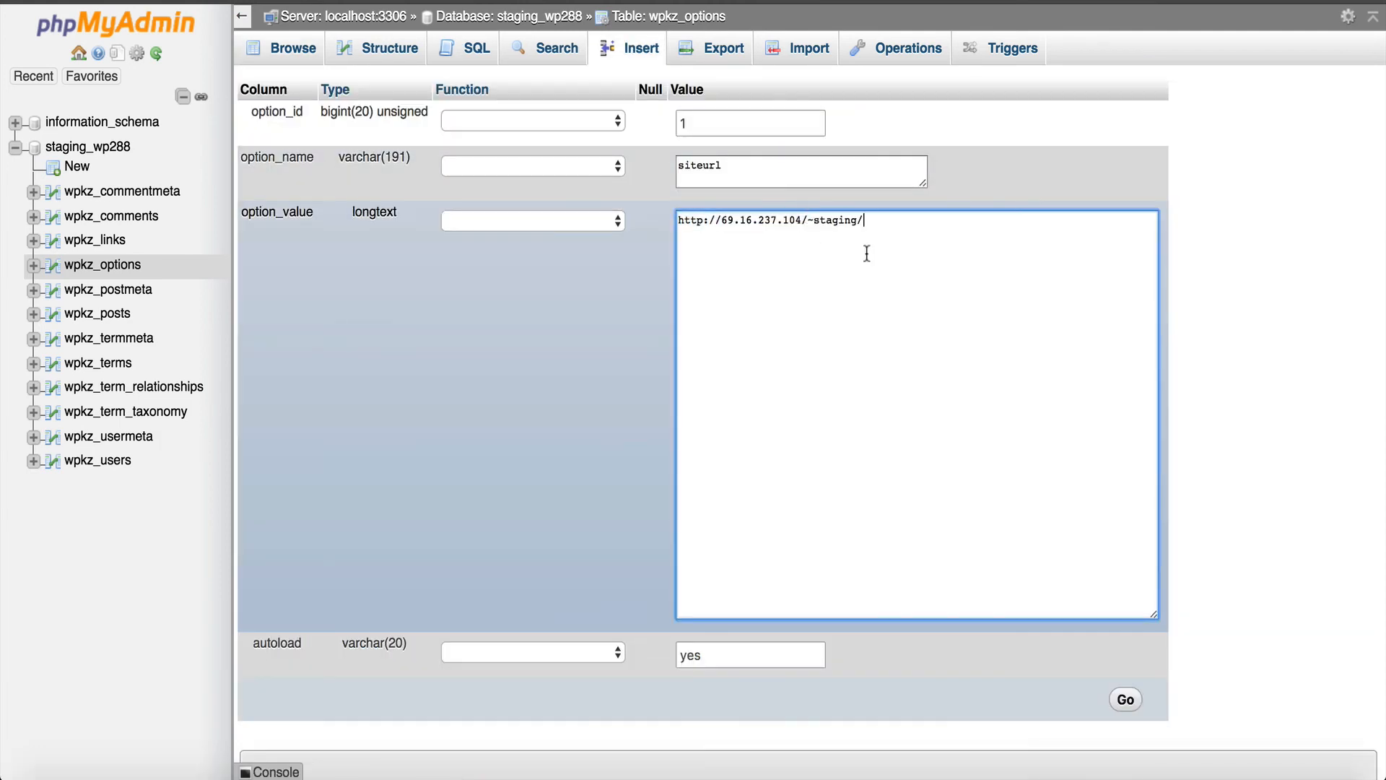
{"action": "mouse_move", "coordinate": [1040, 464]}
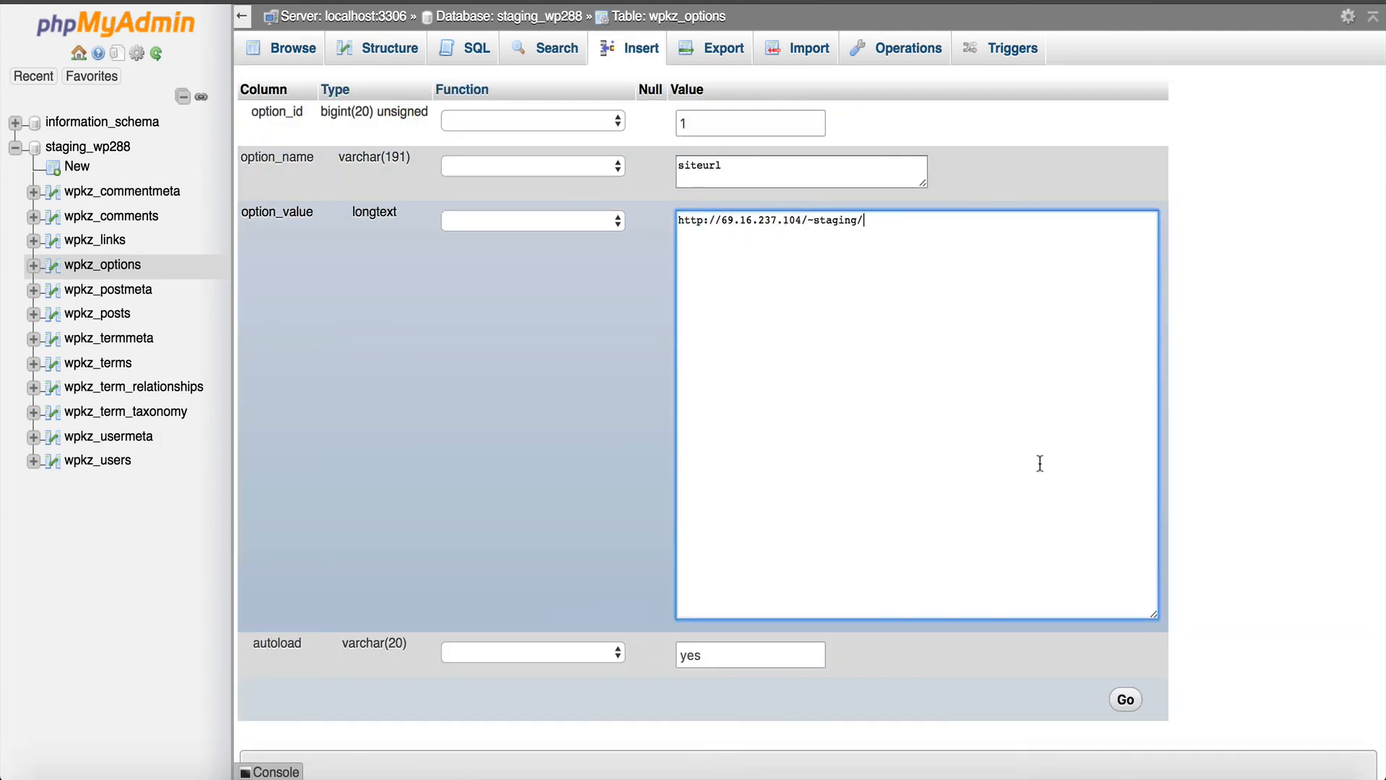
{"action": "left_click", "coordinate": [1125, 699]}
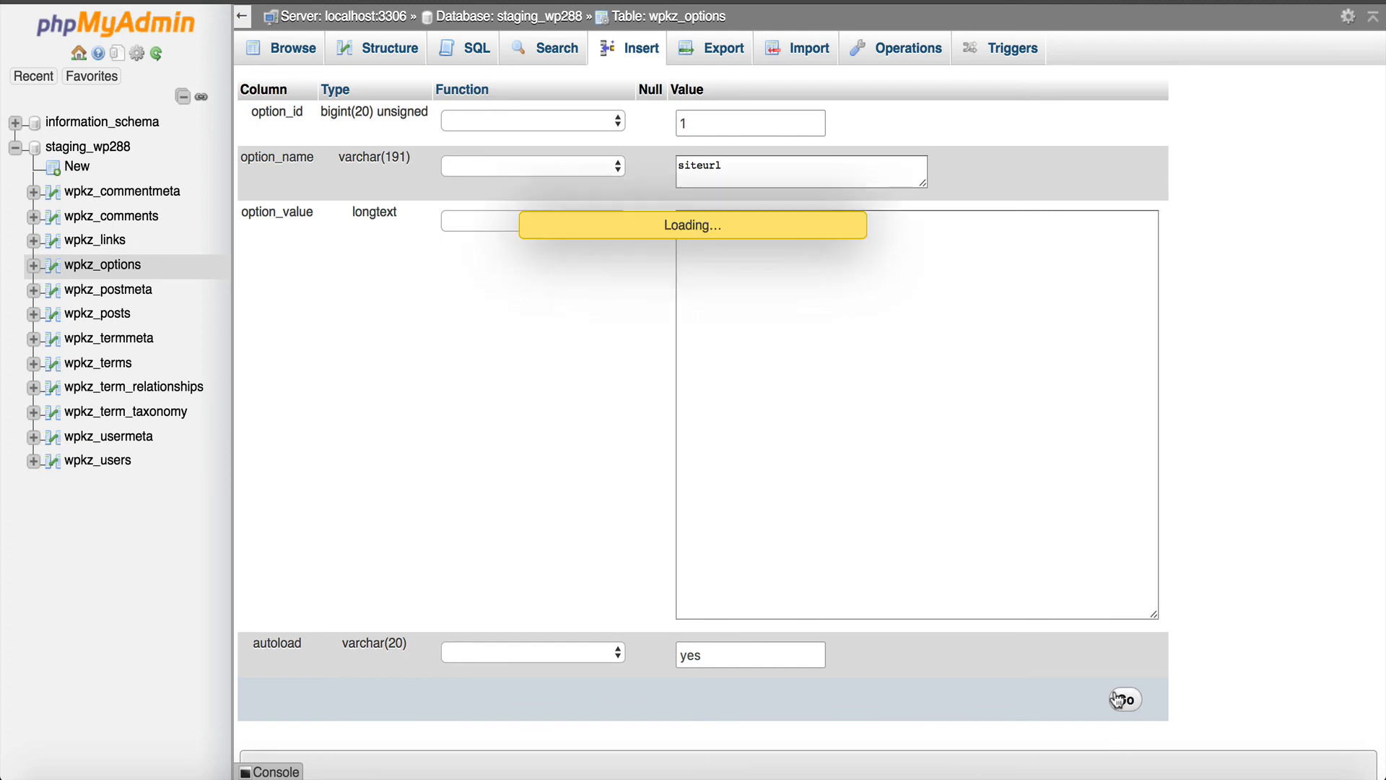
{"action": "left_click", "coordinate": [1124, 698]}
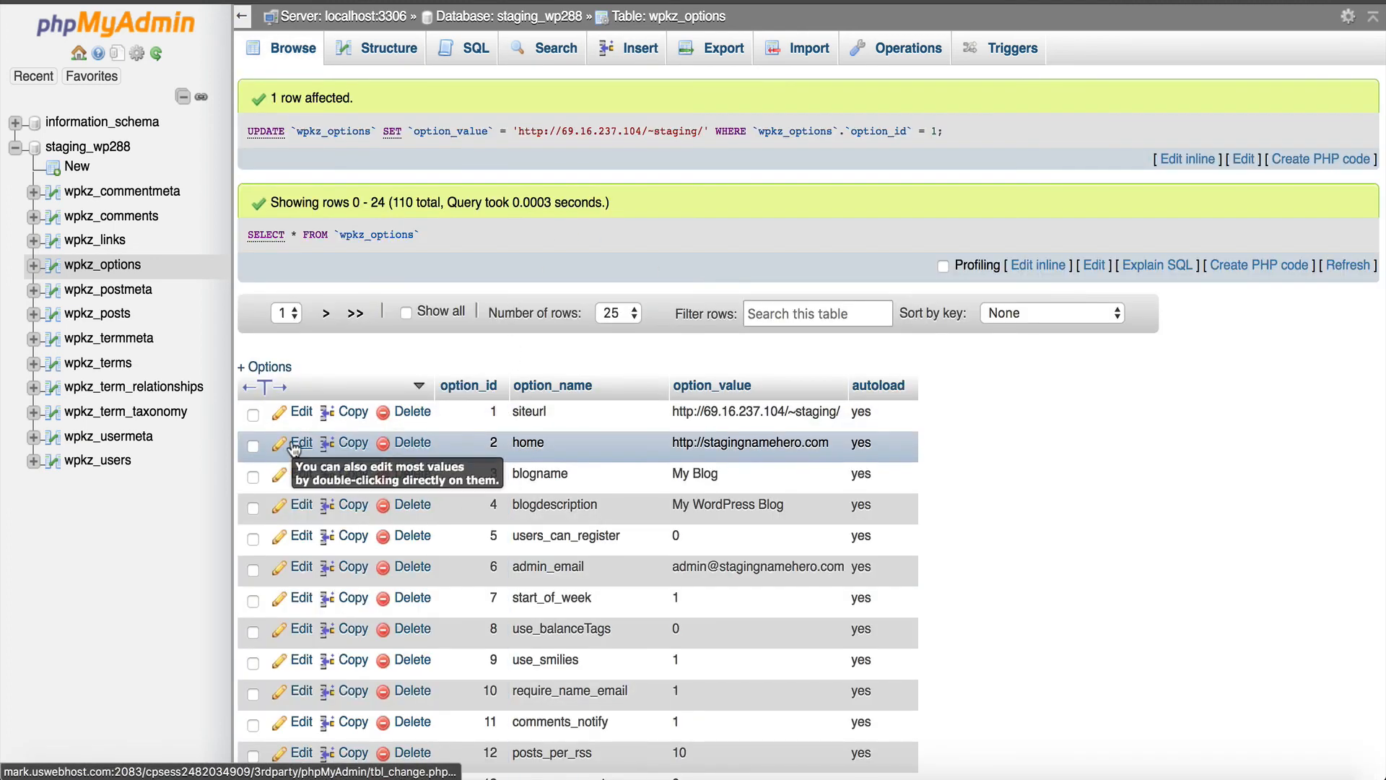
{"action": "left_click", "coordinate": [301, 442]}
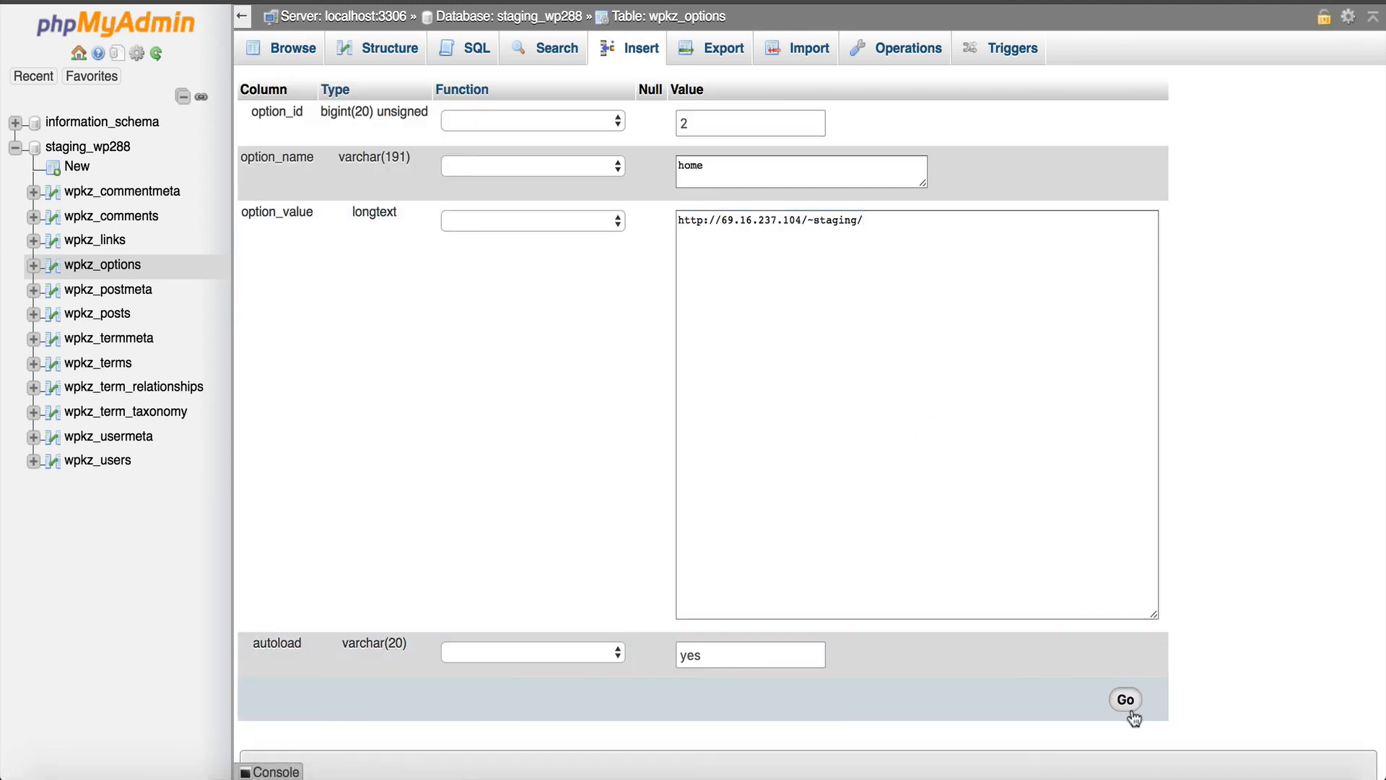
{"action": "left_click", "coordinate": [1125, 700]}
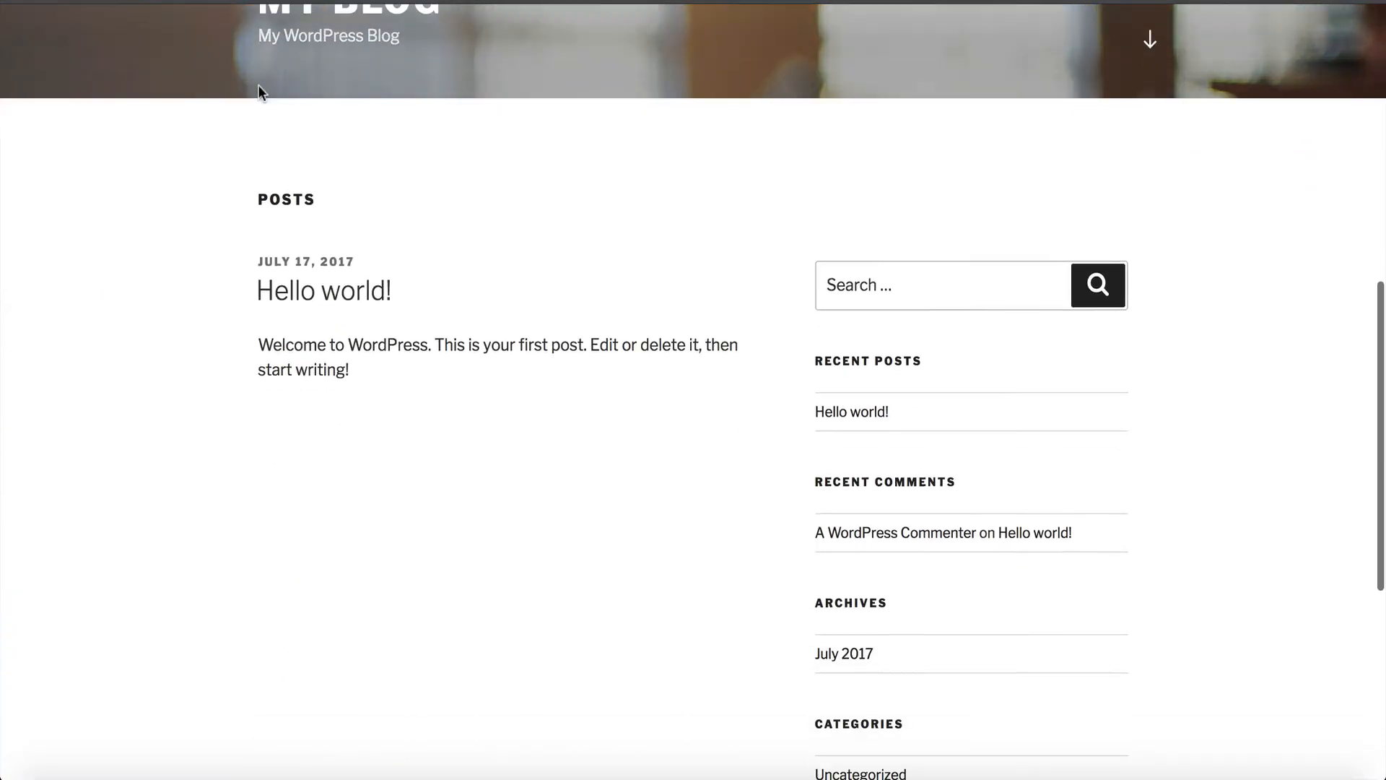
Step: Scroll through the updated wpkz_options rows to review siteurl and home
{"action": "scroll", "scroll_direction": "down", "scroll_amount": 3}
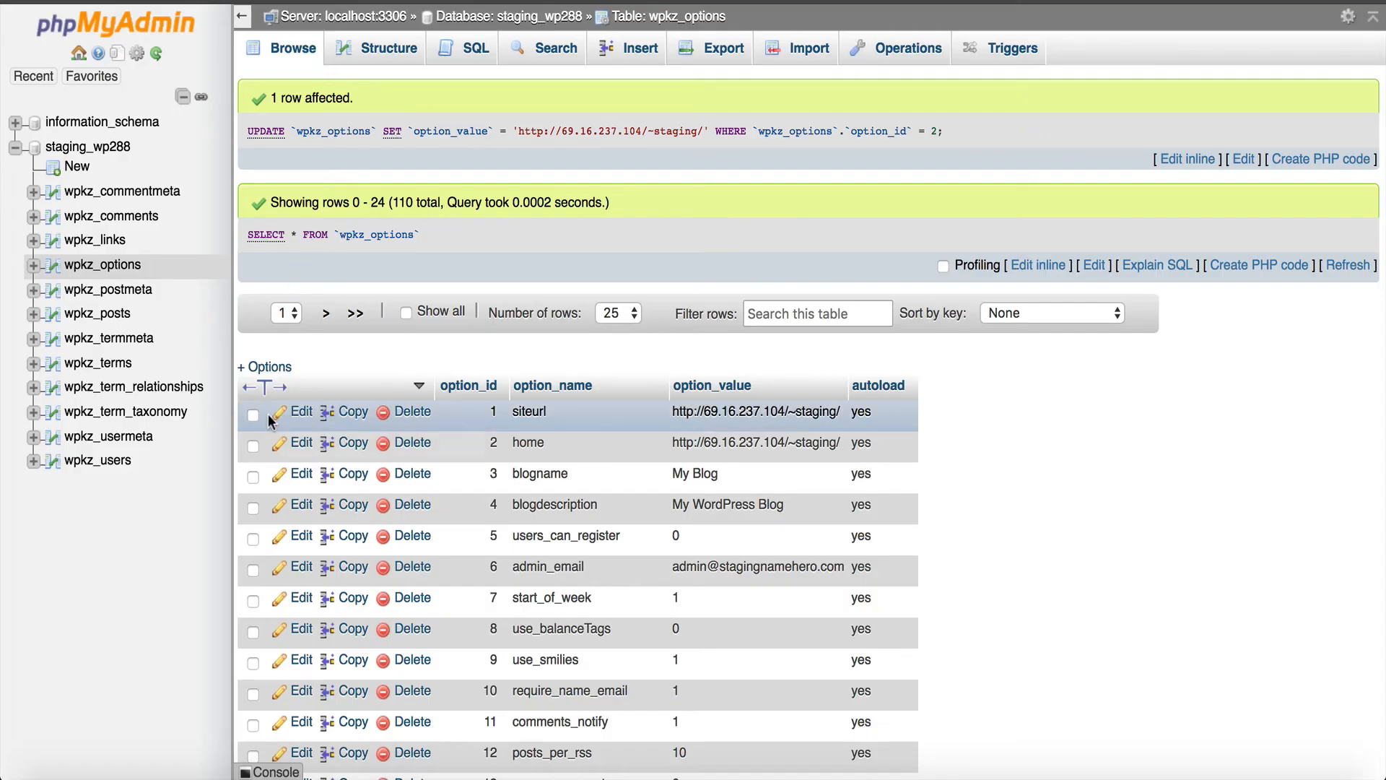
{"action": "mouse_move", "coordinate": [751, 429]}
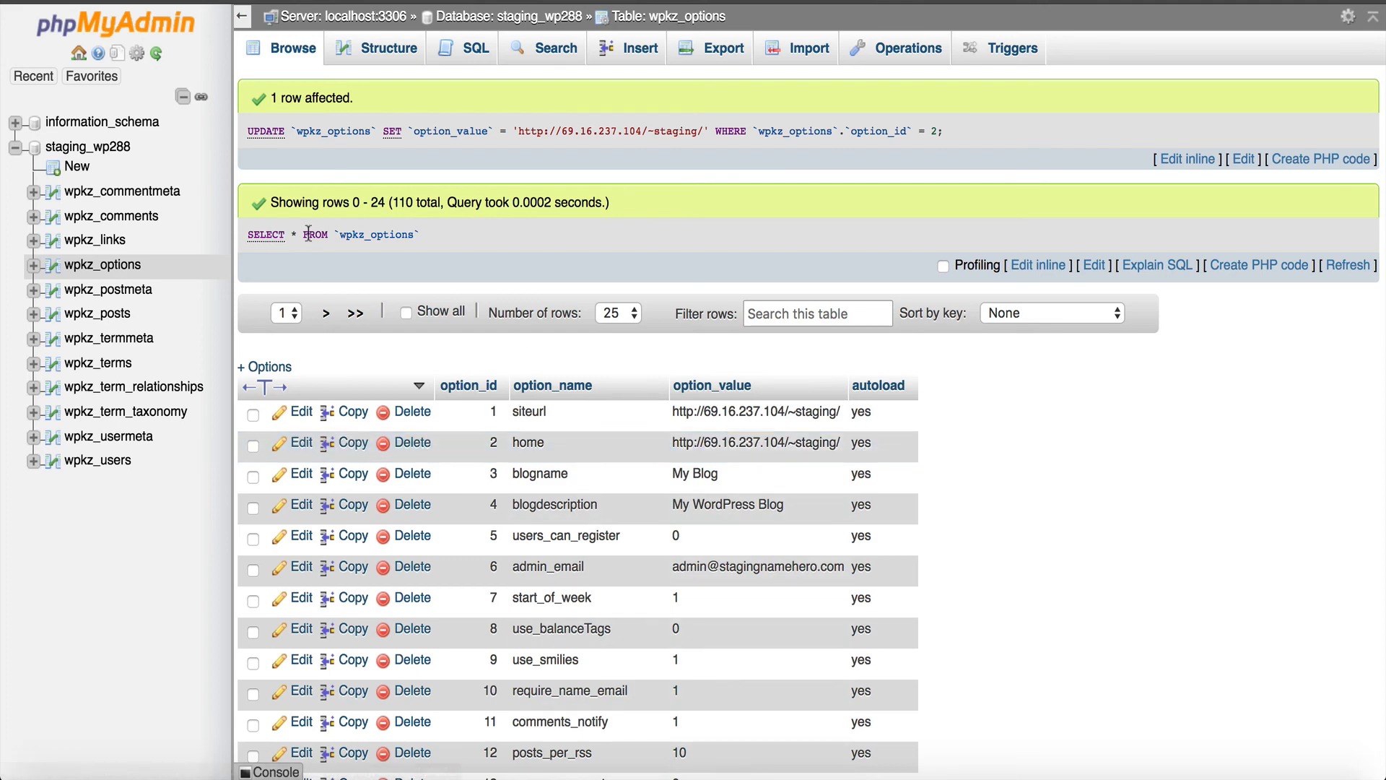
{"action": "mouse_move", "coordinate": [787, 175]}
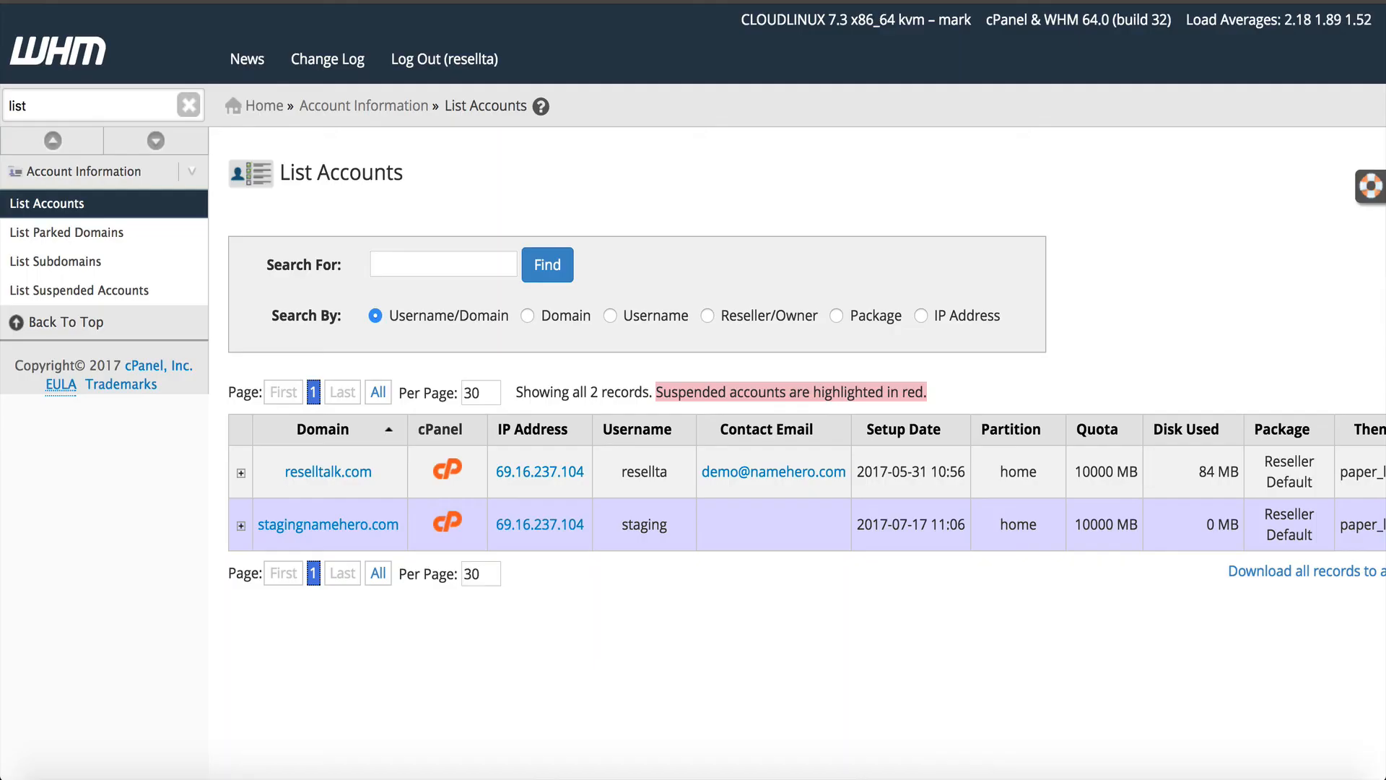
{"action": "mouse_move", "coordinate": [442, 486]}
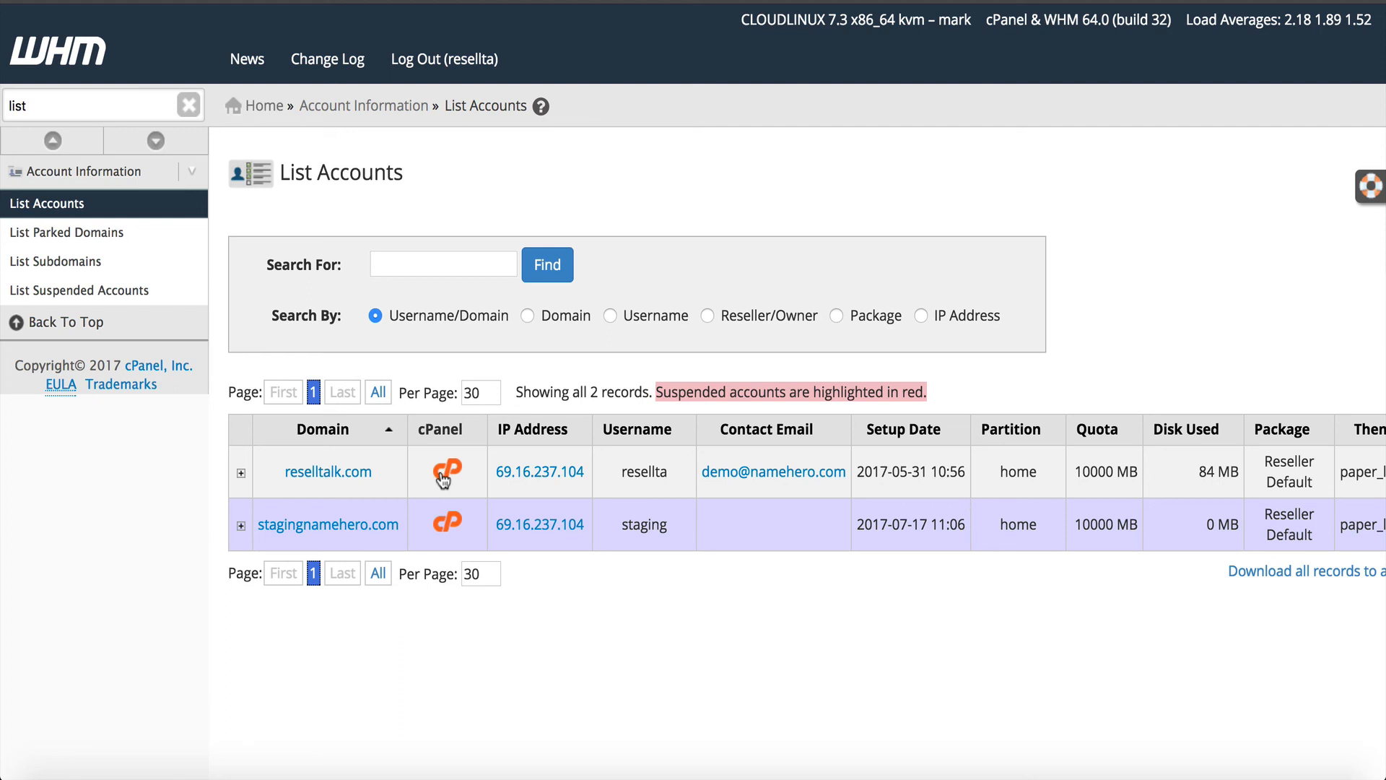
{"action": "mouse_move", "coordinate": [508, 366]}
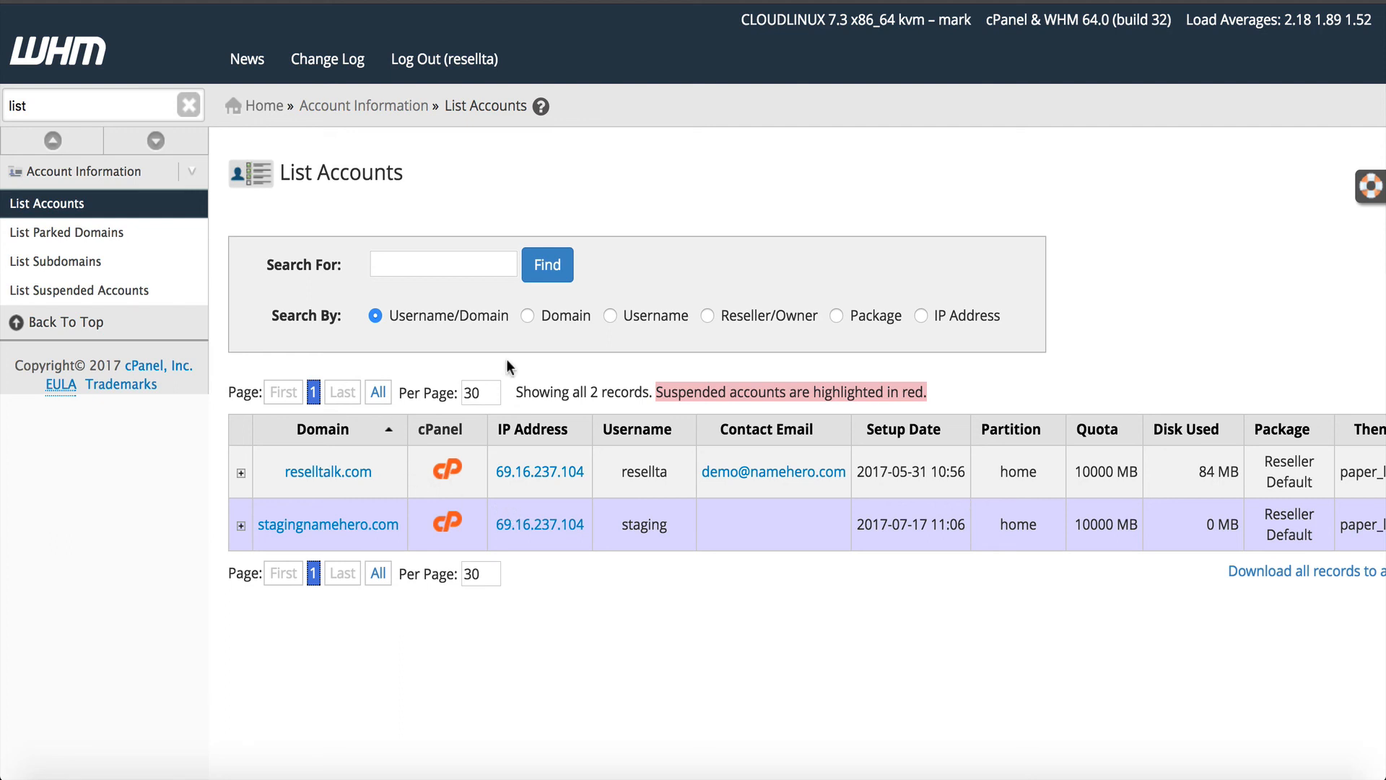
{"action": "mouse_move", "coordinate": [548, 318]}
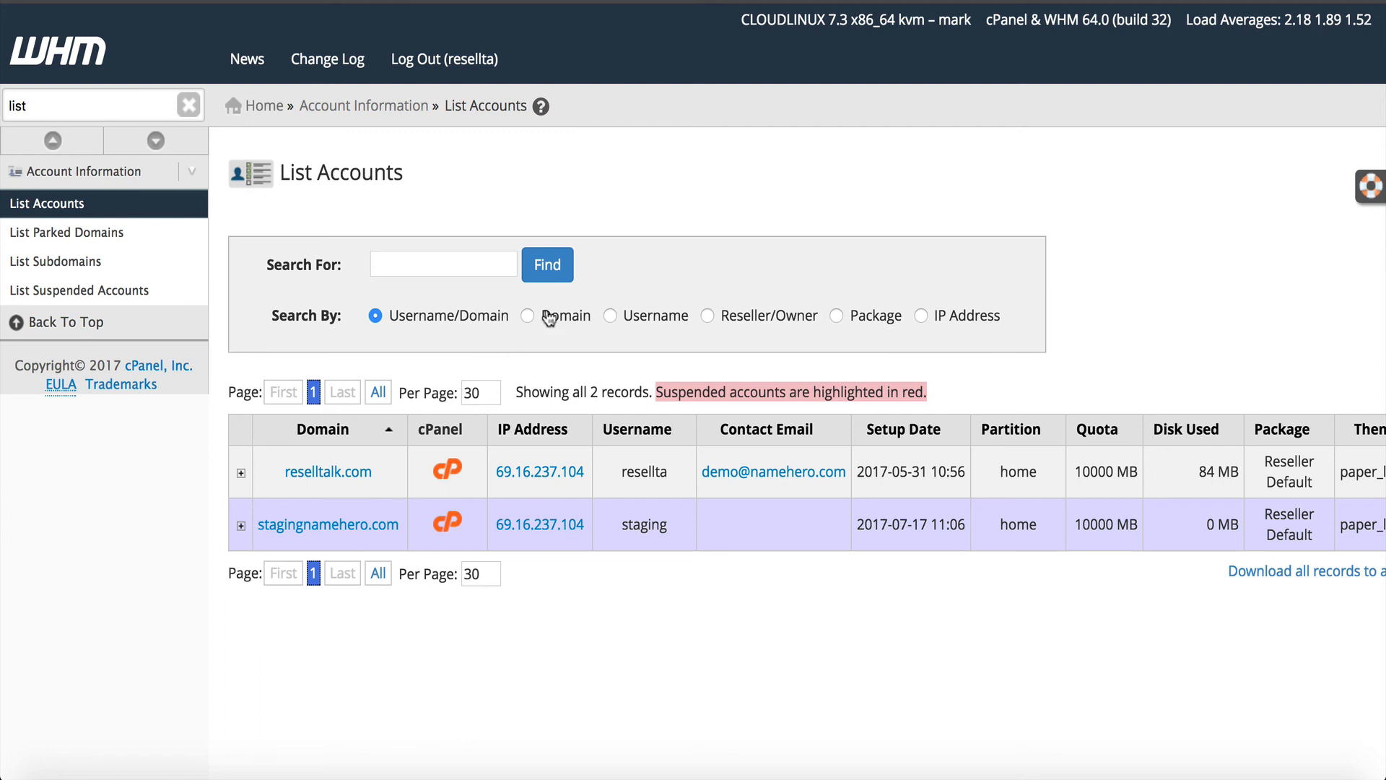
{"action": "mouse_move", "coordinate": [552, 315]}
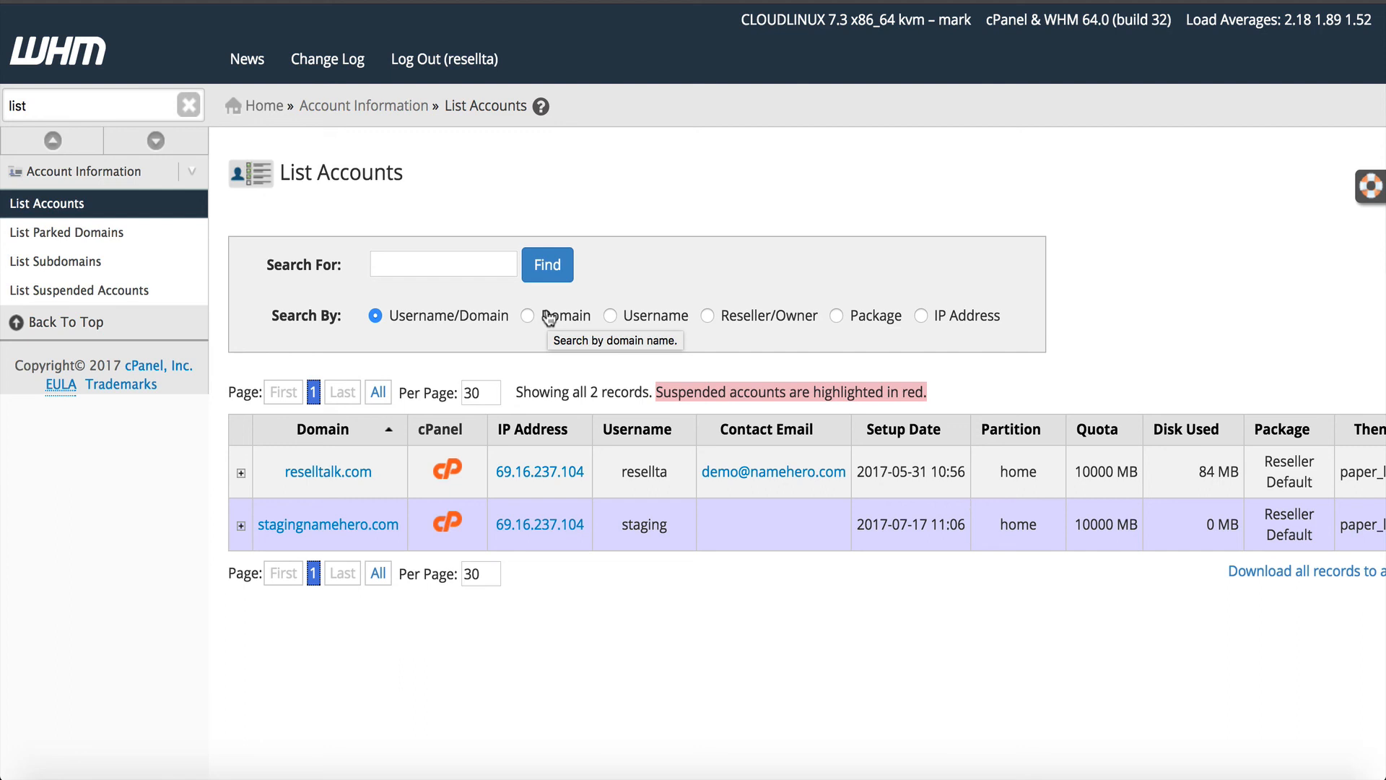
{"action": "mouse_move", "coordinate": [550, 316]}
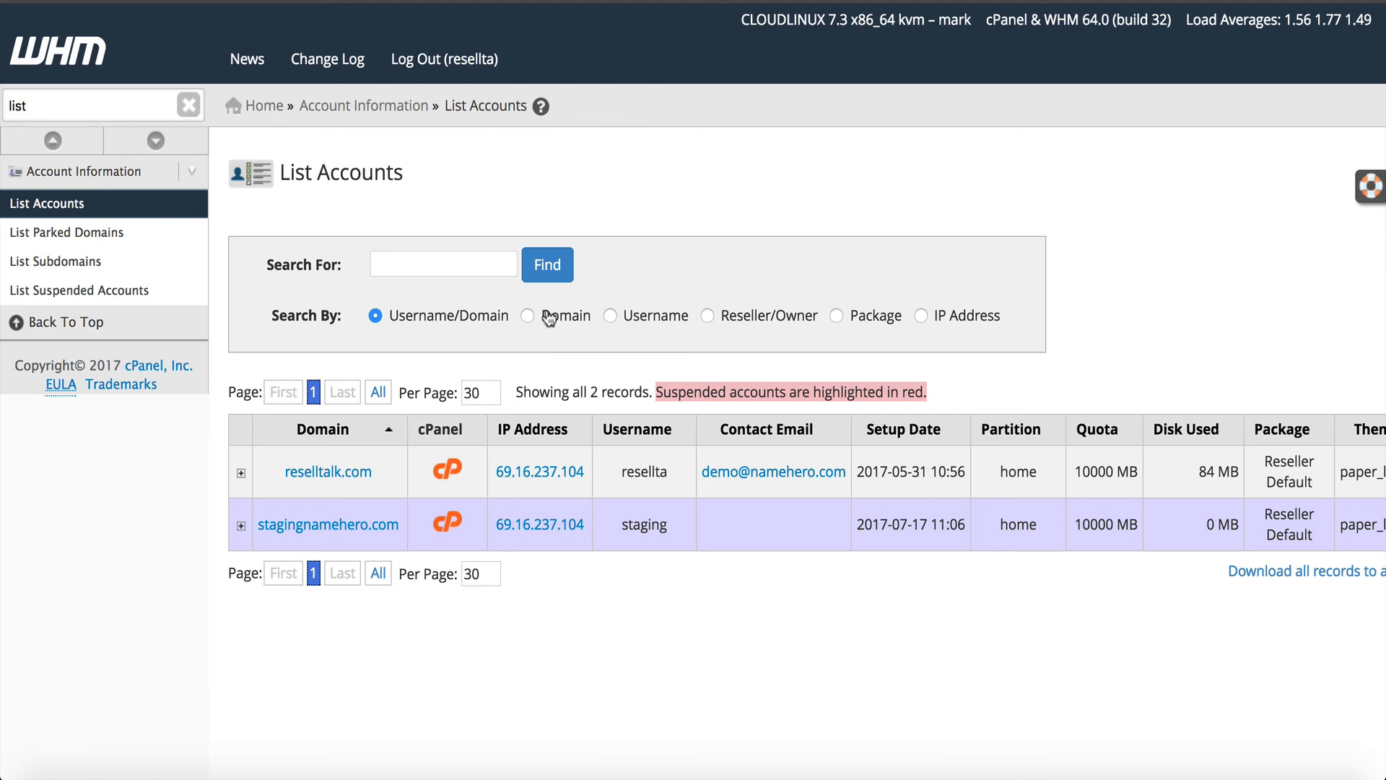
{"action": "mouse_move", "coordinate": [549, 317]}
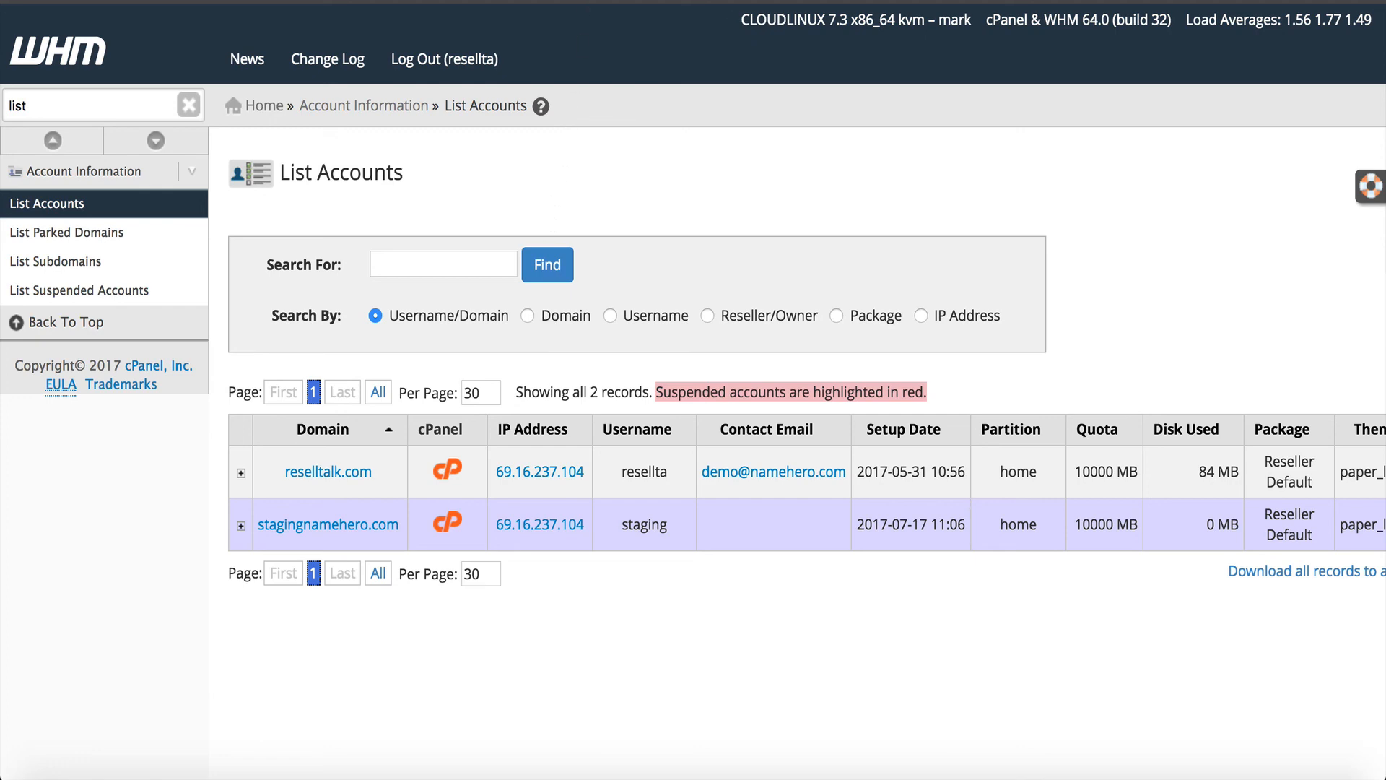